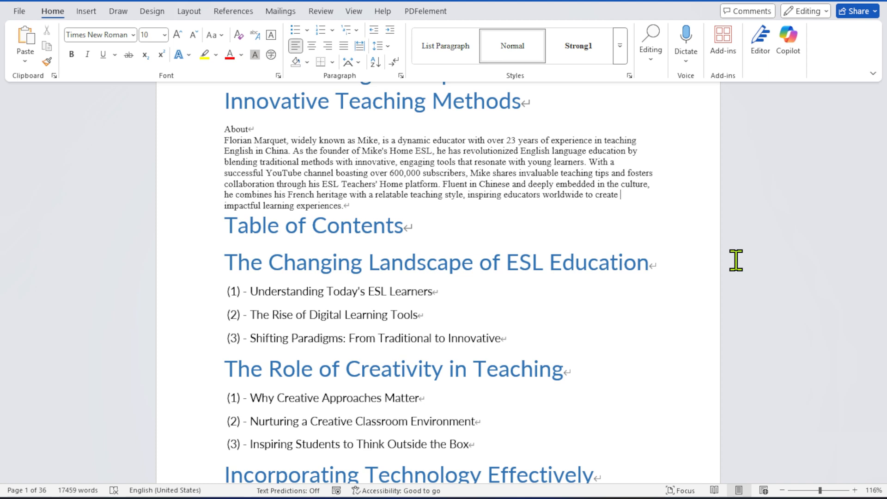
Scroll down the Circle lesson page to the Unit 3 Lesson 1 project-based learning video player.
{"action": "scroll", "scroll_direction": "down", "scroll_amount": 3}
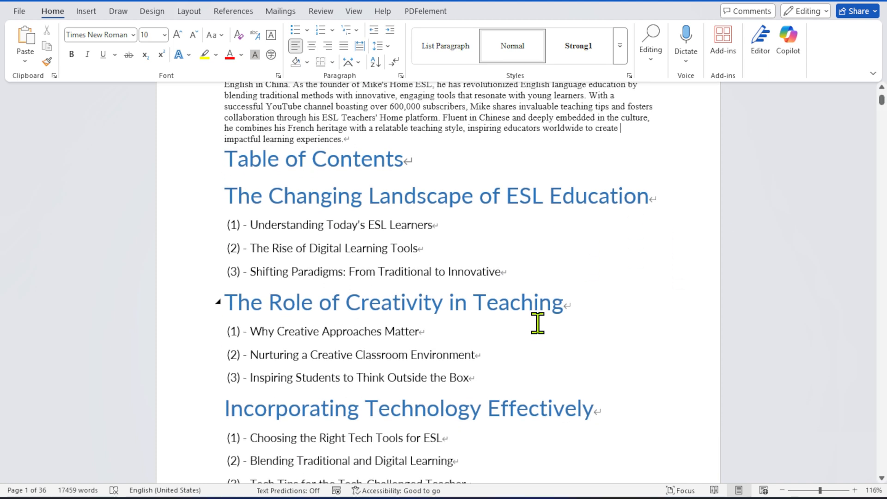
{"action": "scroll", "scroll_direction": "down", "scroll_amount": 3}
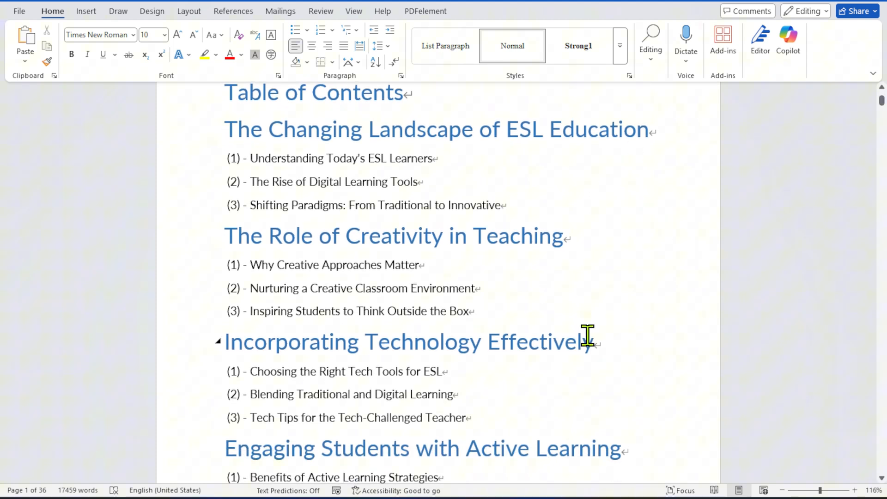
{"action": "scroll", "scroll_direction": "down", "scroll_amount": 3}
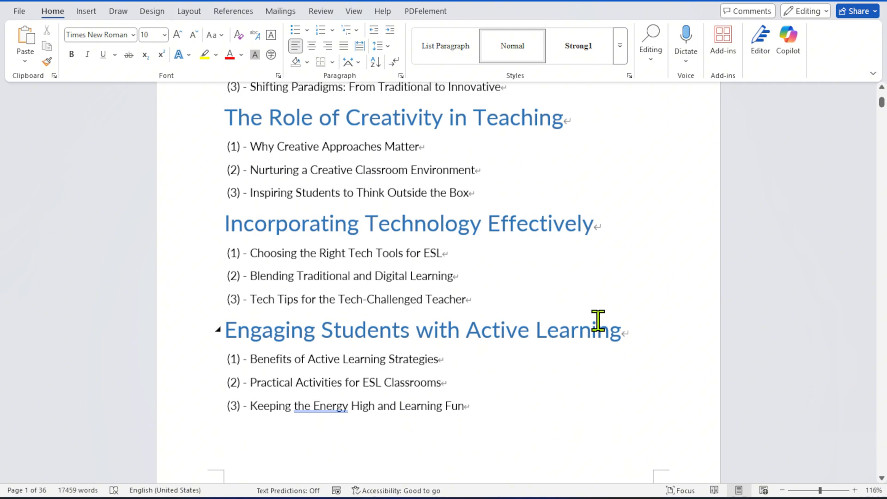
{"action": "scroll", "scroll_direction": "down", "scroll_amount": 3}
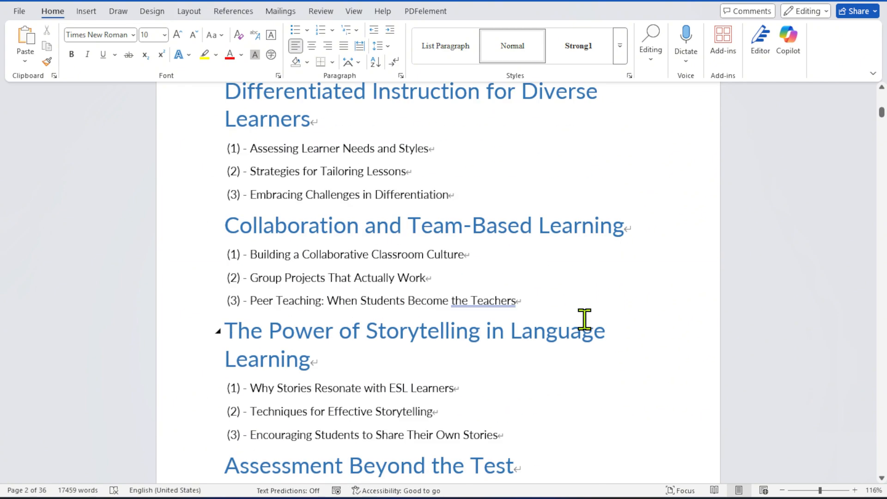
{"action": "scroll", "scroll_direction": "down", "scroll_amount": 3}
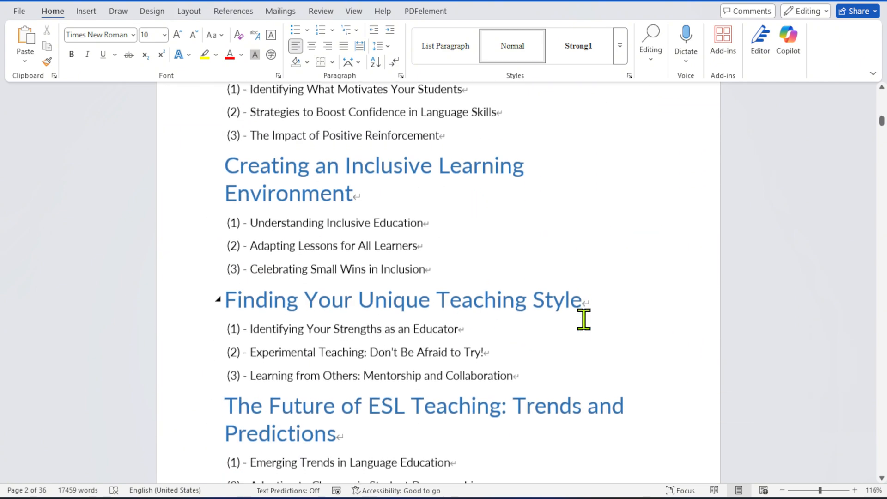
{"action": "scroll", "scroll_direction": "down", "scroll_amount": 3}
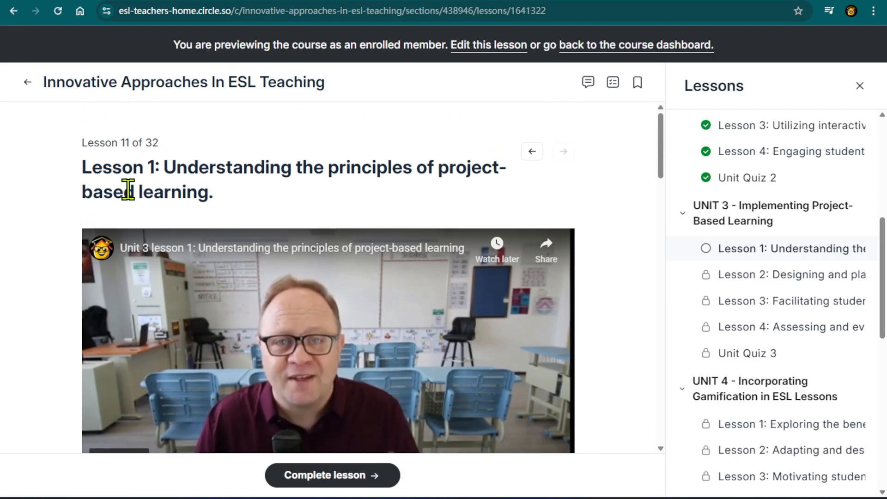
{"action": "mouse_move", "coordinate": [281, 182]}
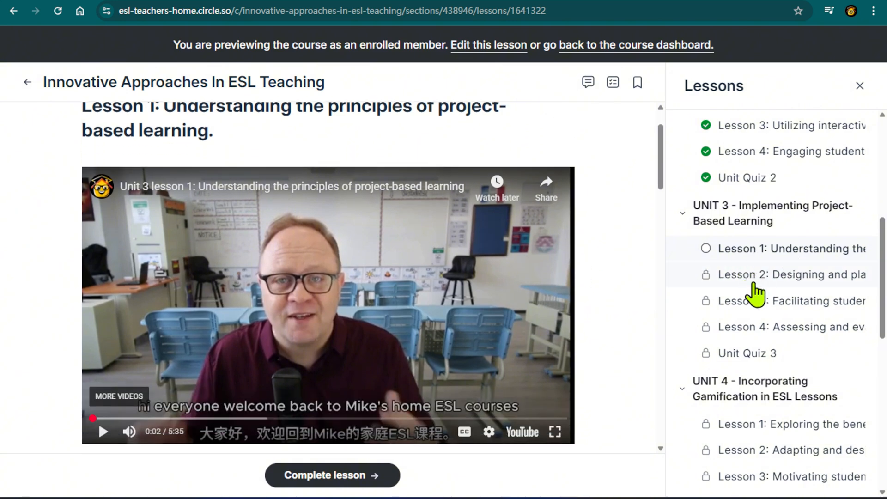
{"action": "mouse_move", "coordinate": [624, 206]}
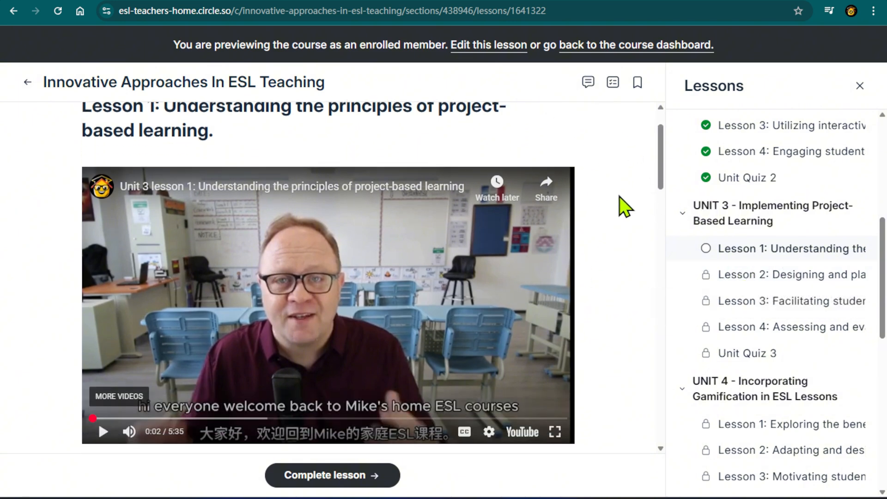
{"action": "mouse_move", "coordinate": [642, 243]}
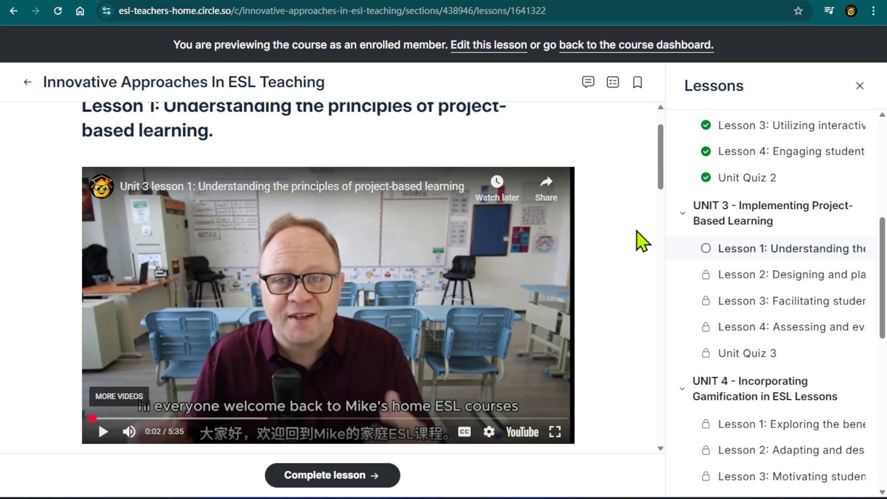
{"action": "mouse_move", "coordinate": [642, 234]}
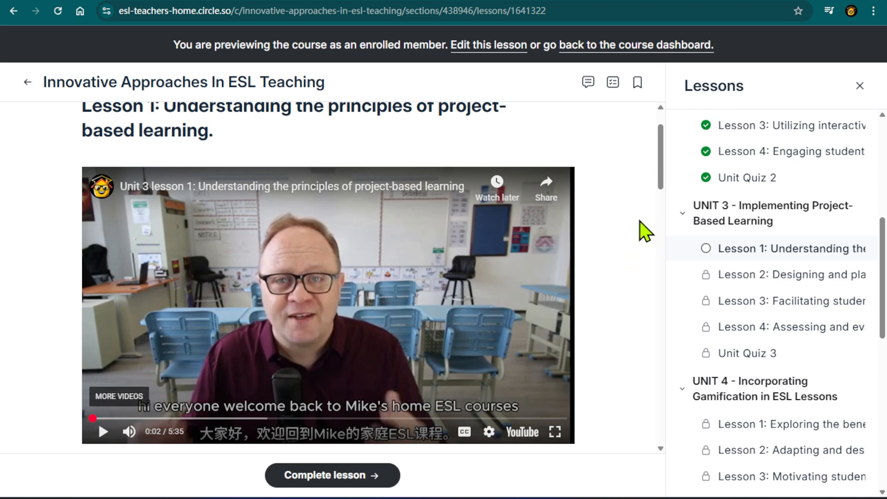
{"action": "mouse_move", "coordinate": [653, 252]}
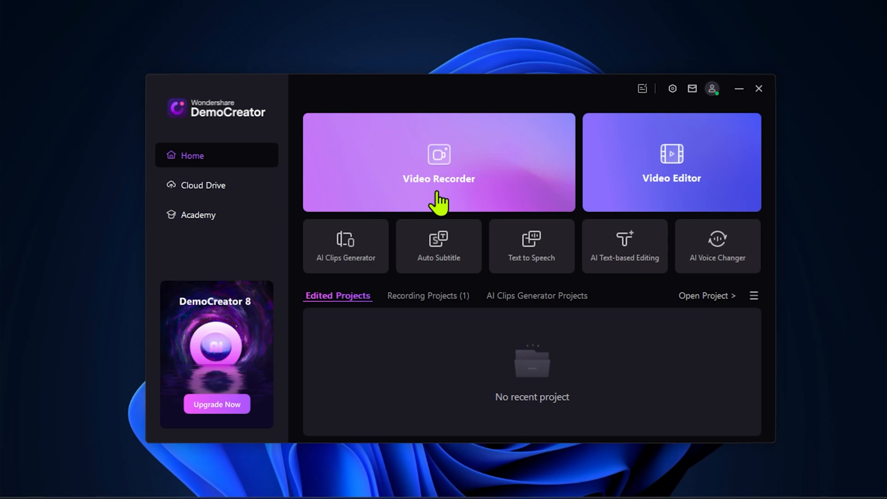
Start the Video Recorder from the DemoCreator home screen to reach its recording modes.
{"action": "left_click", "coordinate": [438, 163]}
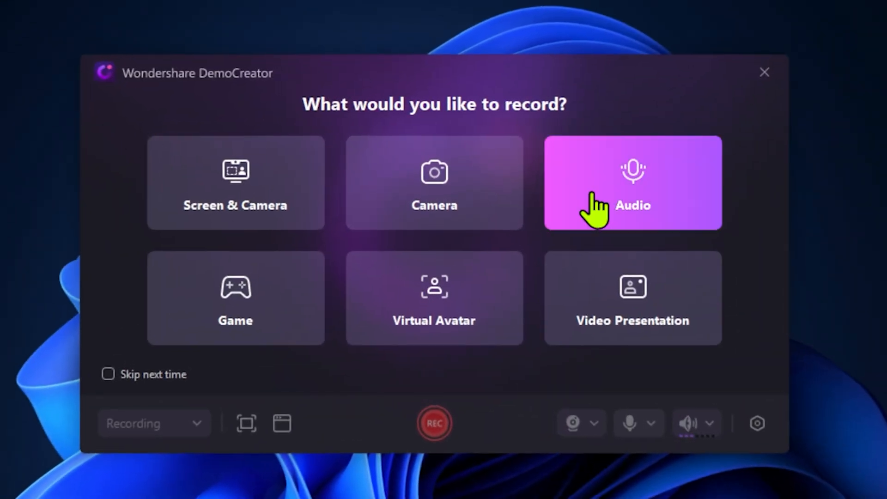
{"action": "mouse_move", "coordinate": [117, 227]}
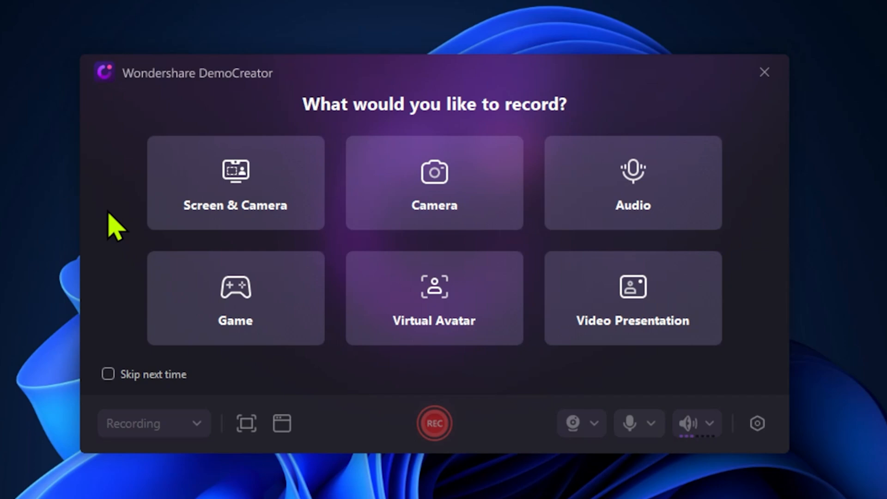
{"action": "mouse_move", "coordinate": [442, 203]}
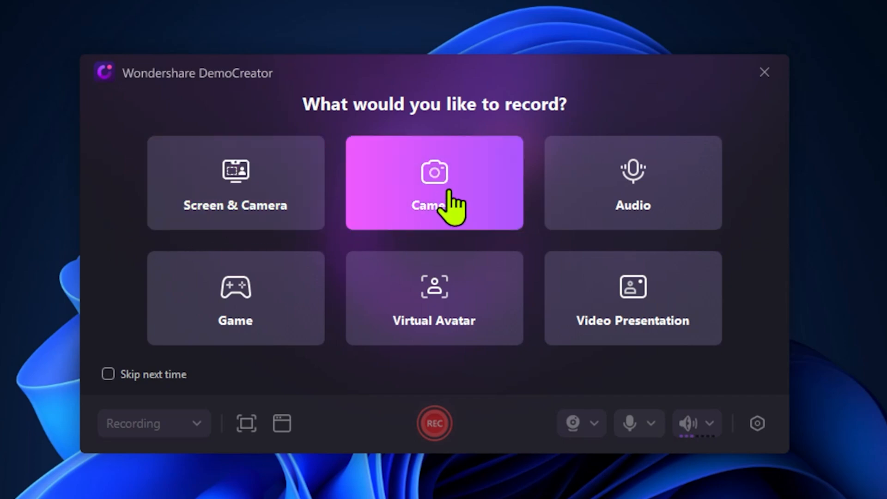
{"action": "mouse_move", "coordinate": [674, 224]}
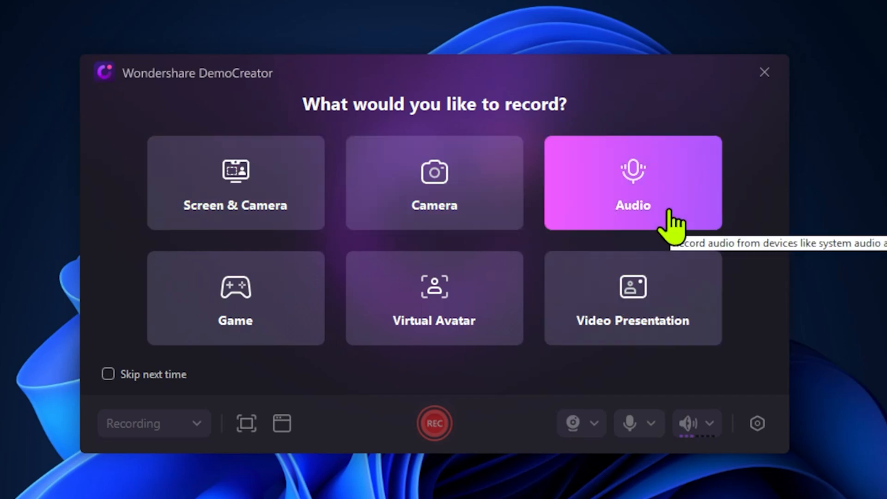
{"action": "mouse_move", "coordinate": [235, 299]}
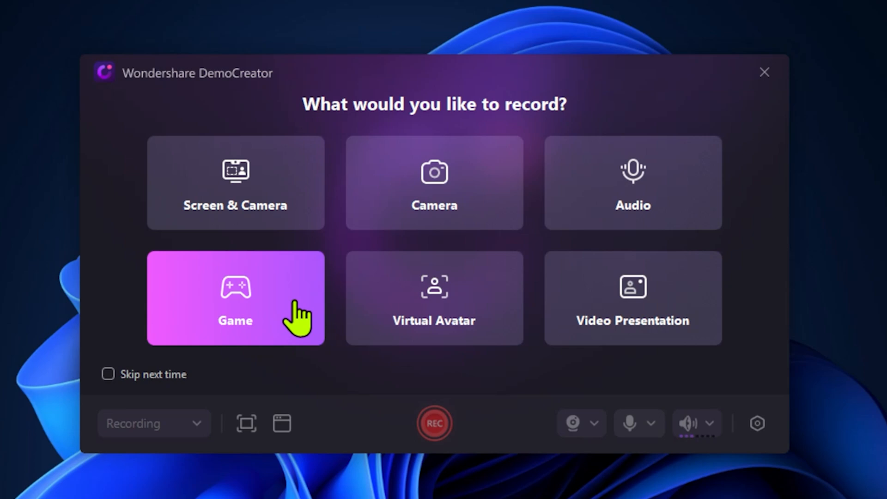
{"action": "mouse_move", "coordinate": [182, 325]}
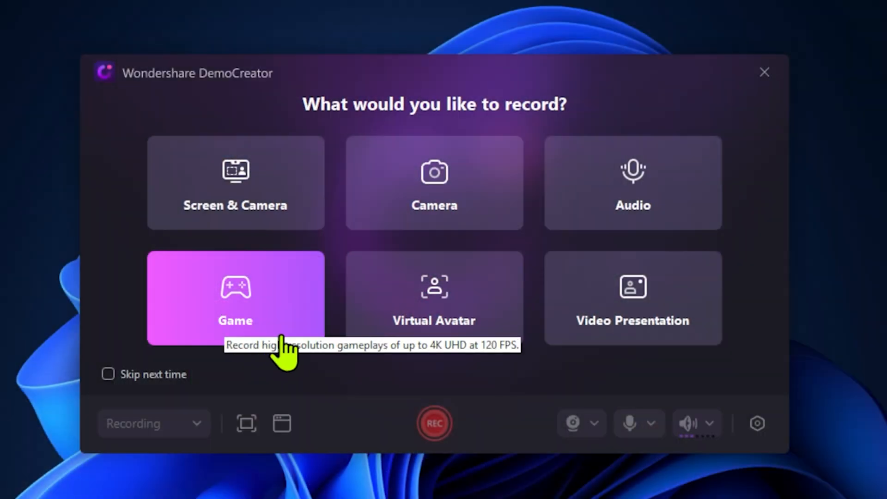
{"action": "mouse_move", "coordinate": [362, 368]}
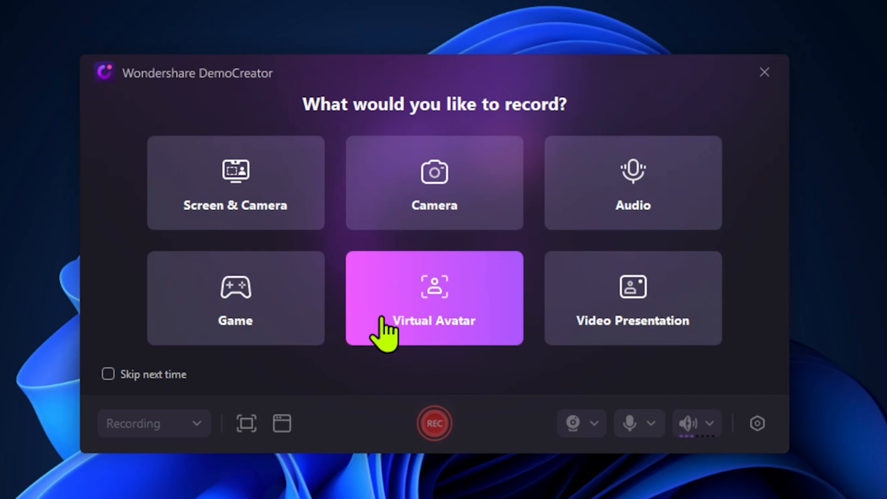
{"action": "mouse_move", "coordinate": [588, 328]}
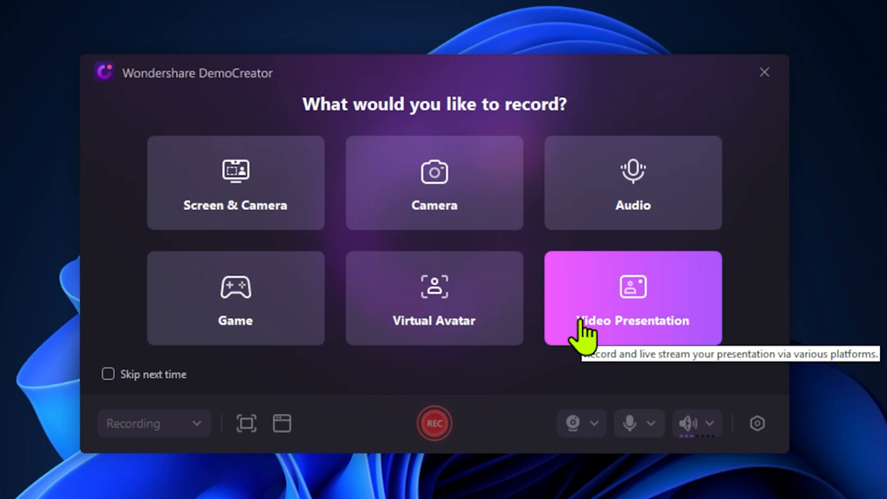
{"action": "mouse_move", "coordinate": [152, 200]}
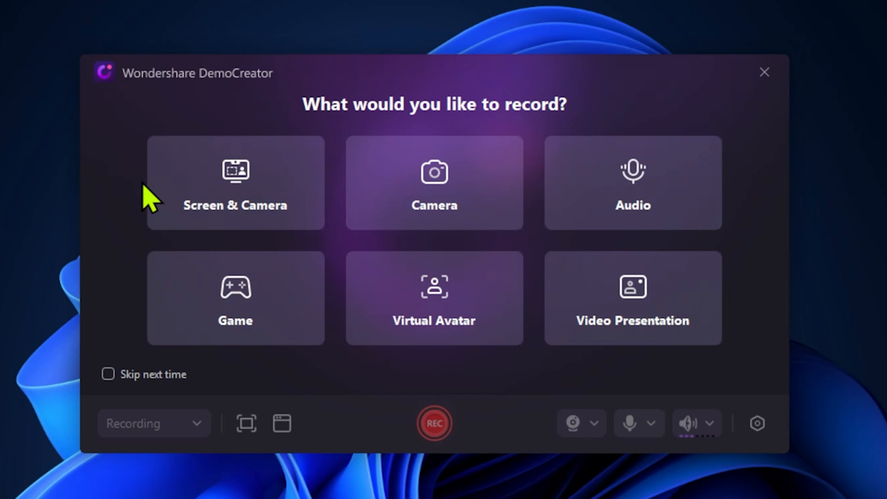
Choose Screen & Camera mode and enlarge the webcam bubble, centring it in the capture area.
{"action": "left_click", "coordinate": [235, 182]}
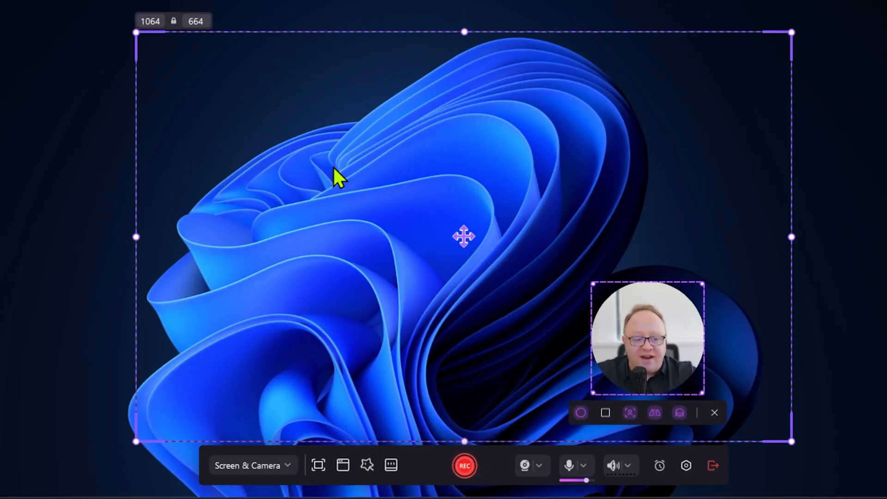
{"action": "left_click_drag", "start_coordinate": [648, 336], "coordinate": [529, 221]}
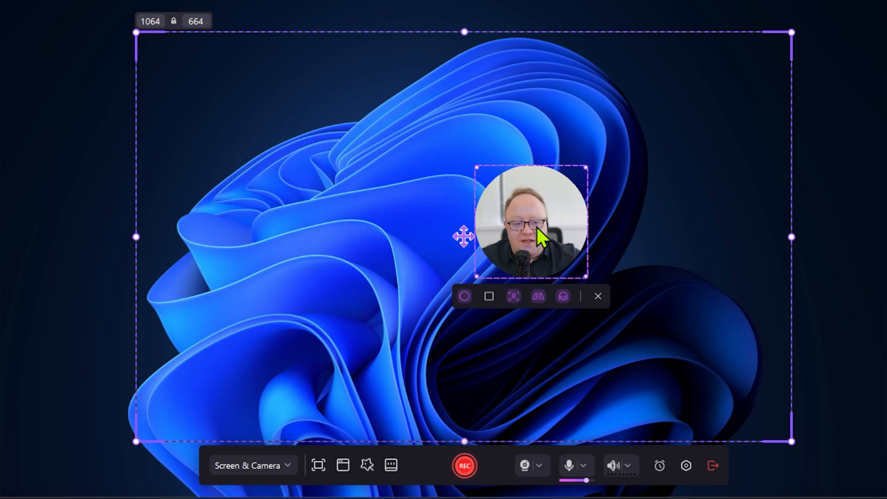
{"action": "mouse_move", "coordinate": [266, 93]}
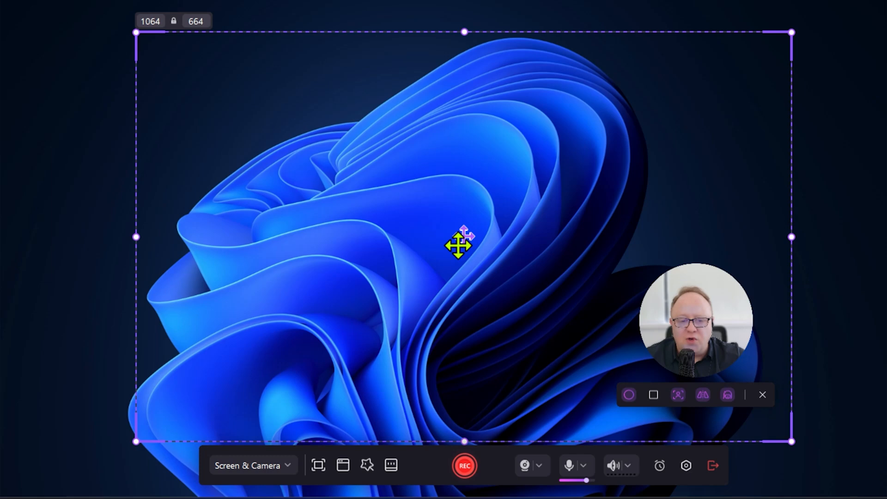
{"action": "left_click_drag", "start_coordinate": [697, 322], "coordinate": [464, 221]}
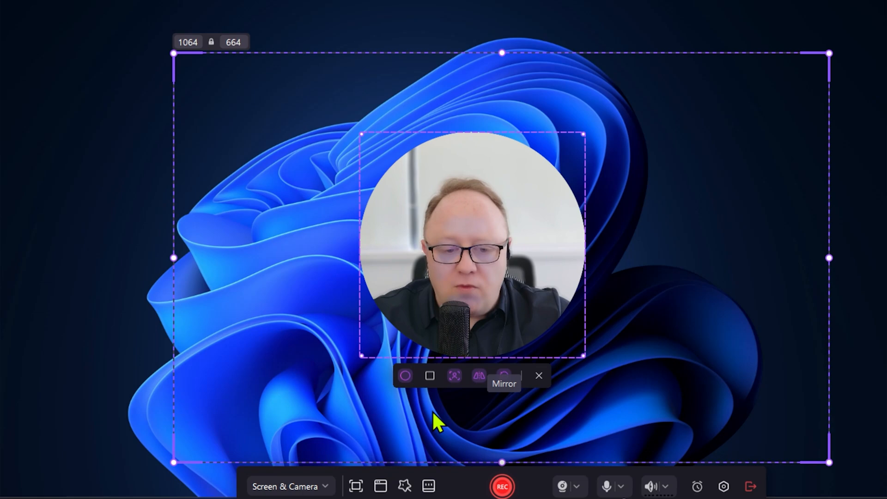
Give the webcam bubble a gradient border and keep its original background.
{"action": "left_click", "coordinate": [503, 375]}
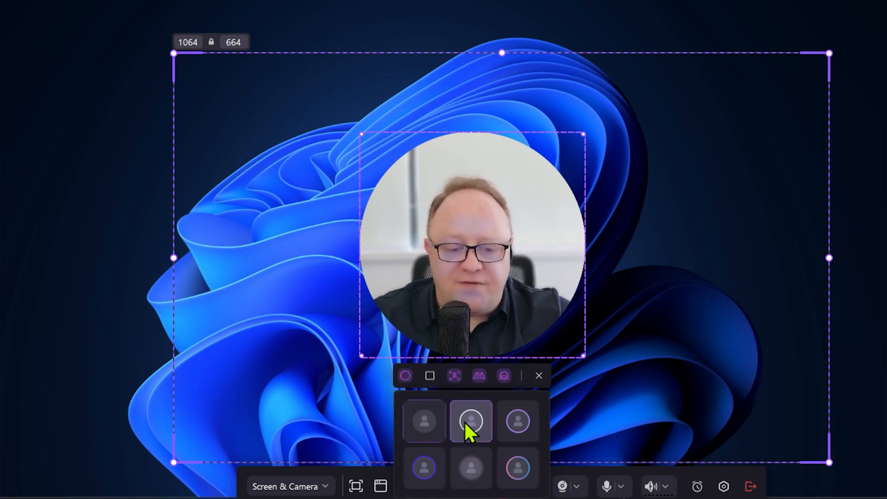
{"action": "left_click", "coordinate": [423, 469]}
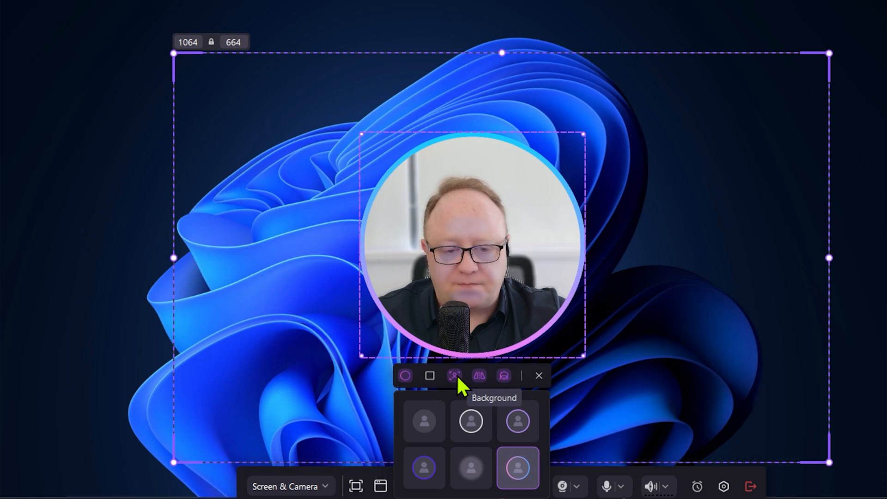
{"action": "left_click", "coordinate": [454, 375]}
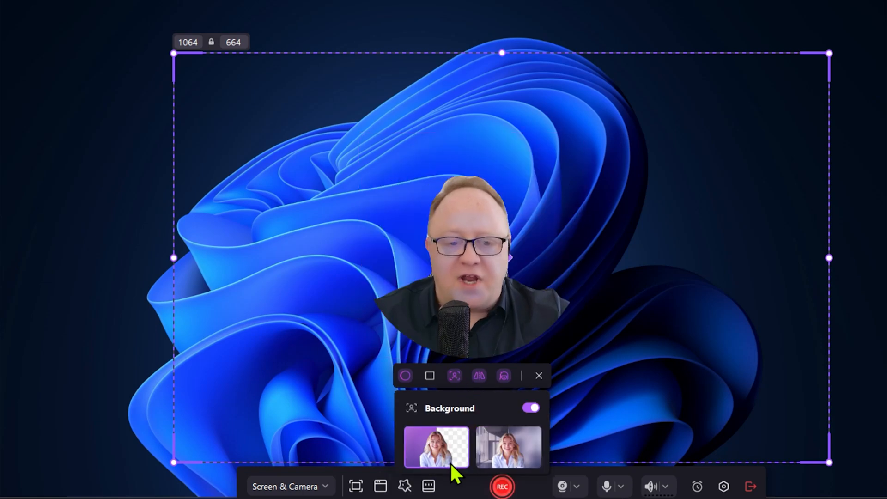
{"action": "left_click", "coordinate": [508, 447]}
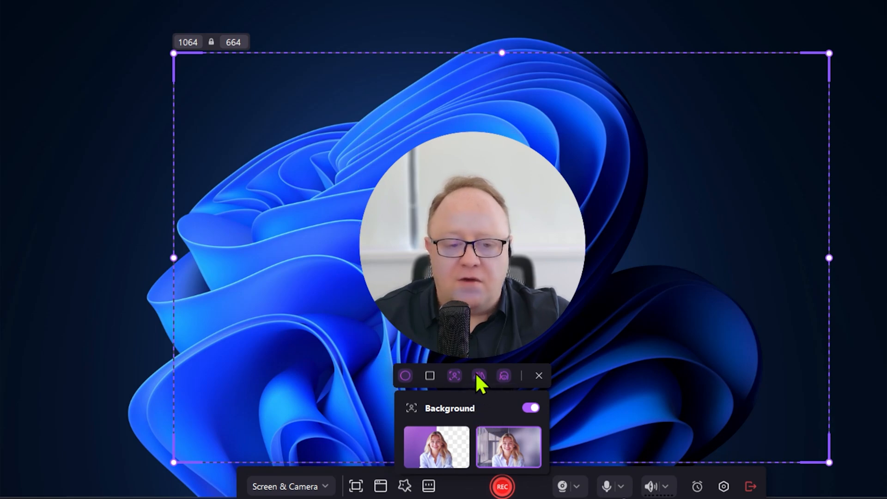
{"action": "left_click", "coordinate": [479, 376]}
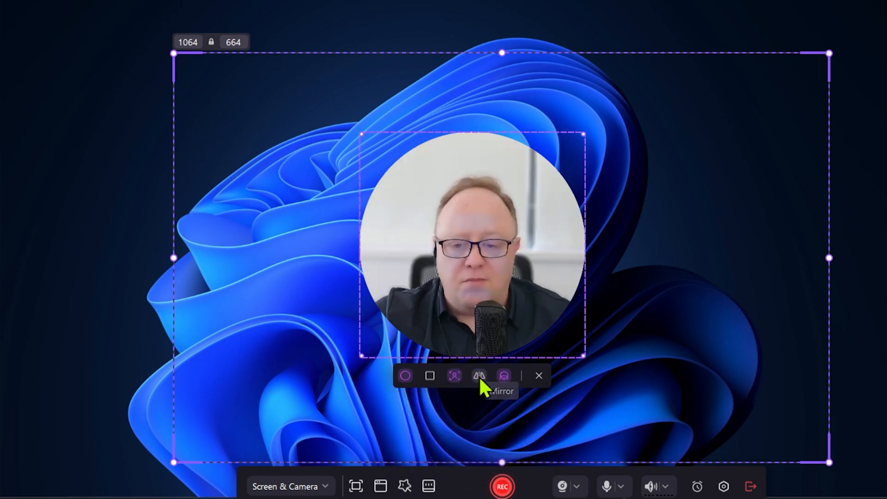
Toggle the AI Beauty Filter and move the webcam circle to the bottom-right corner.
{"action": "left_click", "coordinate": [503, 376]}
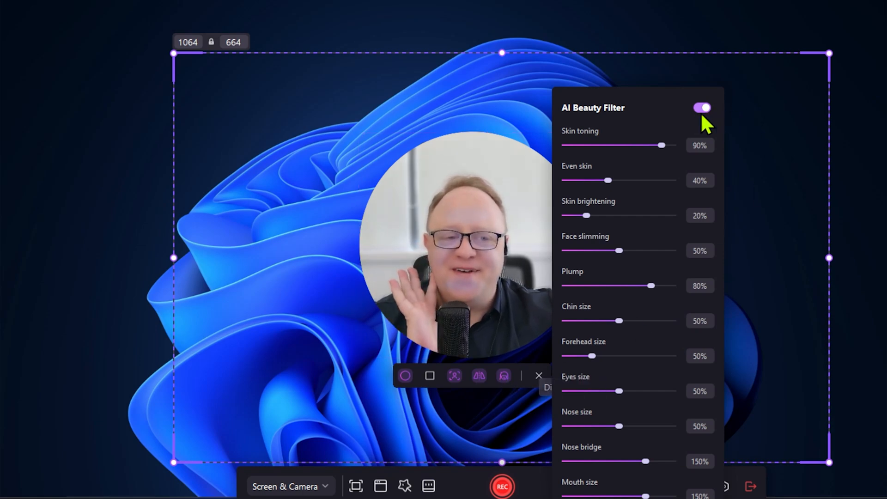
{"action": "left_click", "coordinate": [702, 107]}
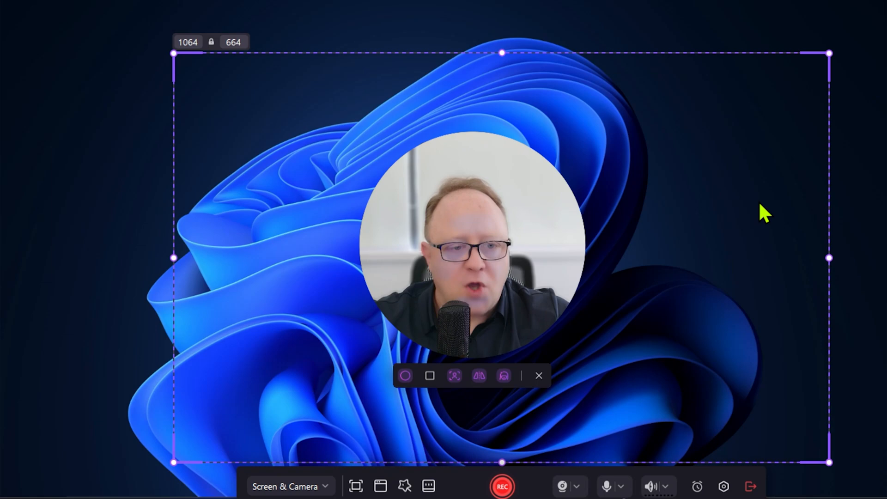
{"action": "left_click_drag", "start_coordinate": [478, 255], "coordinate": [707, 362]}
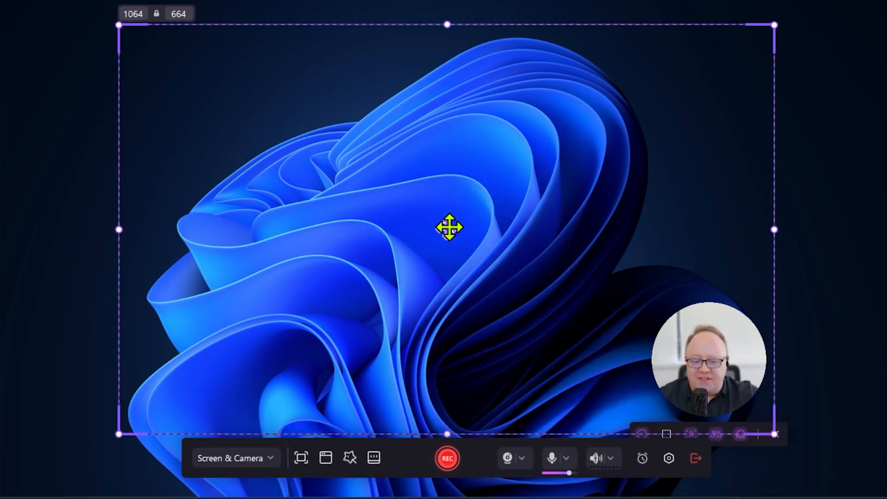
{"action": "left_click", "coordinate": [301, 458]}
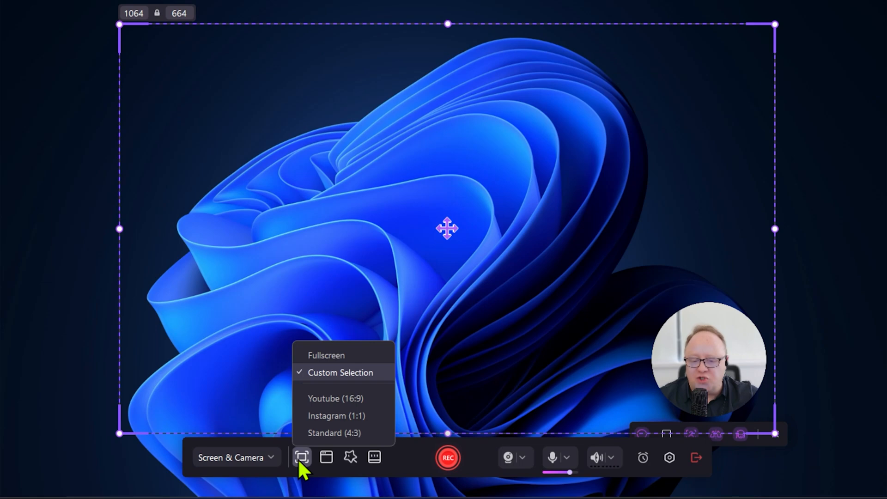
{"action": "mouse_move", "coordinate": [350, 354]}
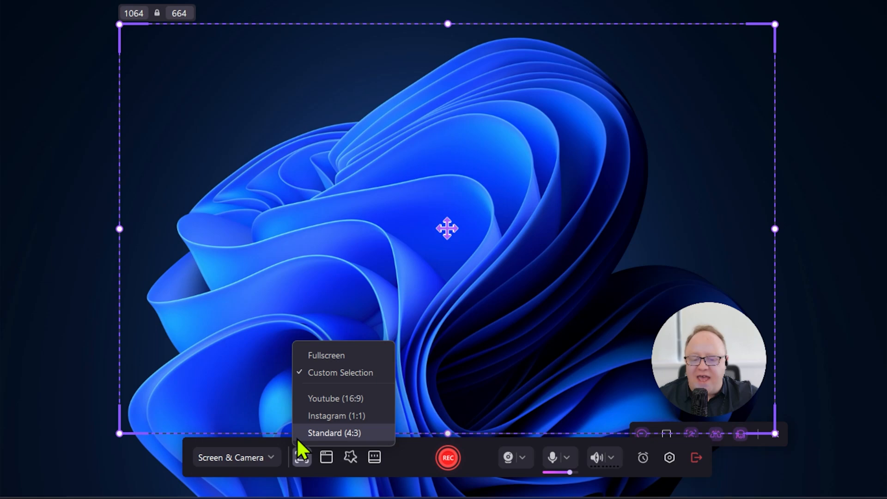
{"action": "left_click", "coordinate": [325, 457]}
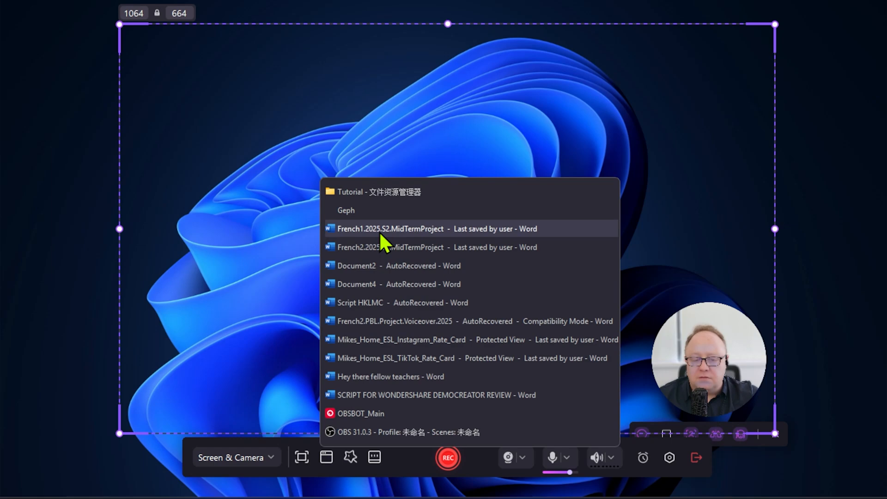
Capture the French1.2025.S2.MidTermProject Word window as the recording area, then close that document.
{"action": "left_click", "coordinate": [390, 229]}
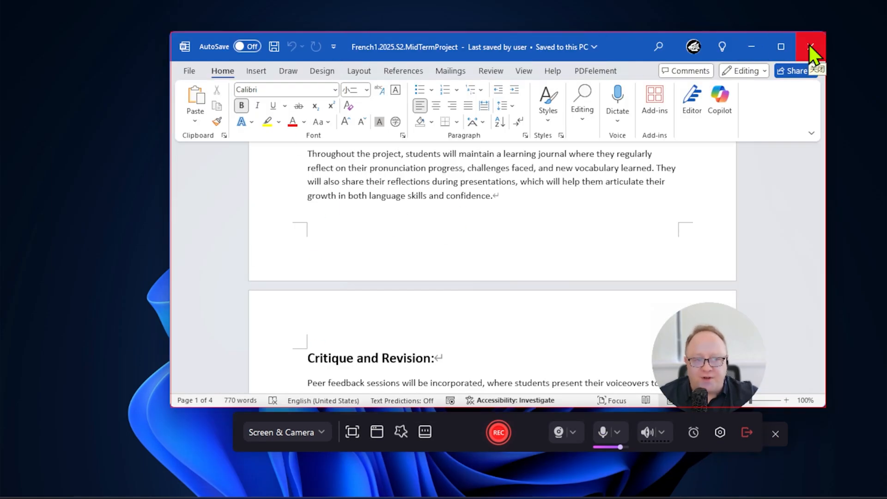
{"action": "scroll", "scroll_direction": "down", "scroll_amount": 3}
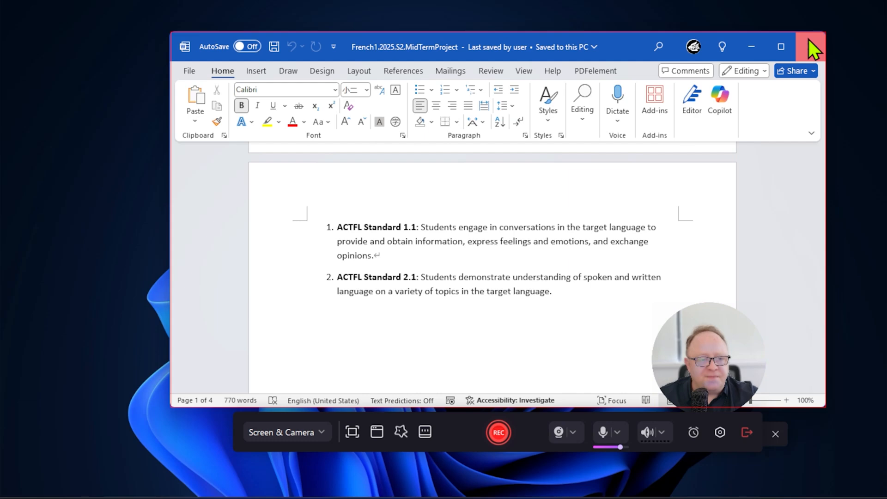
{"action": "left_click", "coordinate": [400, 432]}
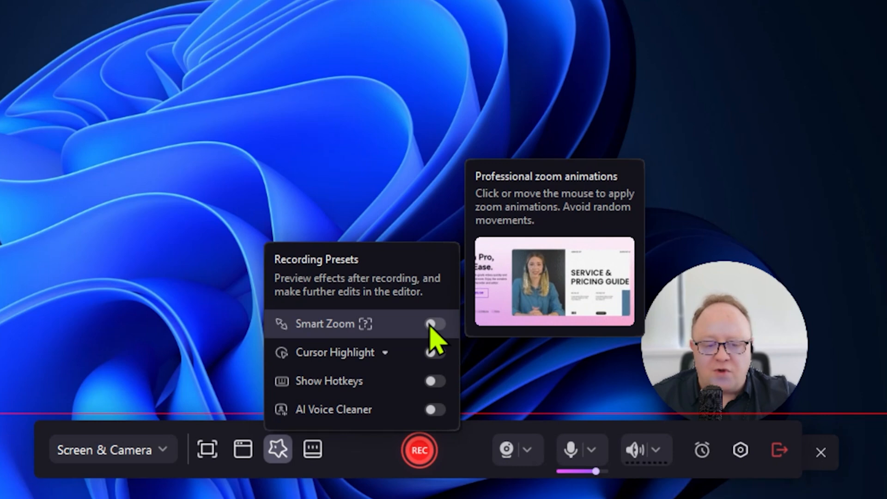
{"action": "mouse_move", "coordinate": [321, 376]}
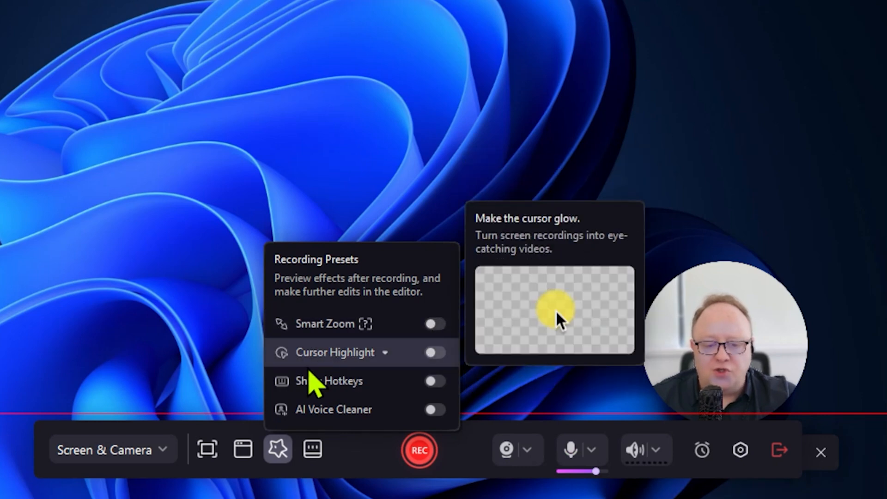
{"action": "mouse_move", "coordinate": [444, 362]}
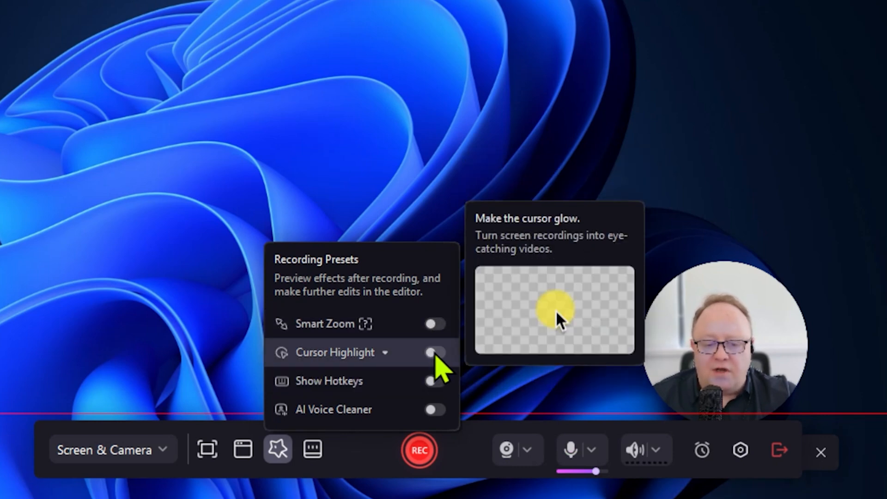
{"action": "mouse_move", "coordinate": [373, 368]}
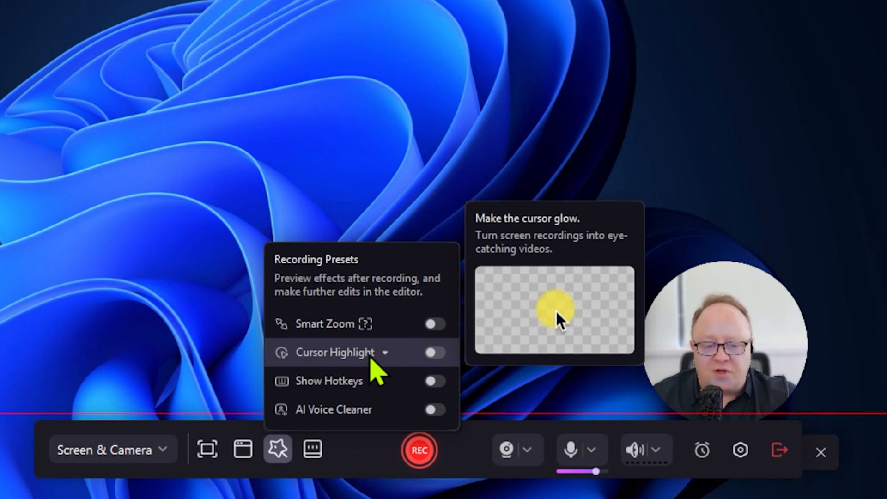
{"action": "mouse_move", "coordinate": [317, 390]}
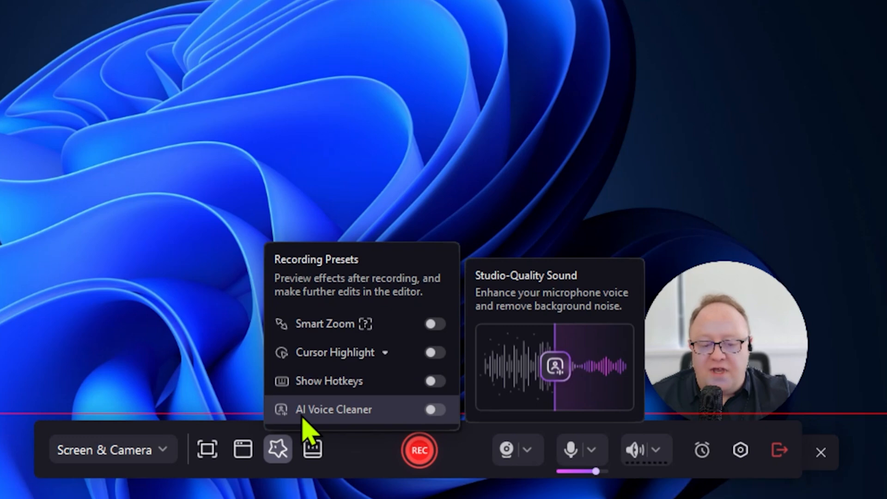
{"action": "mouse_move", "coordinate": [370, 421]}
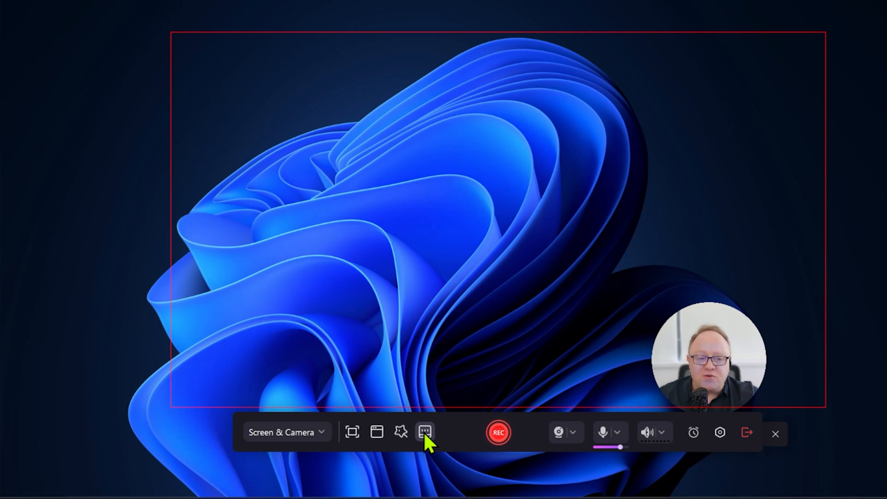
Show the teleprompter script panel and browse for a text file to import.
{"action": "left_click", "coordinate": [425, 433]}
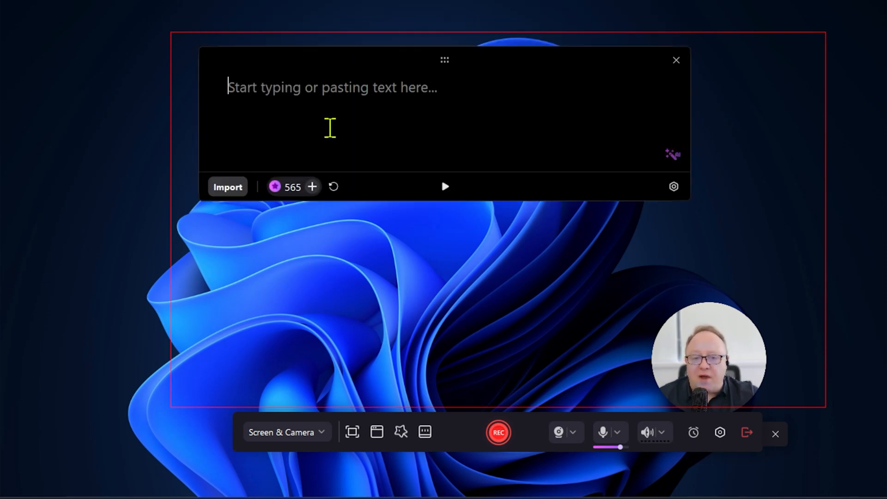
{"action": "mouse_move", "coordinate": [259, 93]}
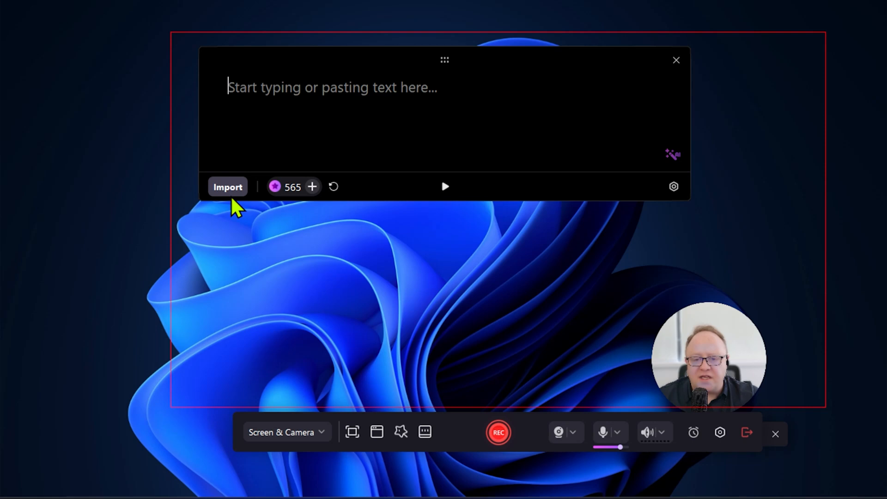
{"action": "left_click", "coordinate": [227, 187]}
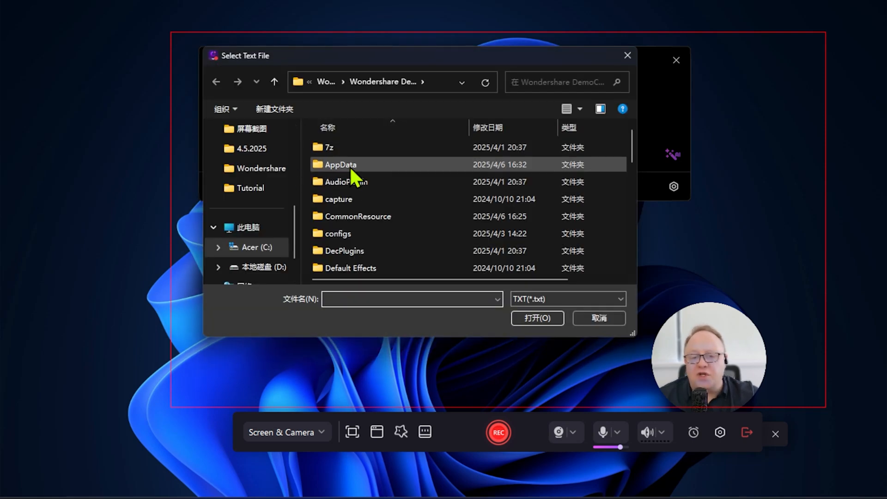
{"action": "scroll", "scroll_direction": "down", "scroll_amount": 3}
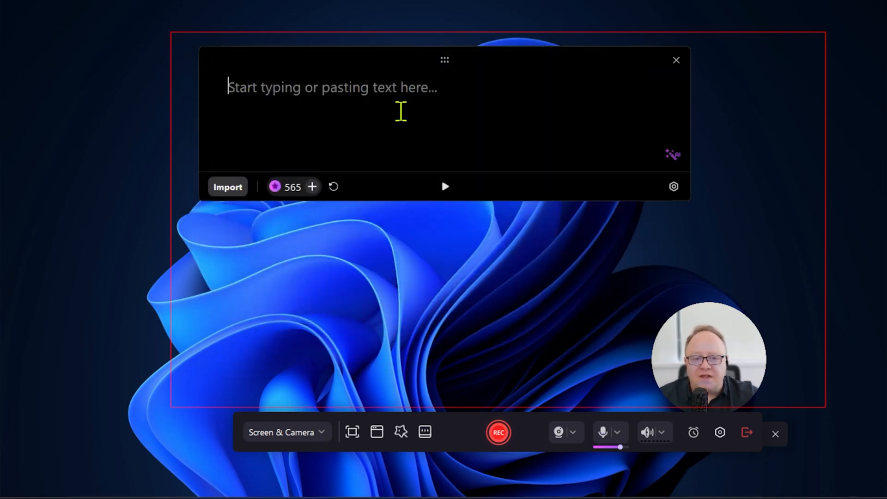
{"action": "mouse_move", "coordinate": [494, 119]}
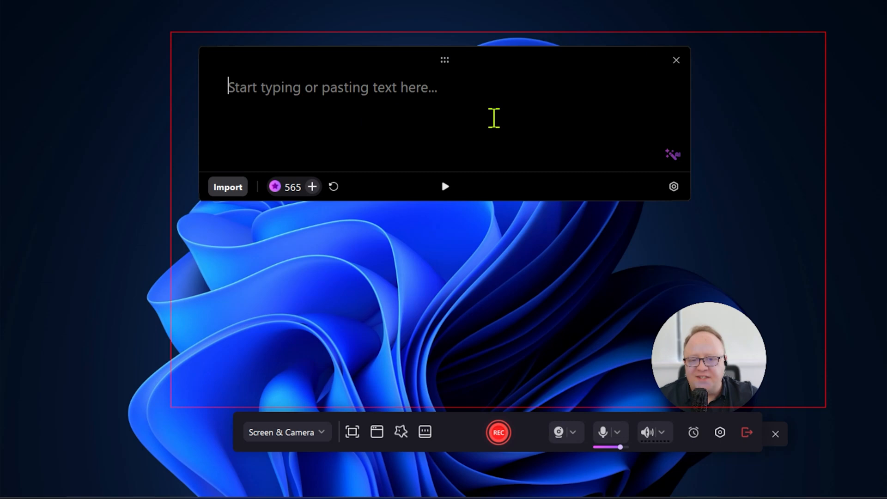
{"action": "mouse_move", "coordinate": [429, 123]}
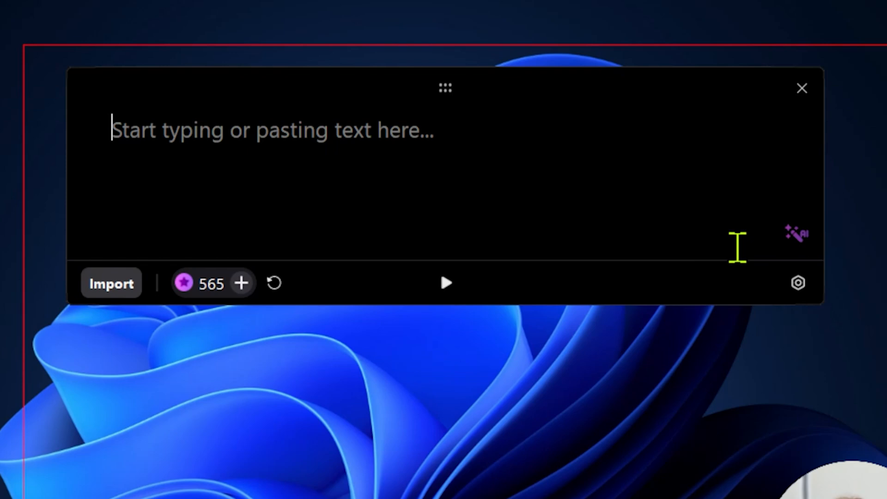
{"action": "mouse_move", "coordinate": [802, 88]}
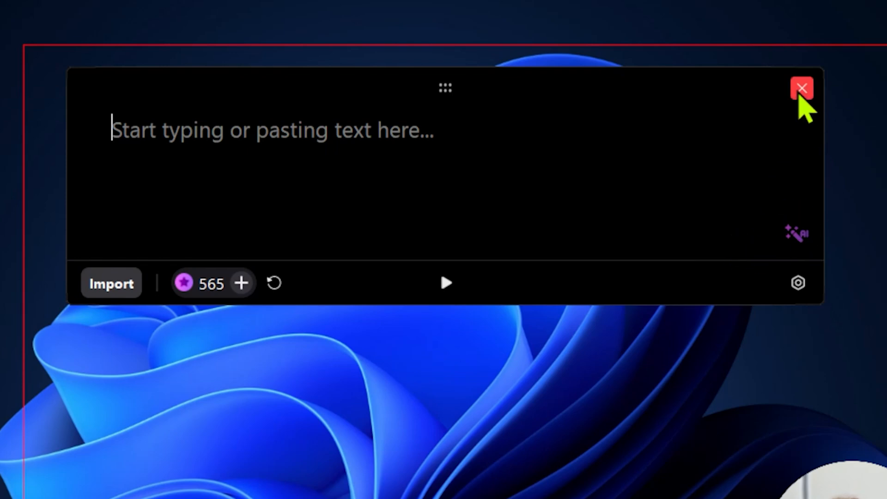
Close the teleprompter and check the microphone and audio device lists without changing sources.
{"action": "left_click", "coordinate": [802, 89]}
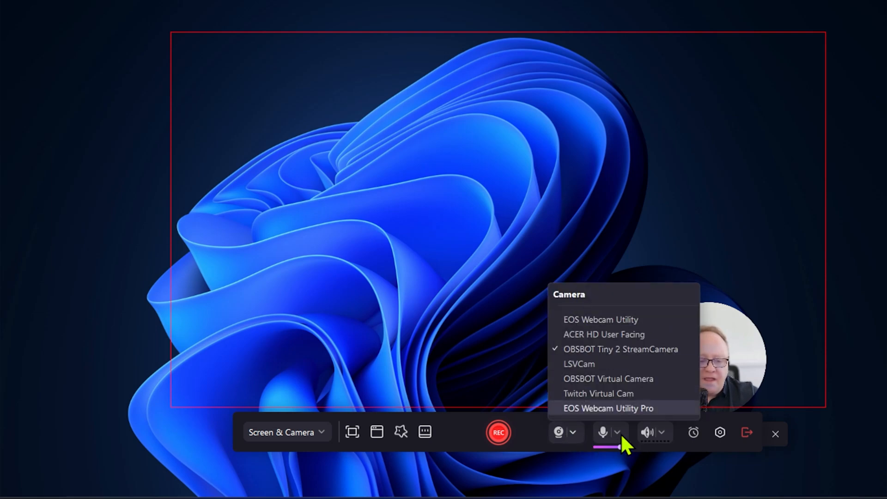
{"action": "left_click", "coordinate": [617, 432]}
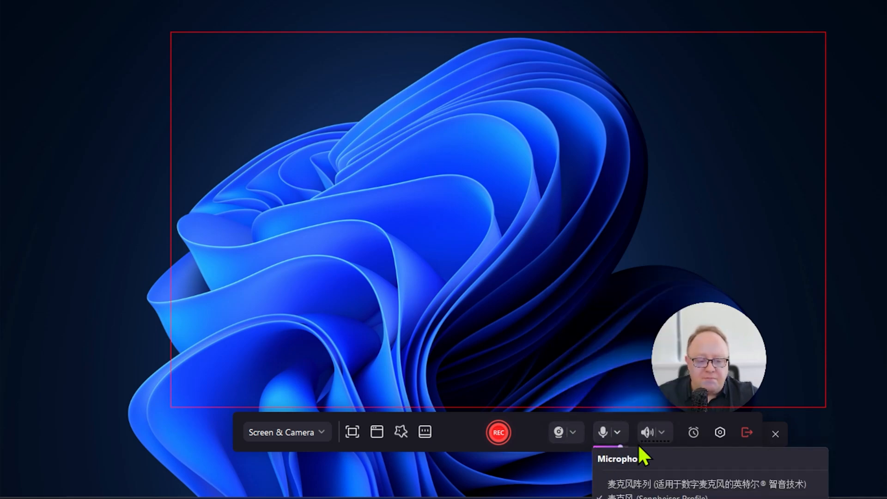
{"action": "left_click", "coordinate": [647, 432]}
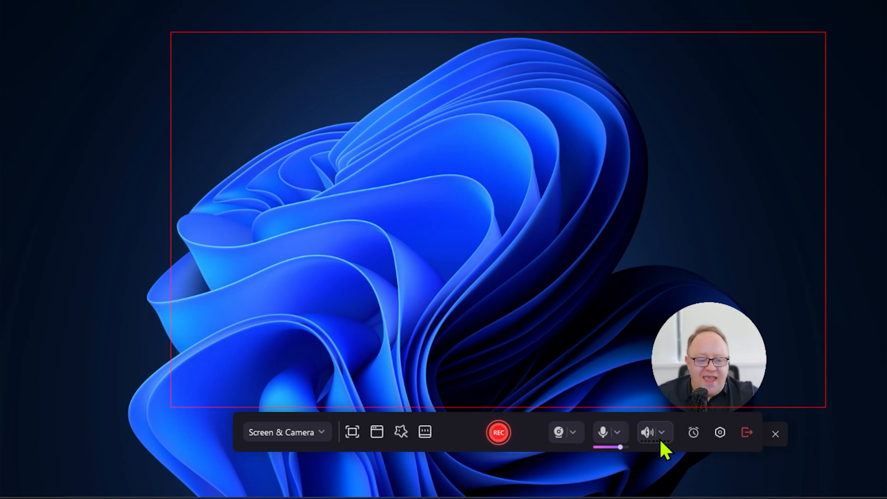
{"action": "left_click", "coordinate": [660, 432]}
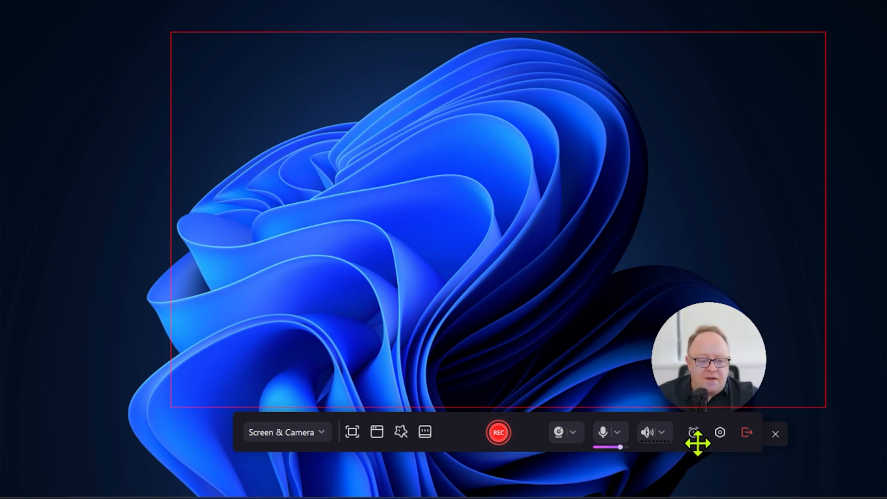
Dismiss Scheduled Recording unset and move the webcam circle toward the upper right.
{"action": "left_click", "coordinate": [693, 432]}
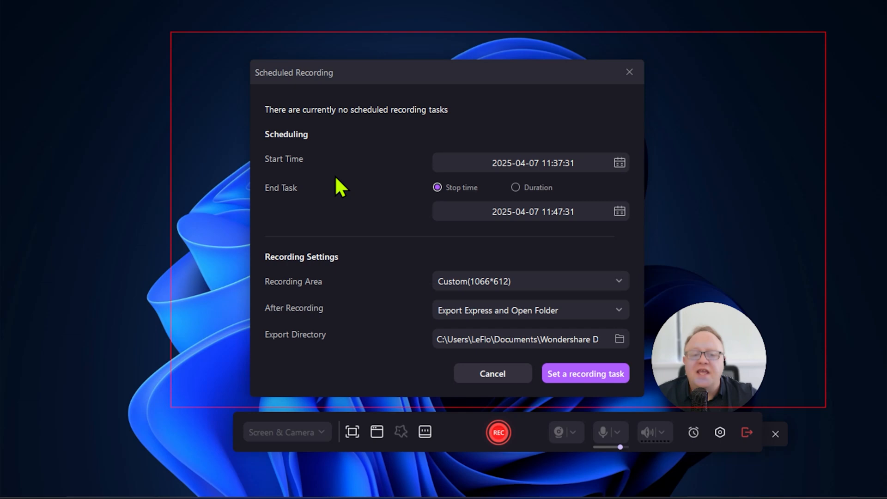
{"action": "mouse_move", "coordinate": [628, 72]}
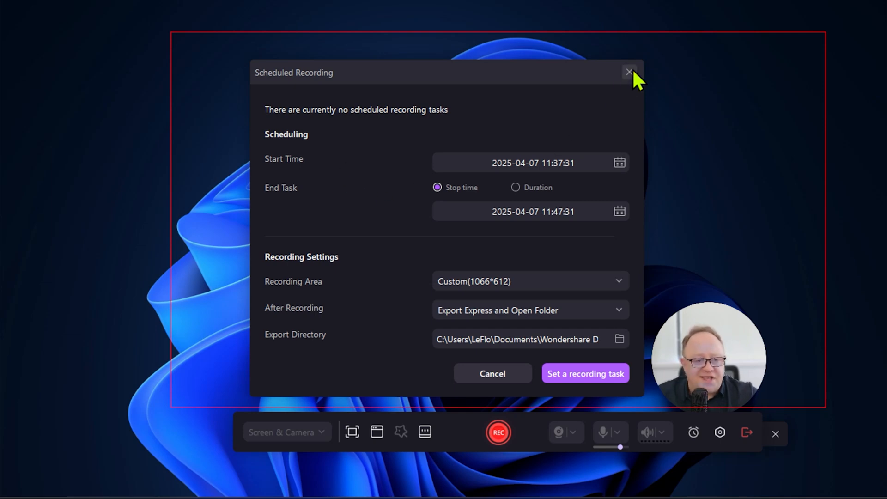
{"action": "left_click", "coordinate": [629, 72]}
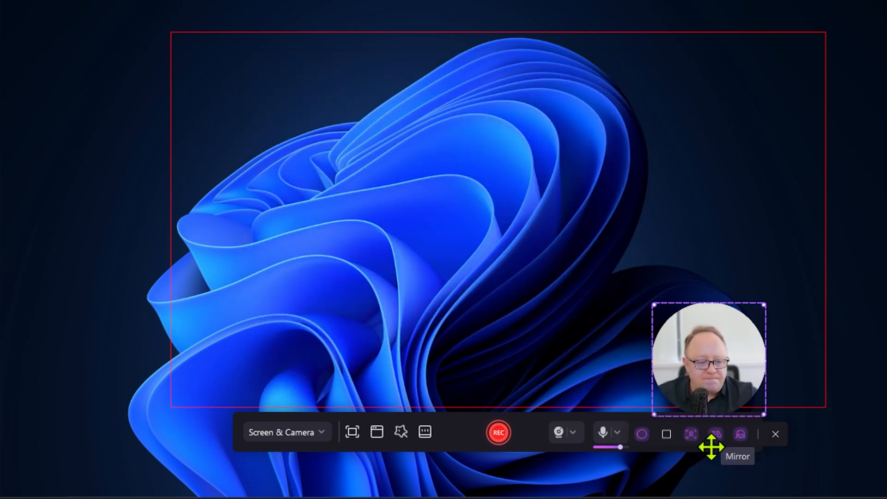
{"action": "left_click_drag", "start_coordinate": [710, 359], "coordinate": [558, 176]}
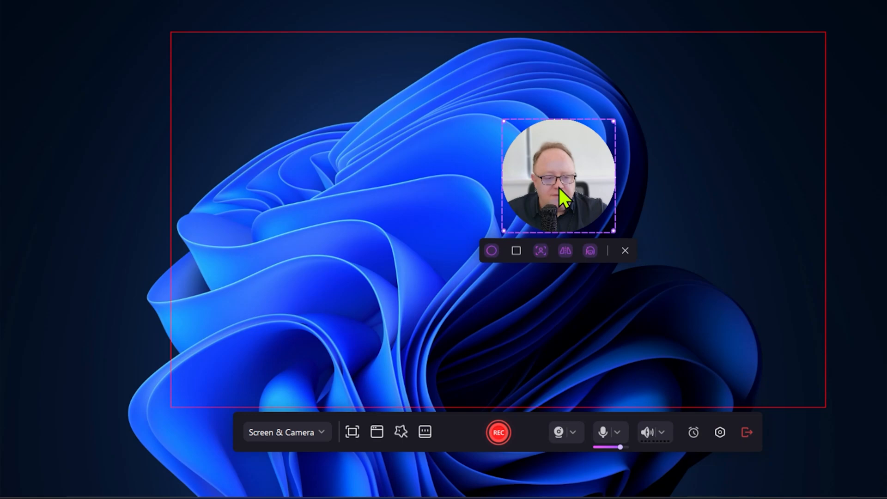
Review the recorder's General, File and Video settings for save locations, frame rate and encoder.
{"action": "left_click", "coordinate": [720, 432]}
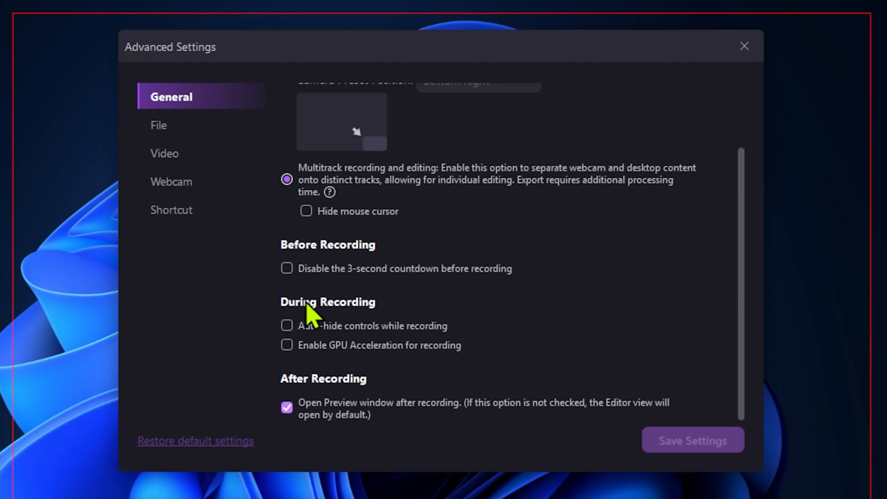
{"action": "mouse_move", "coordinate": [548, 316]}
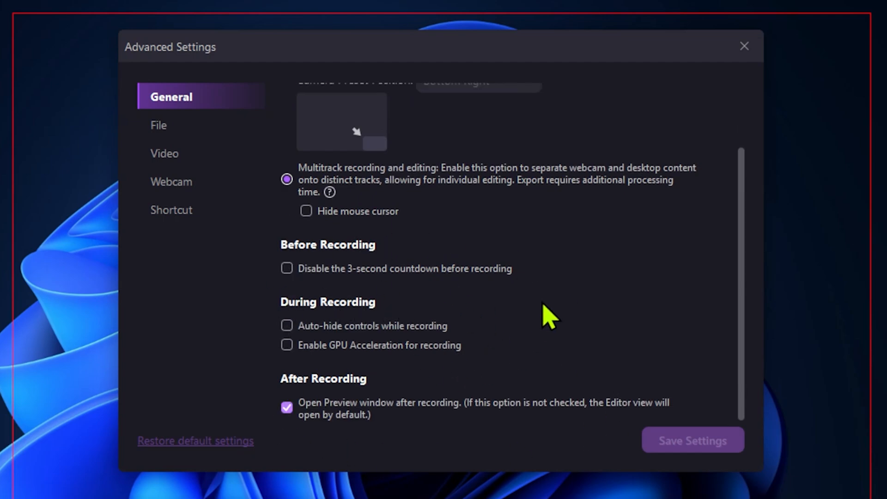
{"action": "scroll", "scroll_direction": "up", "scroll_amount": 3}
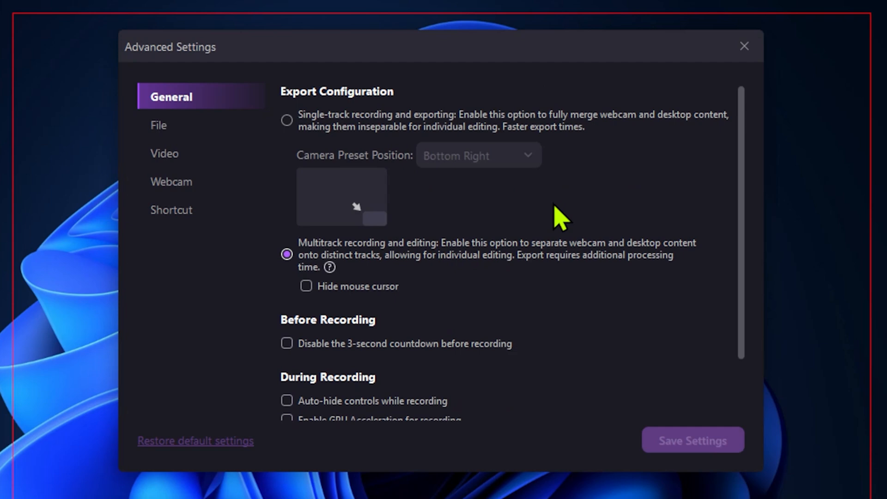
{"action": "mouse_move", "coordinate": [166, 127]}
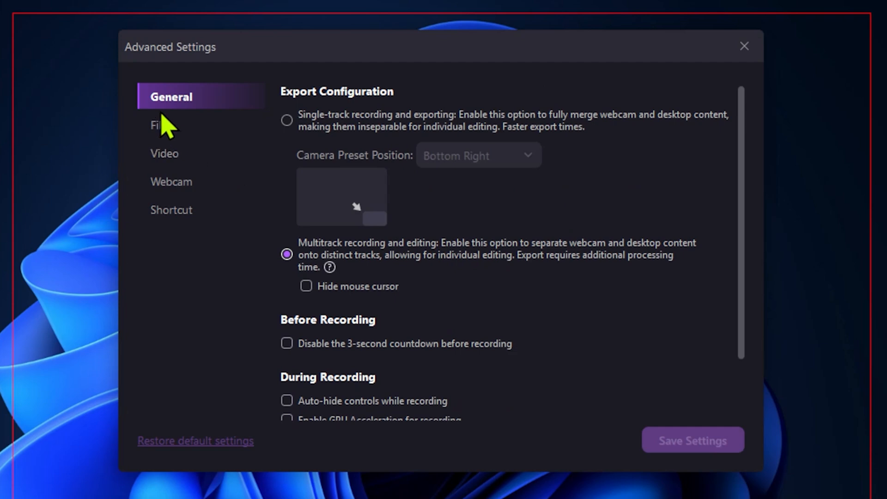
{"action": "left_click", "coordinate": [160, 125]}
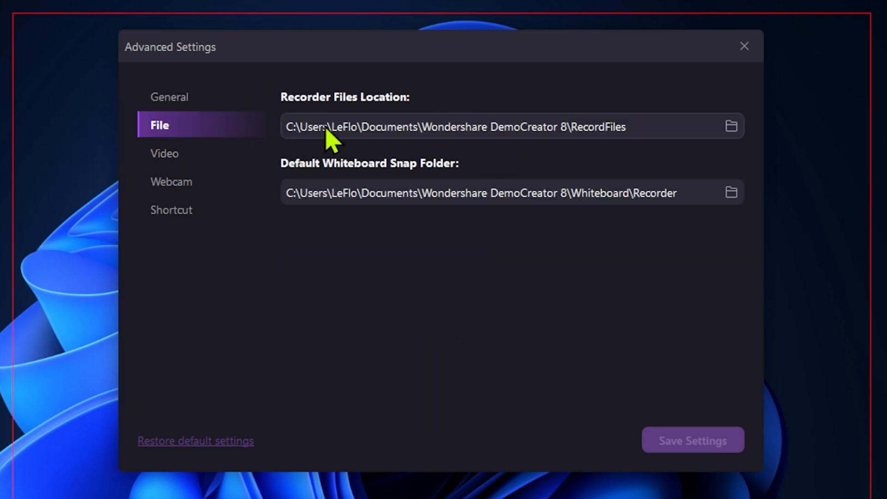
{"action": "left_click", "coordinate": [166, 153]}
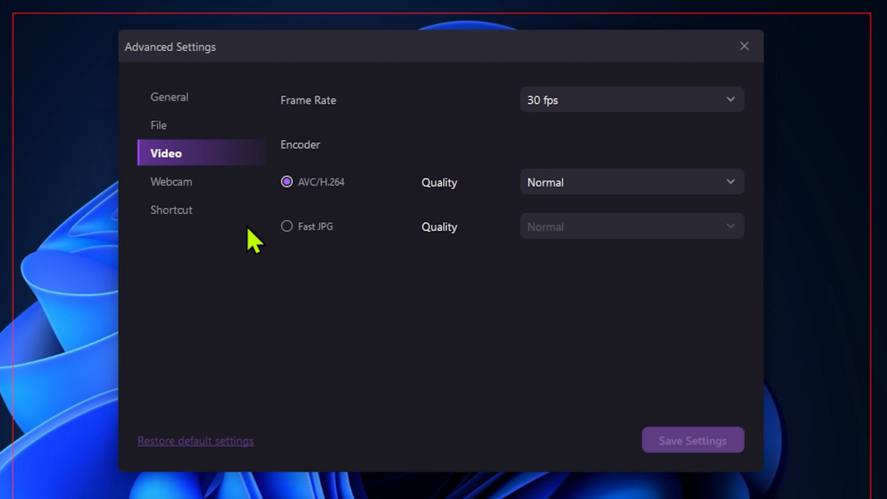
{"action": "left_click", "coordinate": [159, 125]}
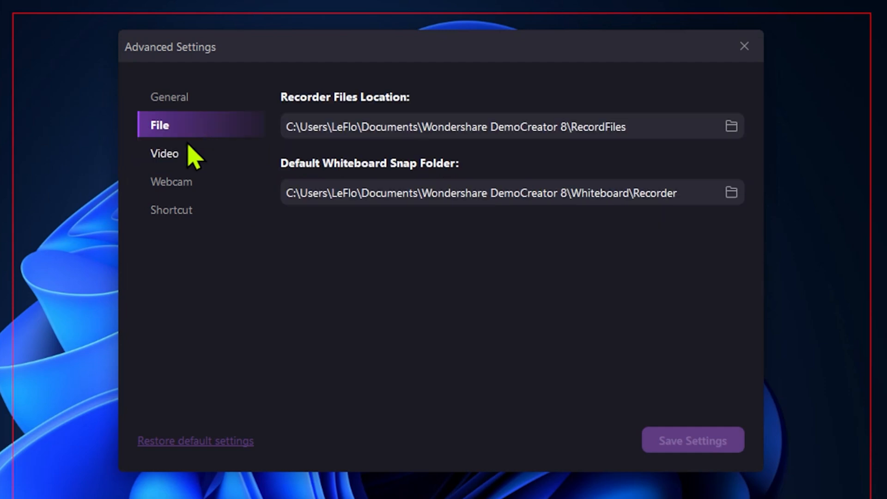
{"action": "left_click", "coordinate": [164, 152]}
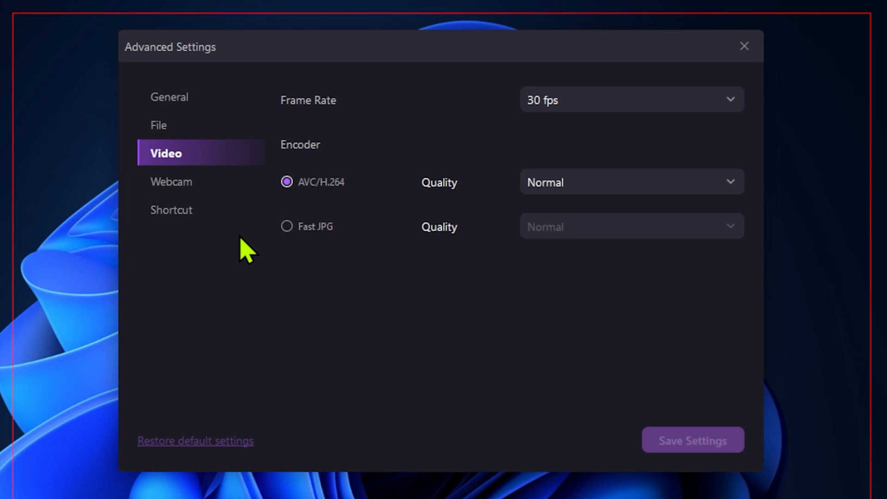
Check the Webcam device and Shortcut assignments, then leave Advanced Settings unchanged.
{"action": "left_click", "coordinate": [172, 182]}
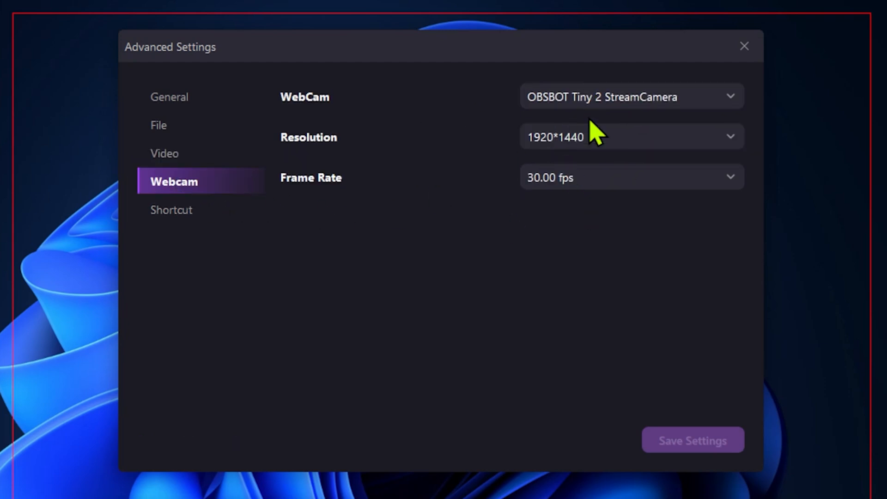
{"action": "mouse_move", "coordinate": [438, 104]}
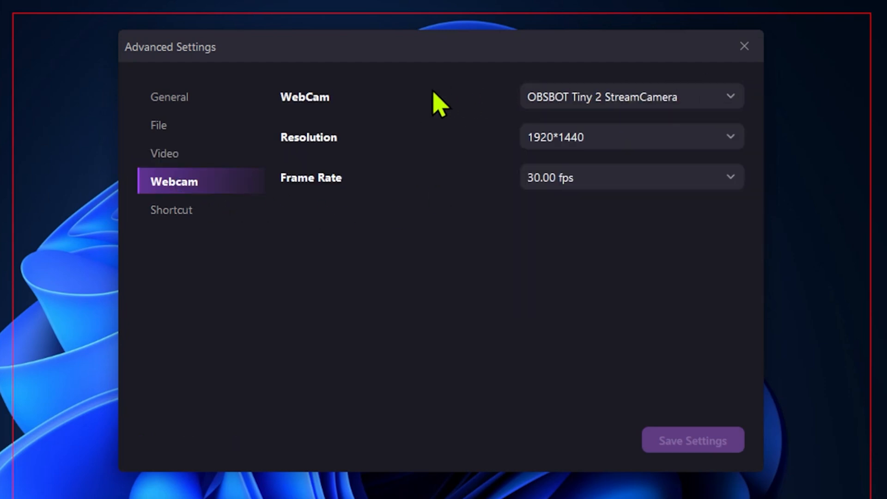
{"action": "left_click", "coordinate": [171, 210]}
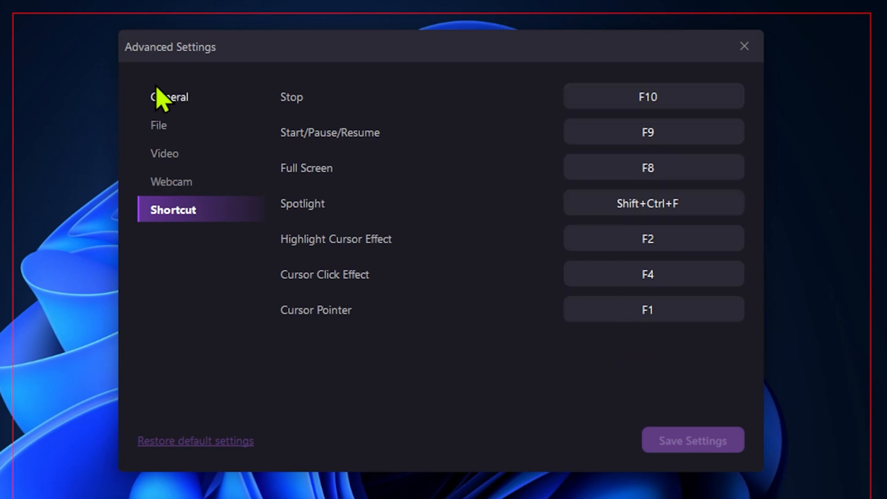
{"action": "left_click", "coordinate": [744, 47]}
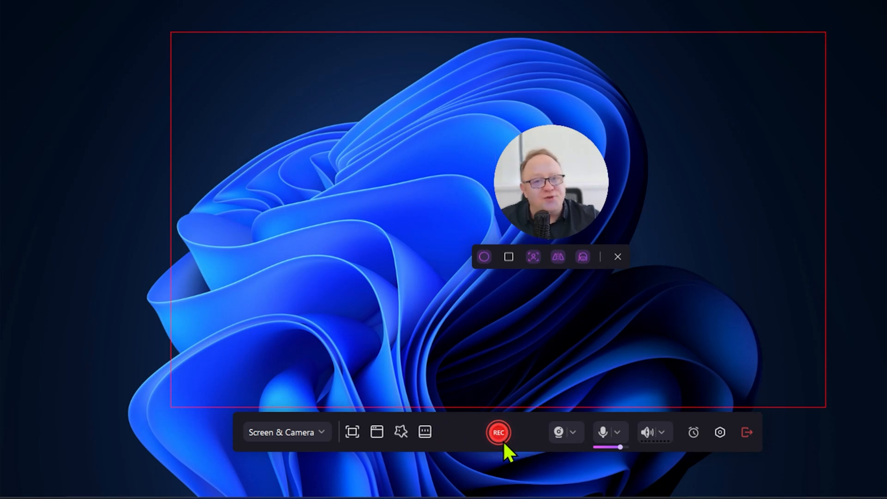
{"action": "mouse_move", "coordinate": [498, 431]}
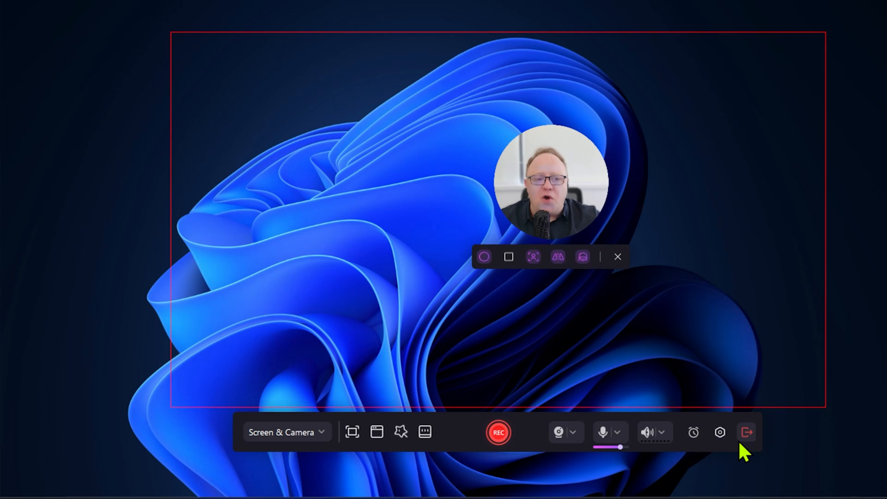
Exit the screen recorder back to the DemoCreator home screen.
{"action": "left_click", "coordinate": [747, 431]}
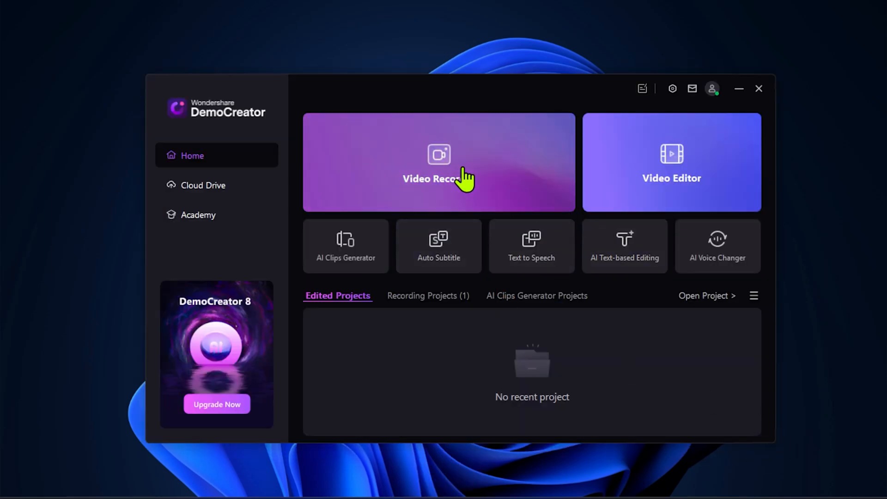
Choose Video Recorder, then Video Presentation, to reach the Create Project template window.
{"action": "left_click", "coordinate": [438, 163]}
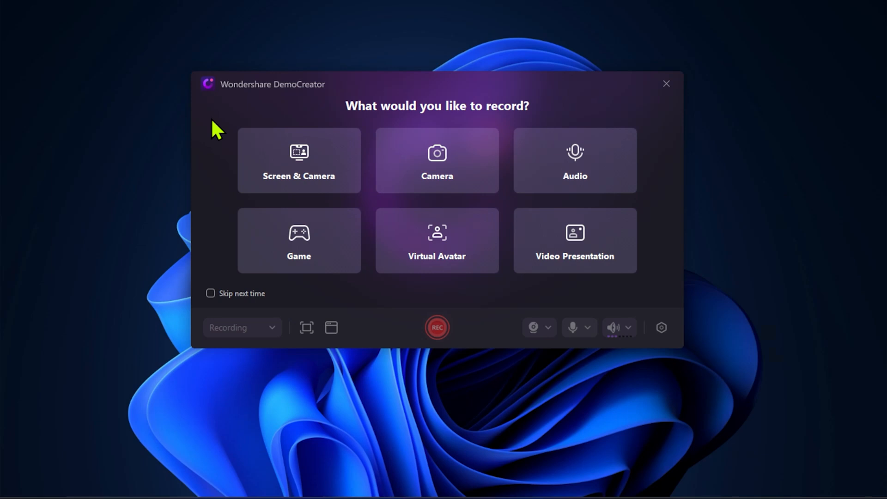
{"action": "mouse_move", "coordinate": [682, 205]}
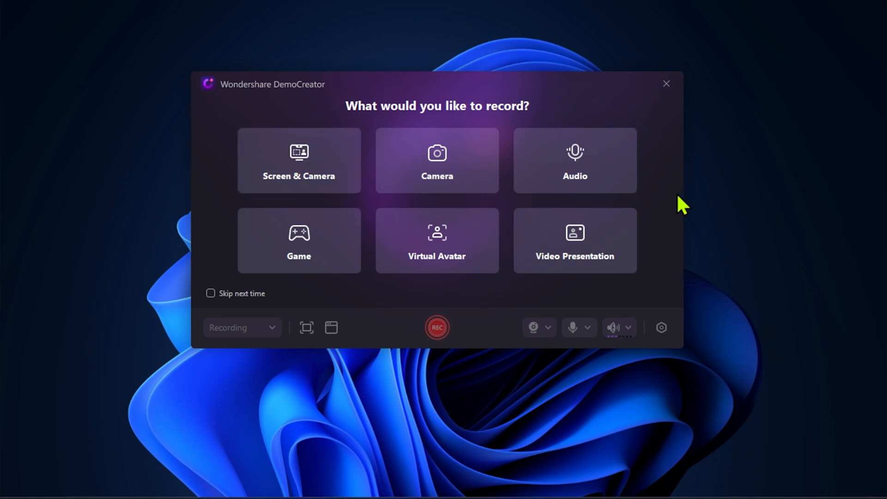
{"action": "mouse_move", "coordinate": [677, 280]}
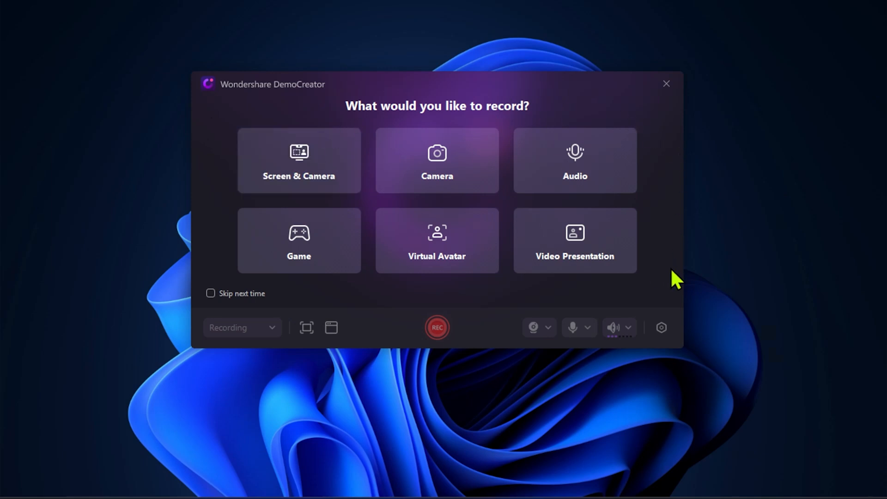
{"action": "mouse_move", "coordinate": [574, 256]}
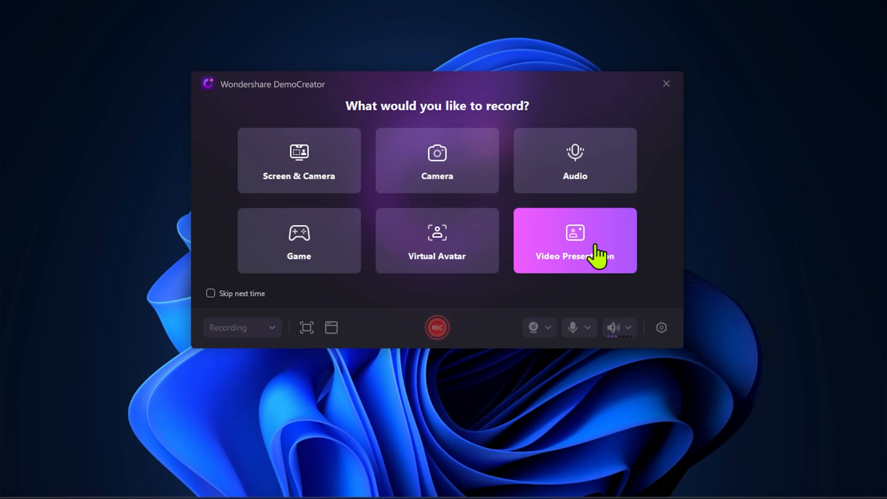
{"action": "left_click", "coordinate": [574, 240]}
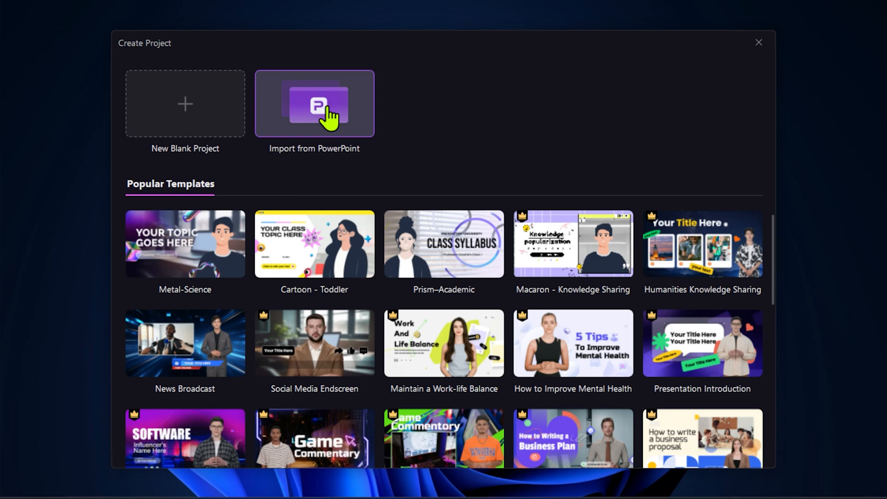
Create a new presentation project with the 2D Class Room scene background.
{"action": "left_click", "coordinate": [759, 43]}
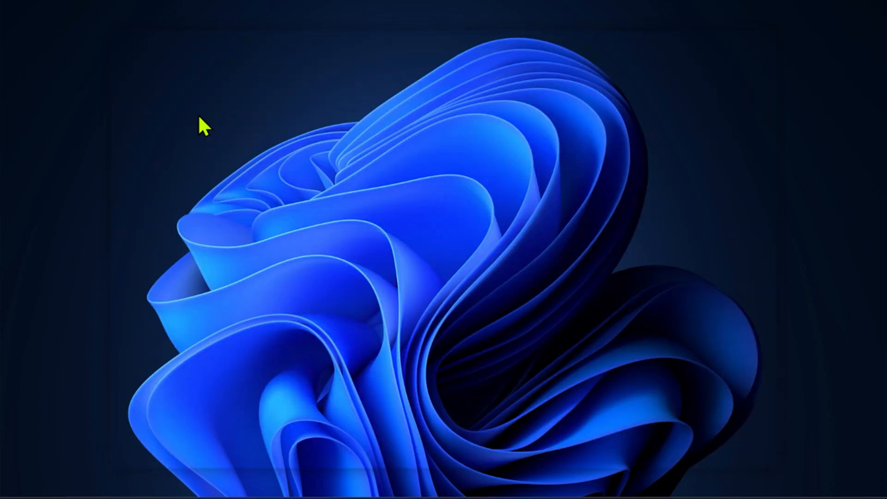
{"action": "mouse_move", "coordinate": [600, 152]}
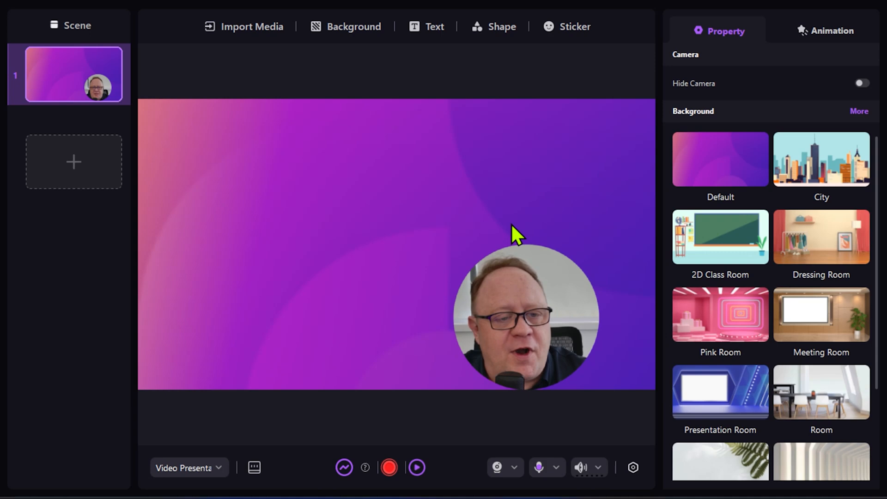
{"action": "left_click", "coordinate": [720, 237]}
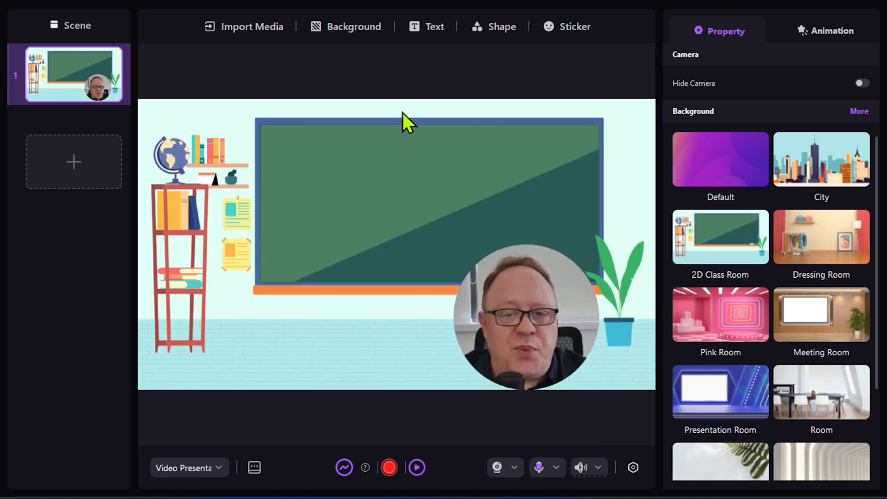
Shrink the webcam circle and place it at the lower right beside the plant.
{"action": "left_click_drag", "start_coordinate": [523, 317], "coordinate": [404, 195]}
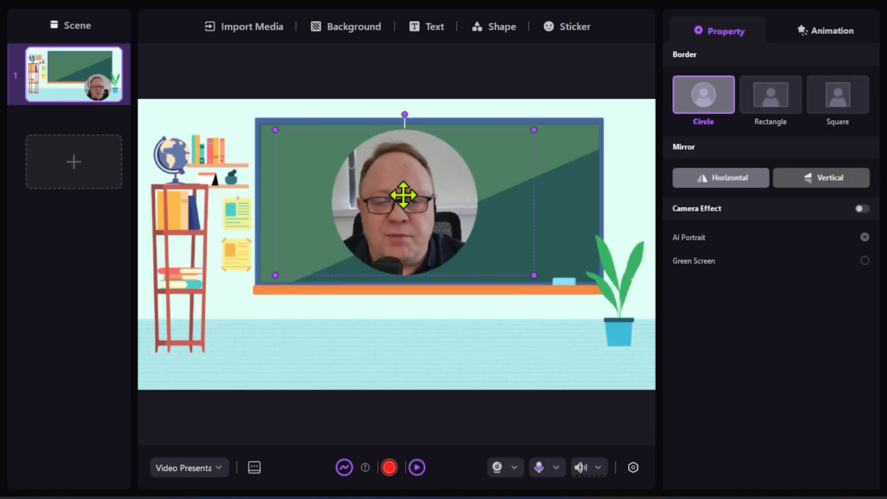
{"action": "left_click_drag", "start_coordinate": [403, 196], "coordinate": [482, 251]}
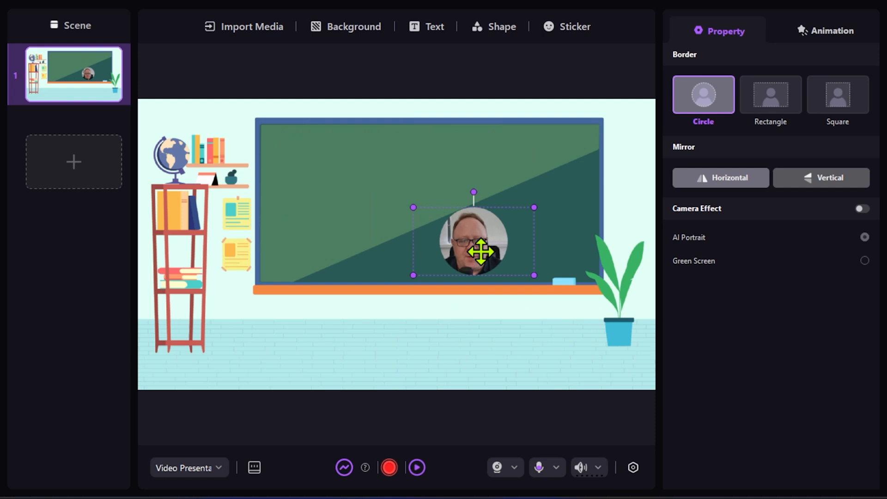
{"action": "left_click_drag", "start_coordinate": [474, 250], "coordinate": [548, 334]}
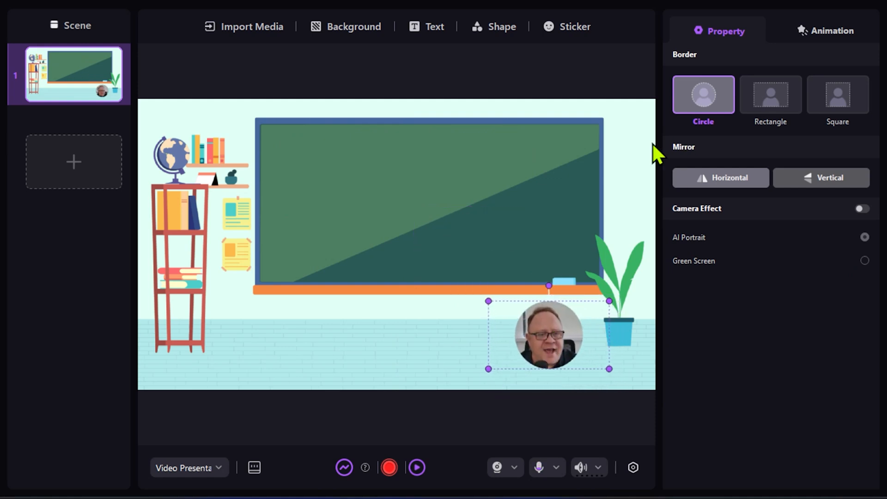
{"action": "left_click", "coordinate": [352, 27]}
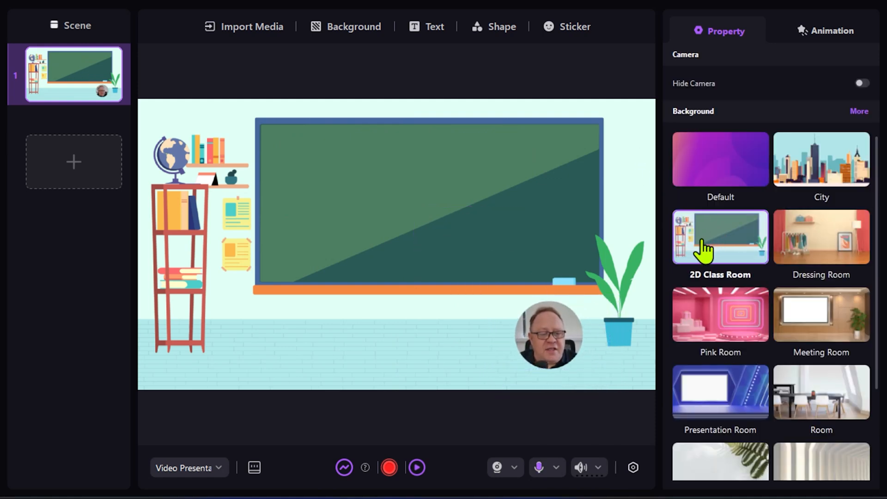
{"action": "scroll", "scroll_direction": "down", "scroll_amount": 3}
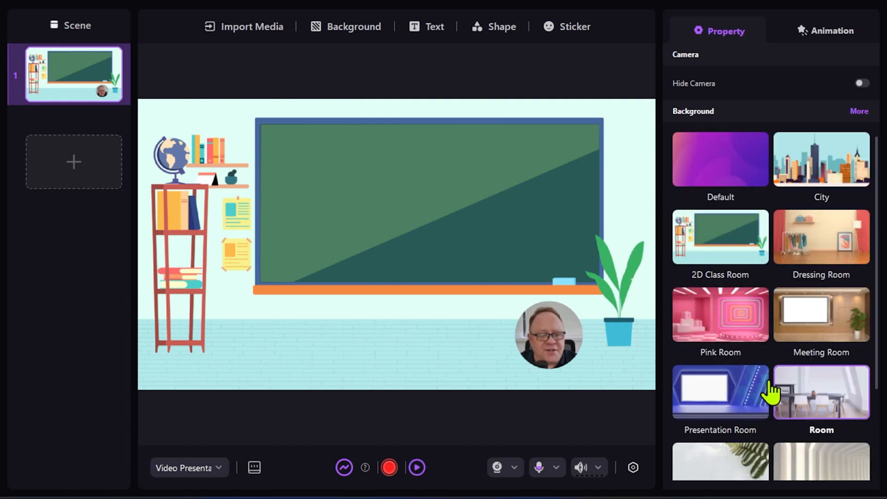
{"action": "mouse_move", "coordinate": [355, 74]}
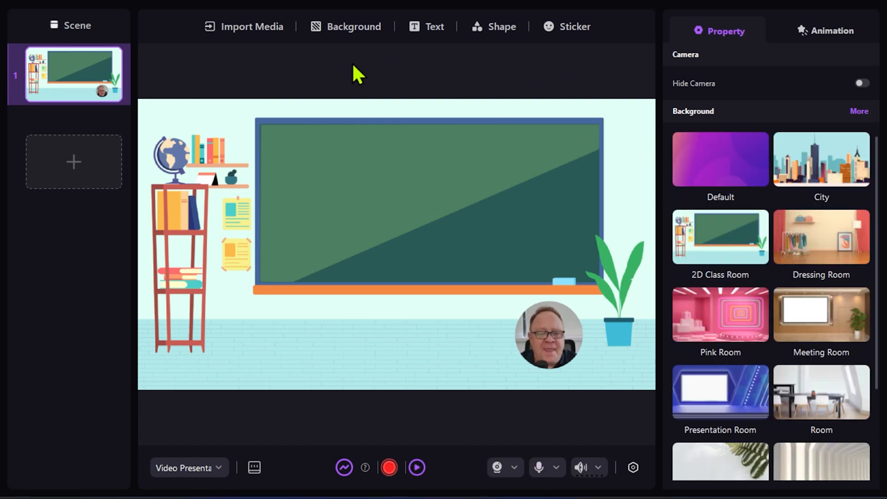
{"action": "left_click", "coordinate": [548, 334]}
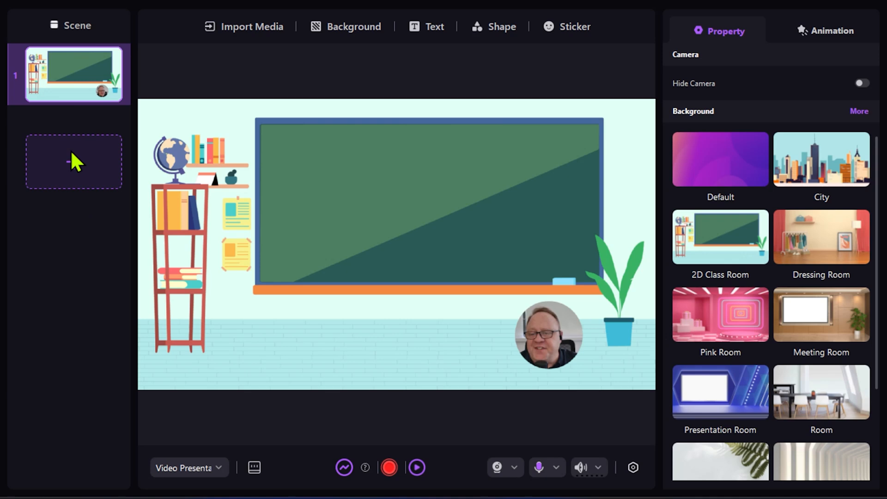
Add a second Pink Room scene, then return to the first classroom scene.
{"action": "left_click", "coordinate": [720, 314]}
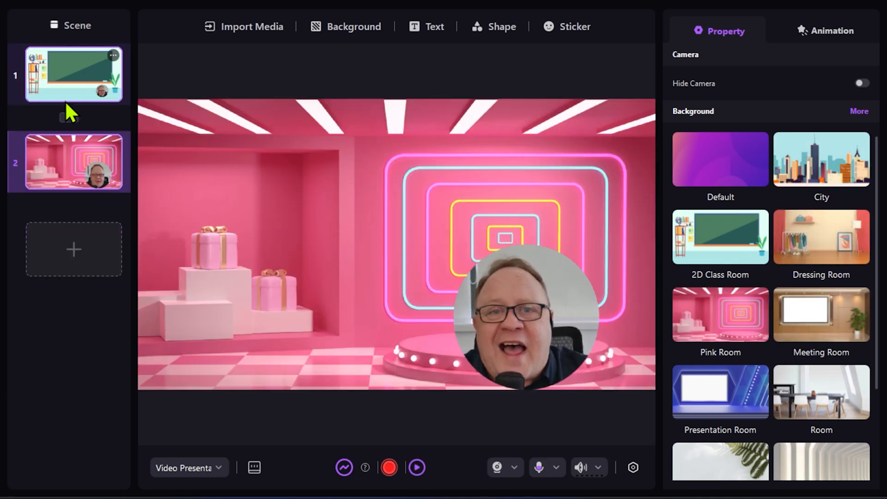
{"action": "left_click", "coordinate": [68, 161]}
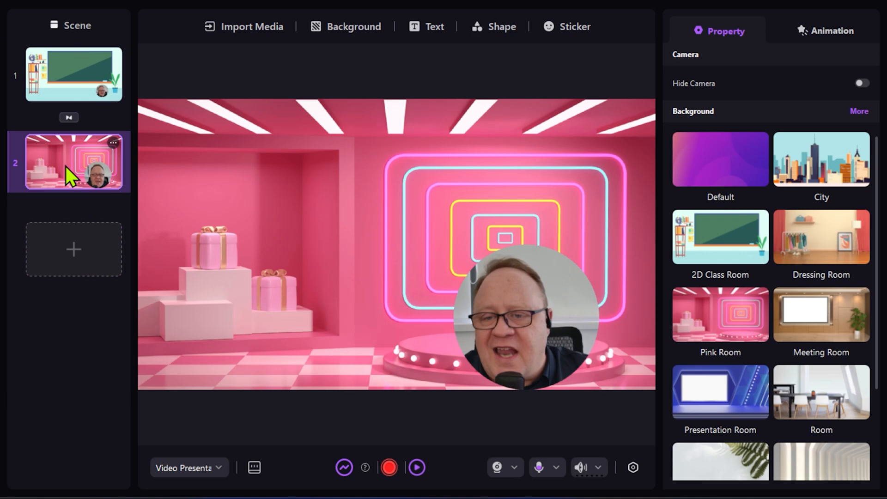
{"action": "left_click", "coordinate": [74, 74]}
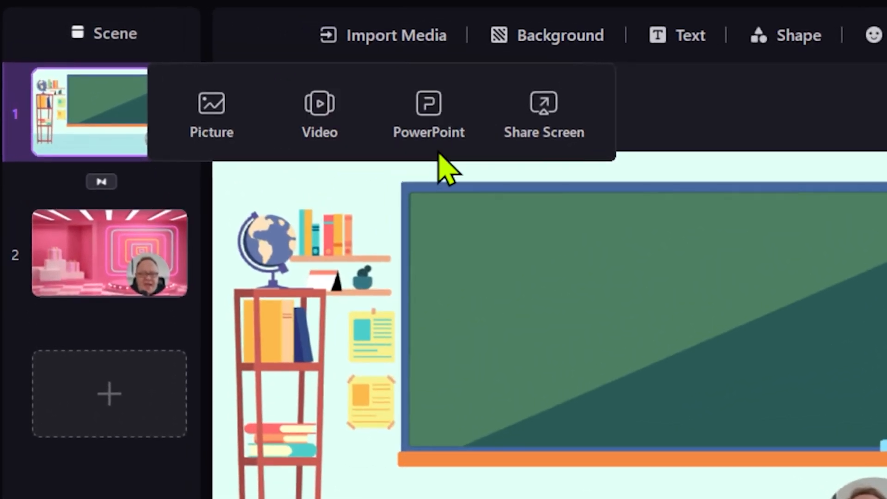
{"action": "mouse_move", "coordinate": [429, 112]}
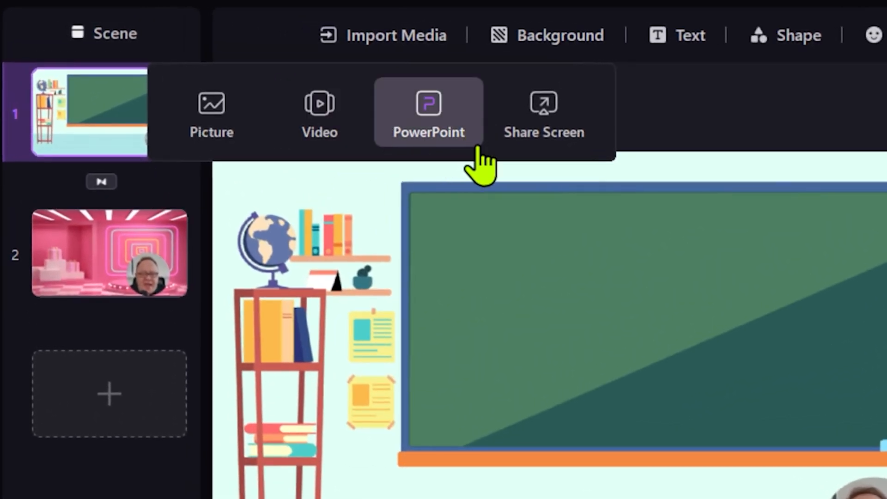
{"action": "mouse_move", "coordinate": [621, 153]}
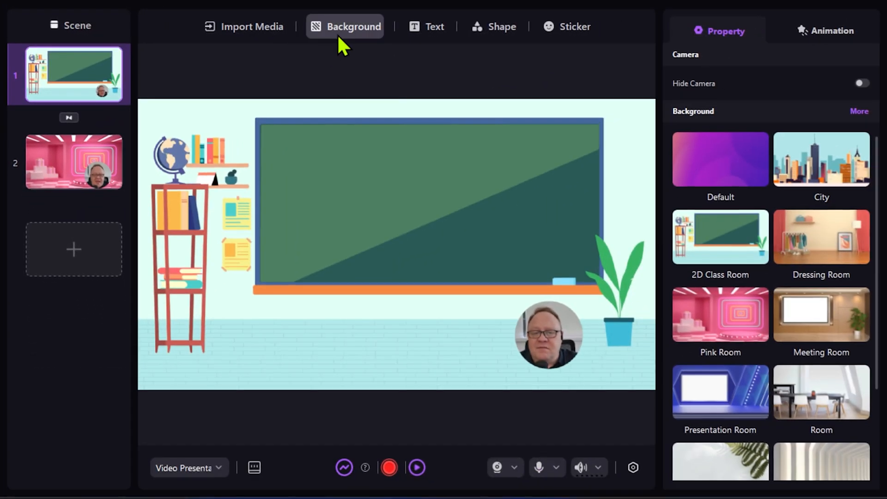
{"action": "left_click", "coordinate": [344, 27]}
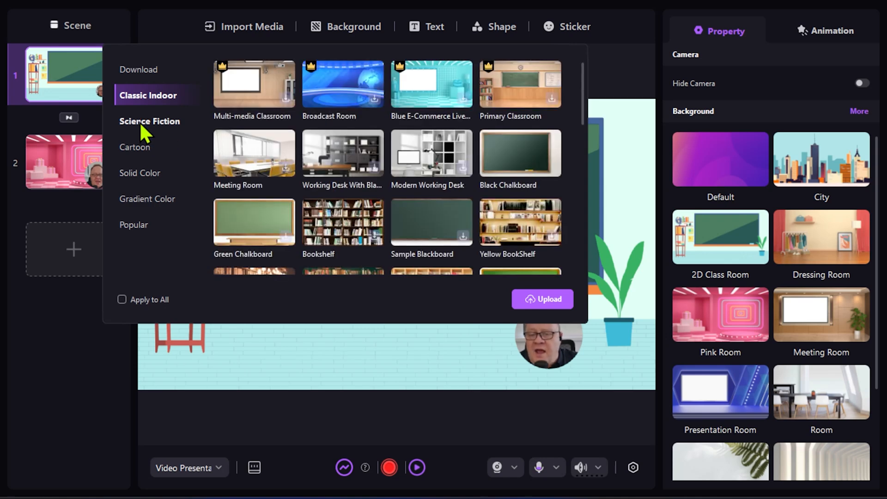
{"action": "left_click", "coordinate": [137, 147]}
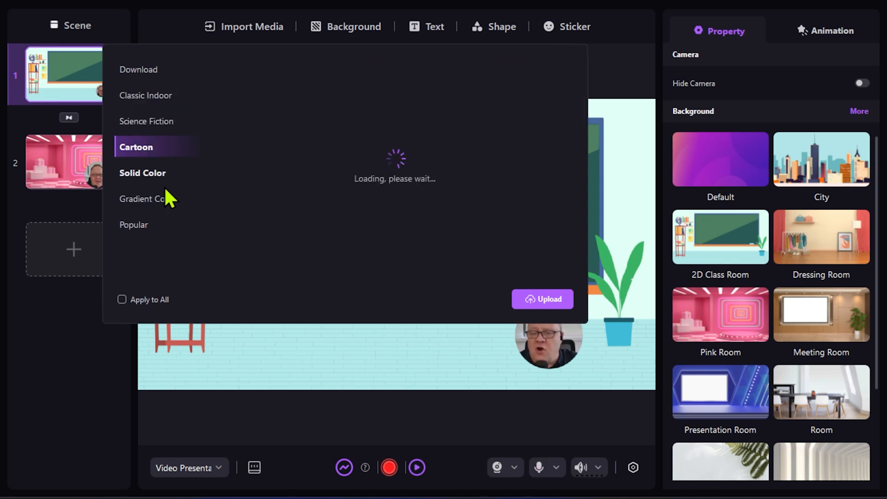
{"action": "left_click", "coordinate": [142, 173]}
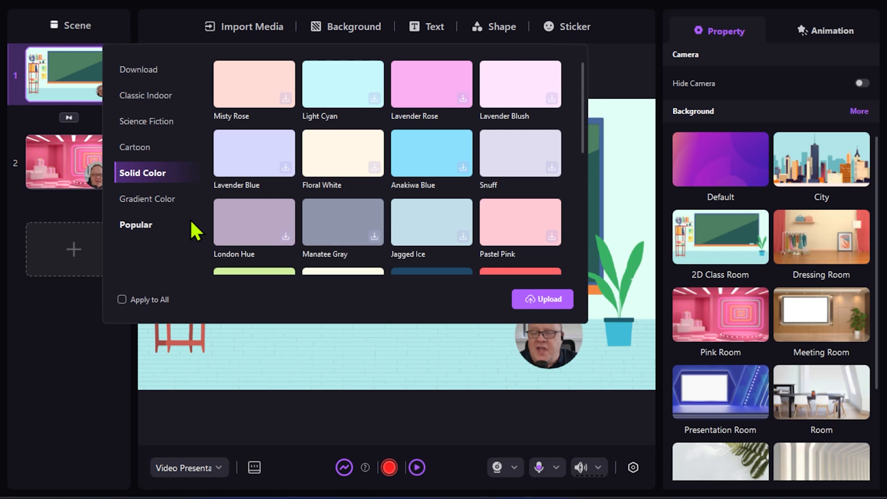
{"action": "left_click", "coordinate": [150, 199]}
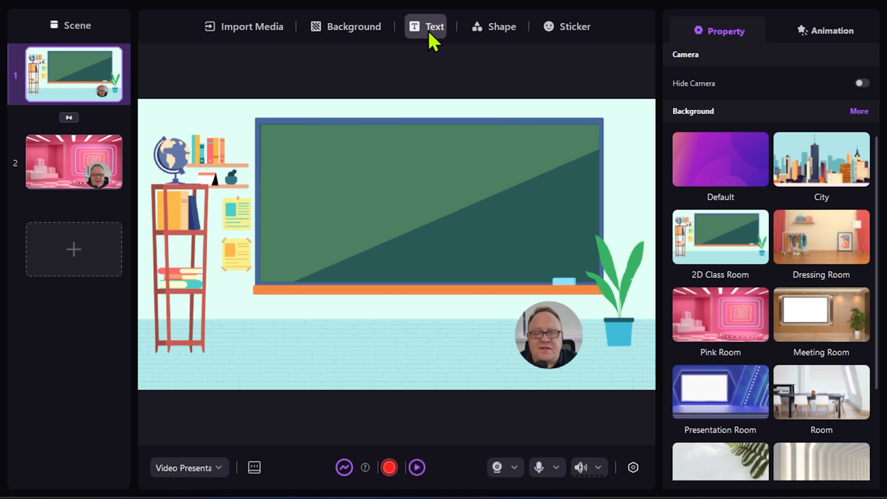
Add a Title1 text box reading 'Hello' on the blackboard's upper left.
{"action": "left_click", "coordinate": [432, 27]}
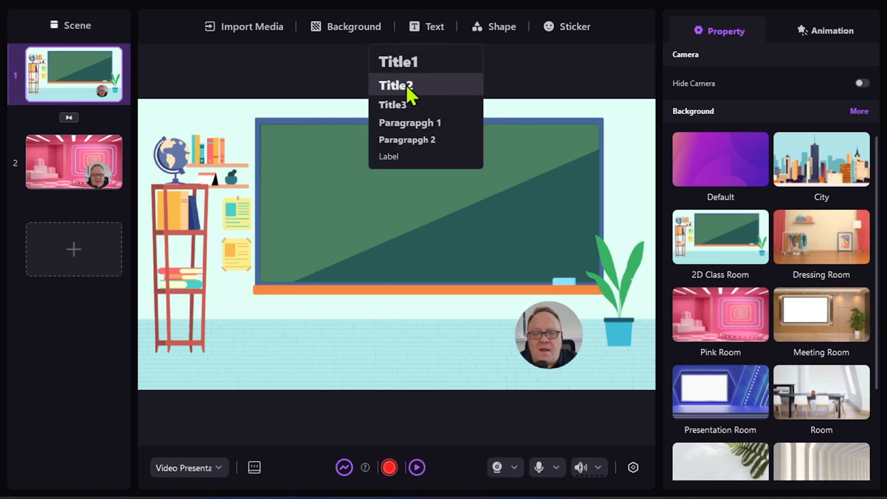
{"action": "mouse_move", "coordinate": [464, 74]}
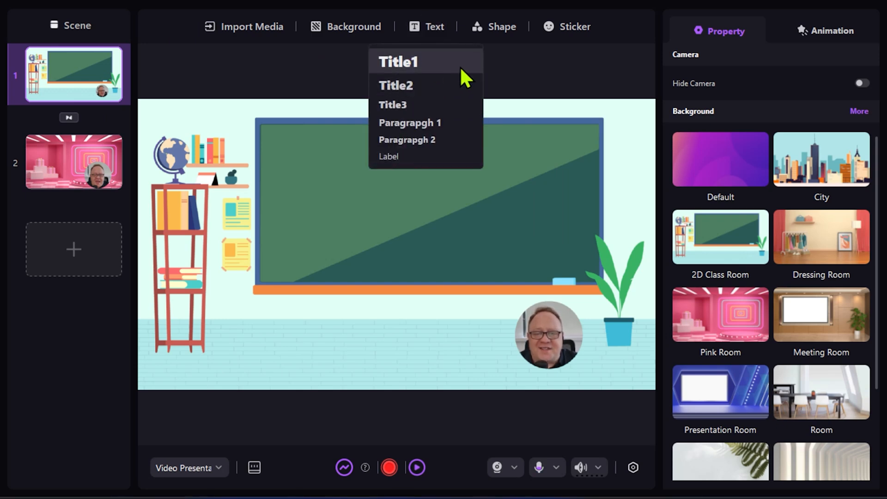
{"action": "mouse_move", "coordinate": [410, 84]}
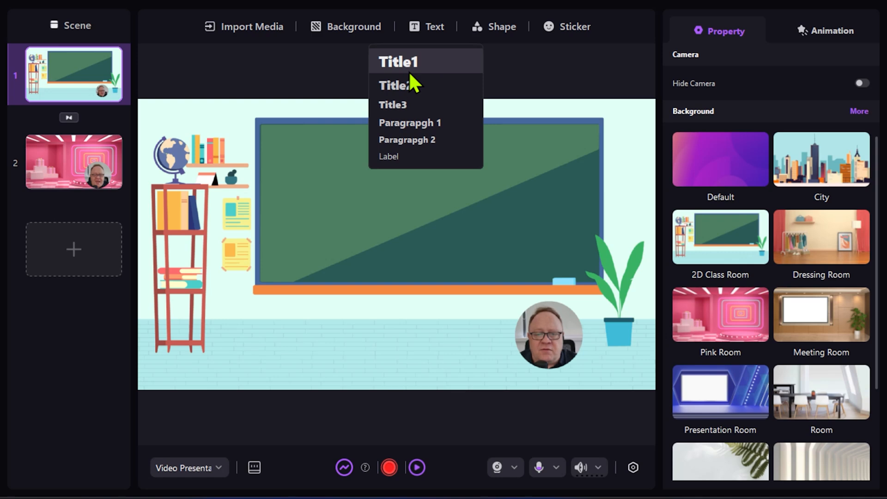
{"action": "mouse_move", "coordinate": [411, 62]}
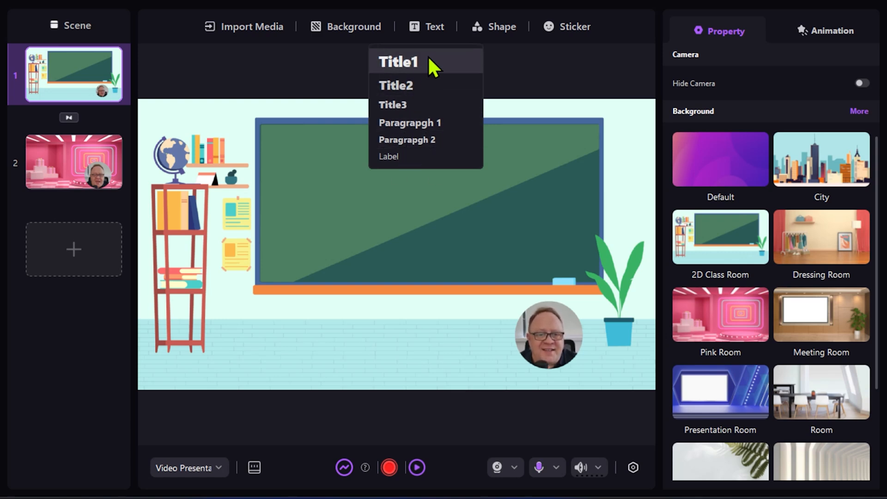
{"action": "left_click", "coordinate": [493, 27]}
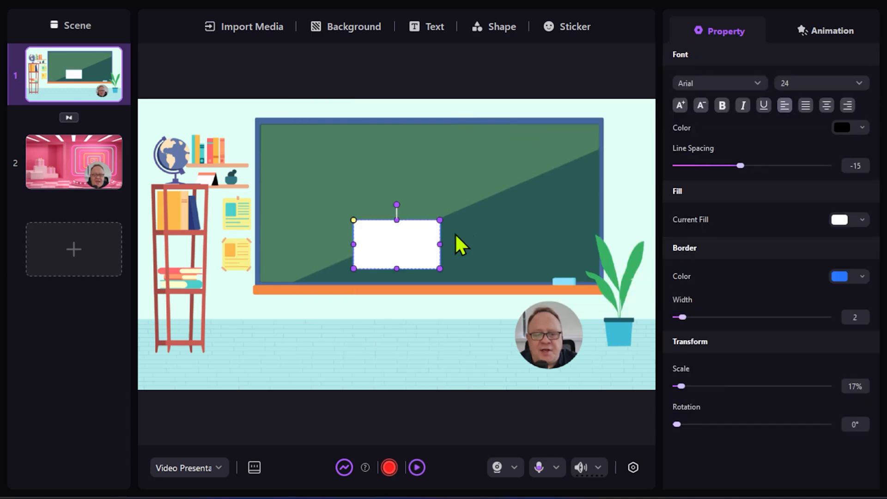
{"action": "left_click_drag", "start_coordinate": [396, 243], "coordinate": [342, 173]}
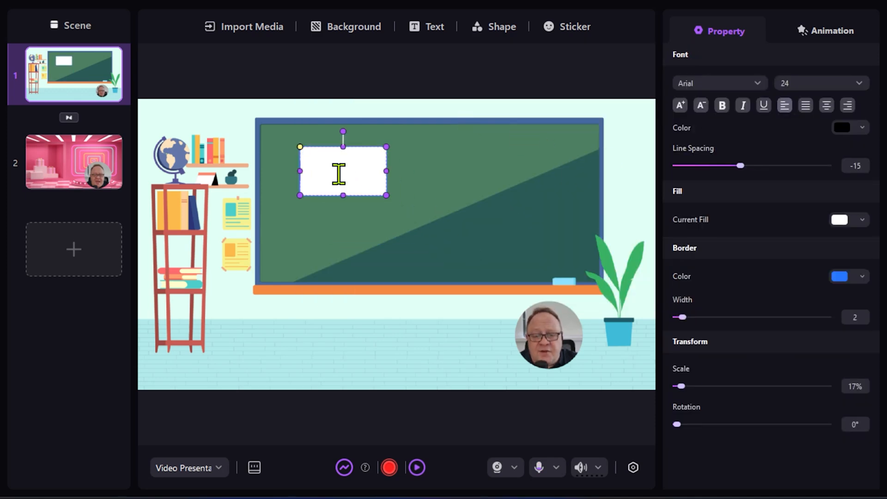
{"action": "type", "text": "Hel"}
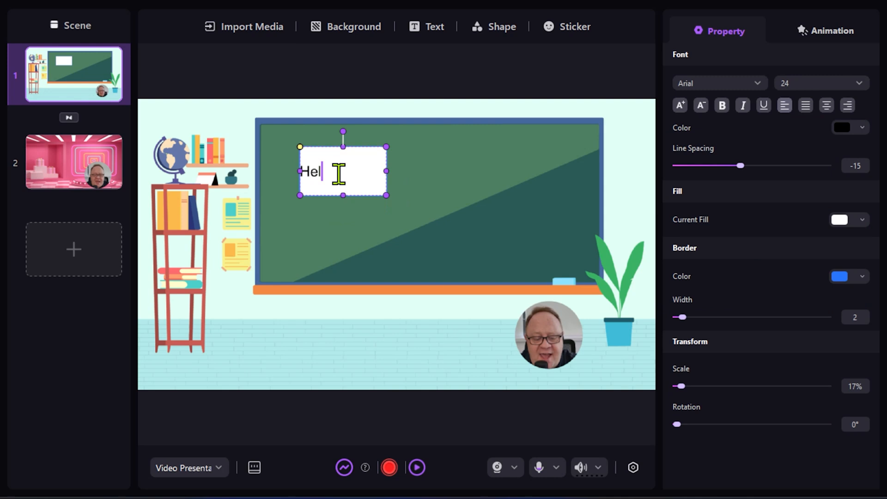
{"action": "type", "text": "lo"}
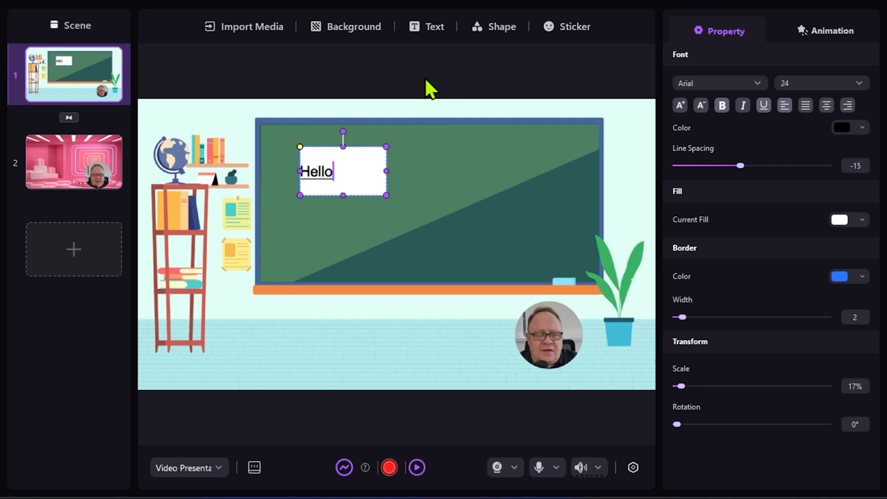
{"action": "left_click", "coordinate": [566, 27]}
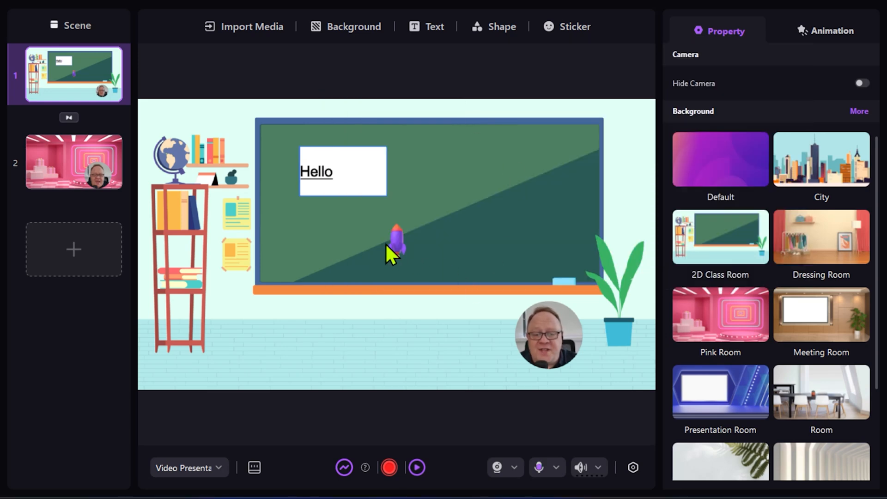
Scale the rocket sticker up to about 103% so it towers over the blackboard.
{"action": "left_click", "coordinate": [396, 246]}
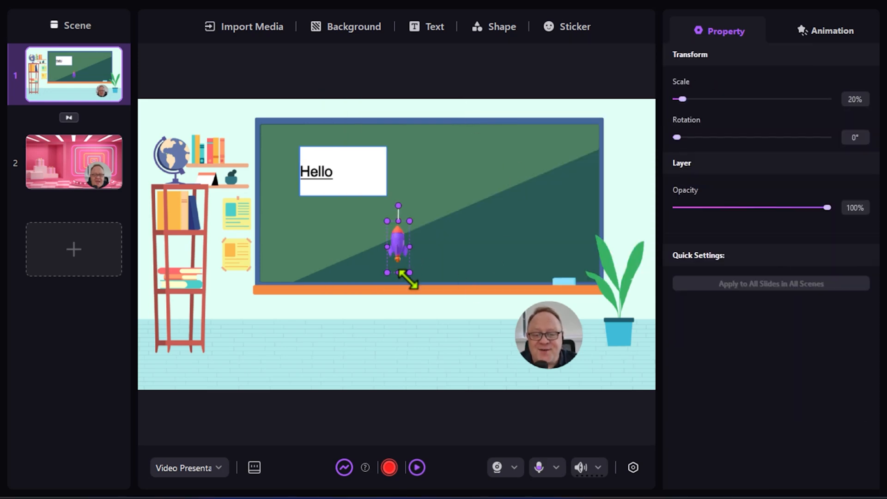
{"action": "left_click_drag", "start_coordinate": [407, 281], "coordinate": [507, 392]}
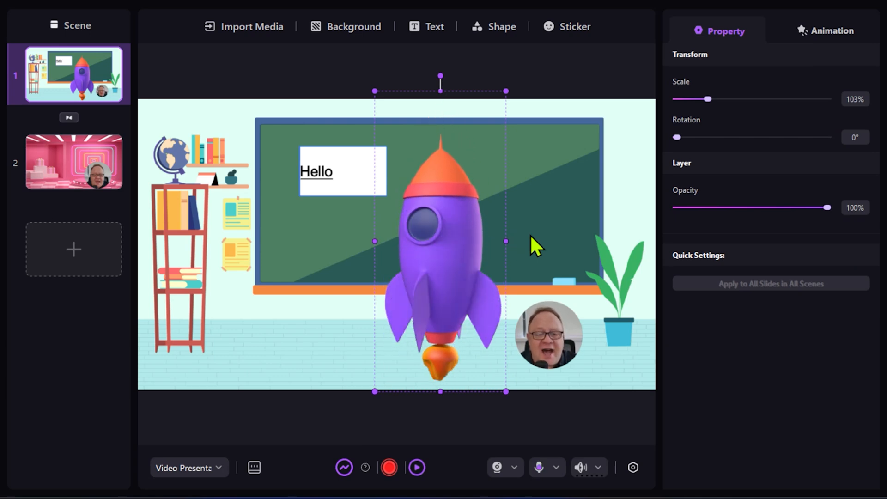
{"action": "left_click_drag", "start_coordinate": [532, 246], "coordinate": [485, 214]}
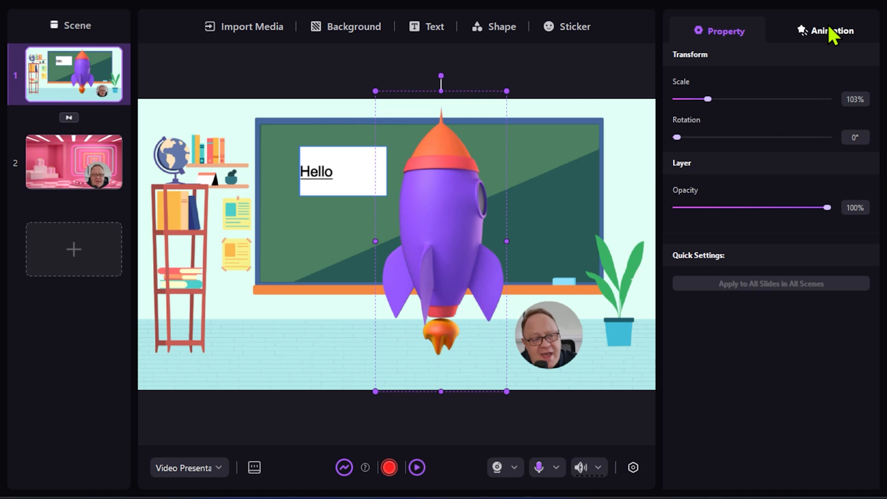
{"action": "left_click", "coordinate": [832, 31]}
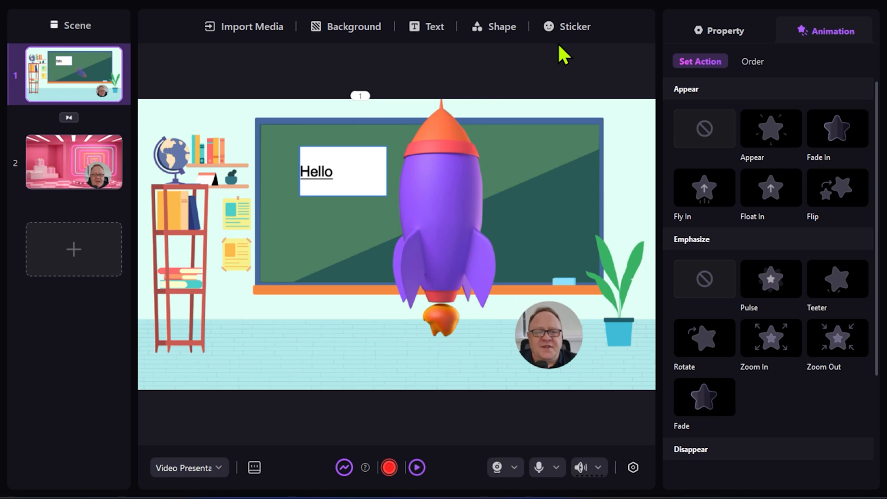
Add the Toy Airplane sticker from Education and place it on the blackboard.
{"action": "left_click", "coordinate": [574, 27]}
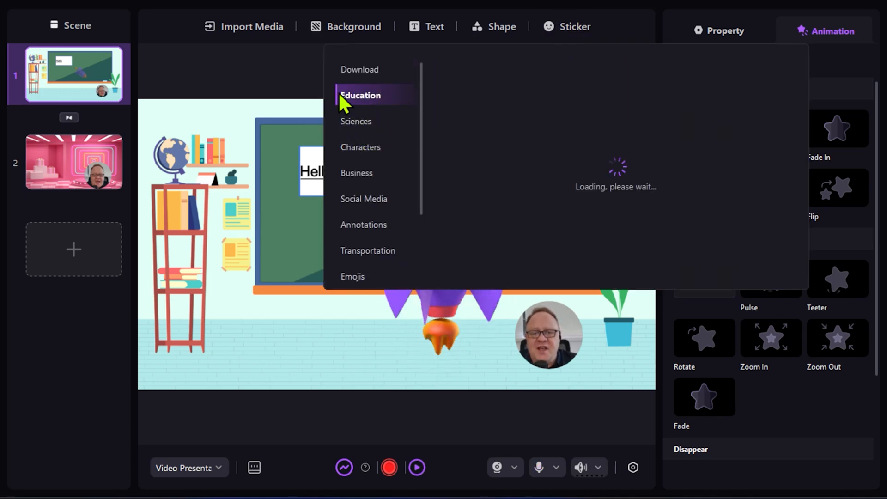
{"action": "mouse_move", "coordinate": [518, 179]}
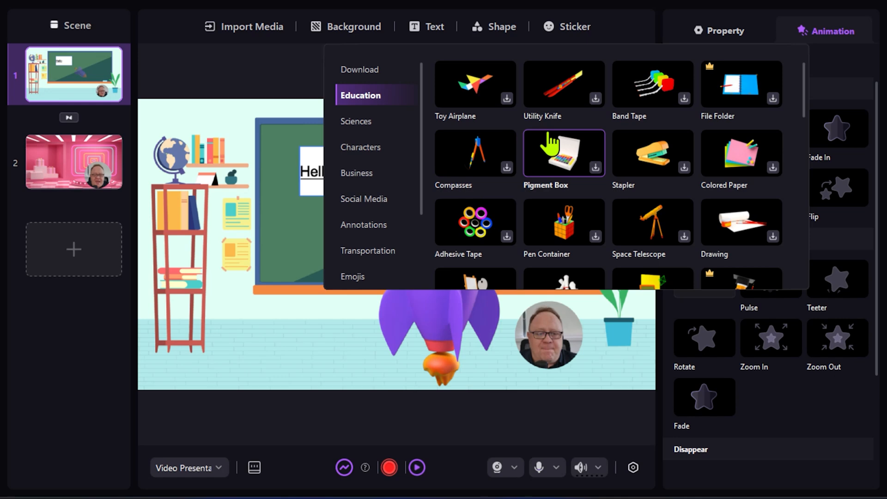
{"action": "left_click", "coordinate": [475, 84]}
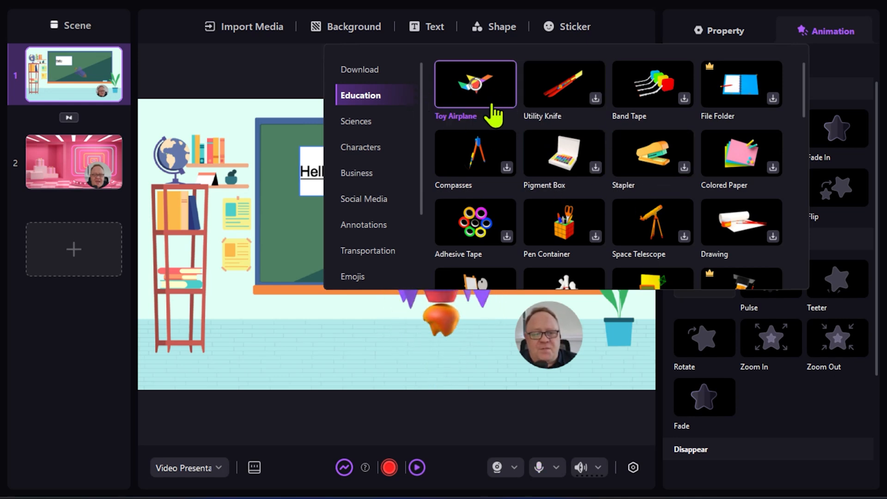
{"action": "left_click", "coordinate": [475, 84]}
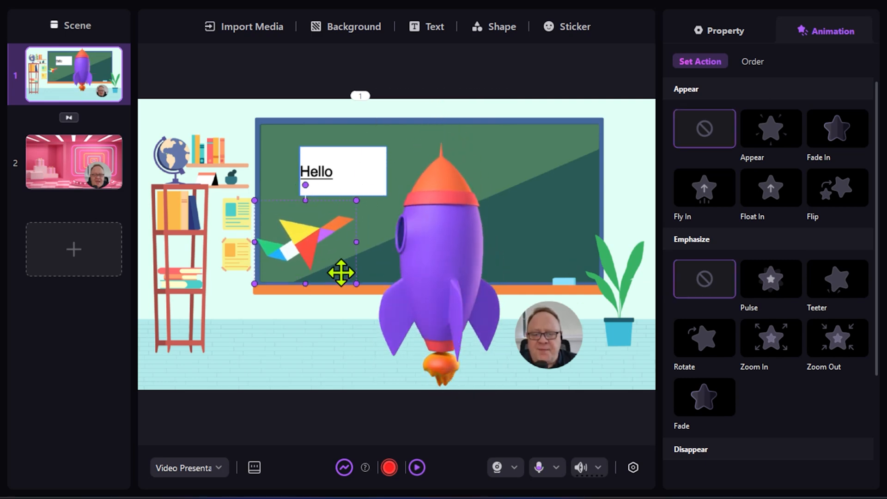
{"action": "left_click_drag", "start_coordinate": [341, 272], "coordinate": [332, 253]}
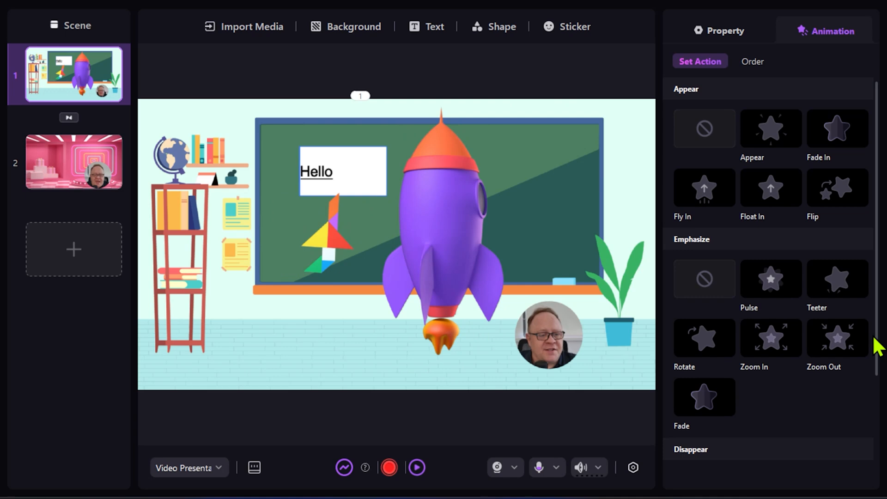
Give the rocket a Flip entrance animation under Appear.
{"action": "scroll", "scroll_direction": "down", "scroll_amount": 3}
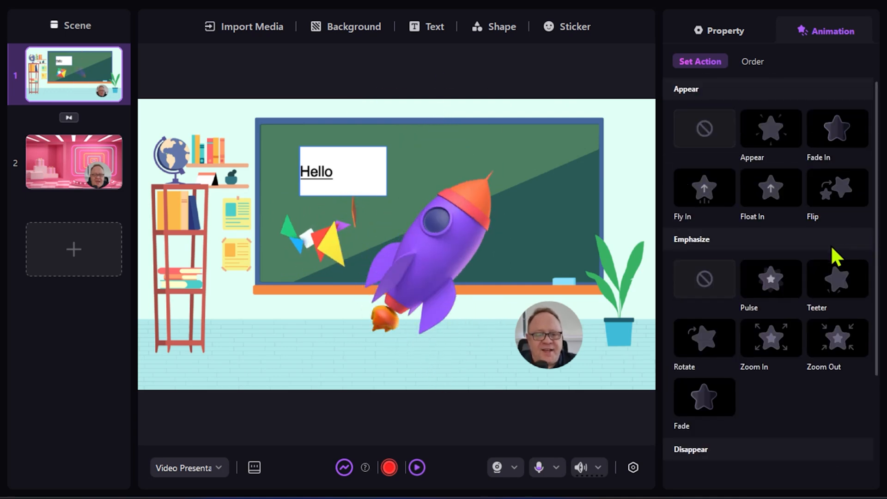
{"action": "left_click", "coordinate": [838, 188]}
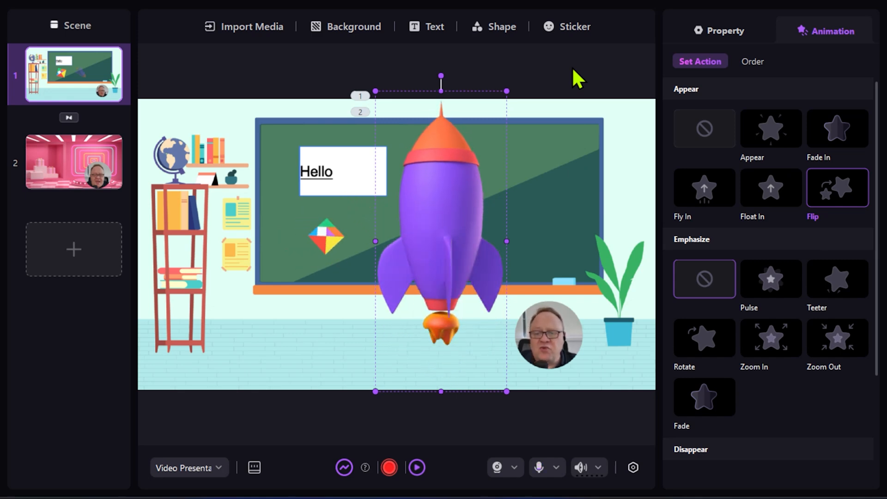
{"action": "left_click", "coordinate": [720, 31]}
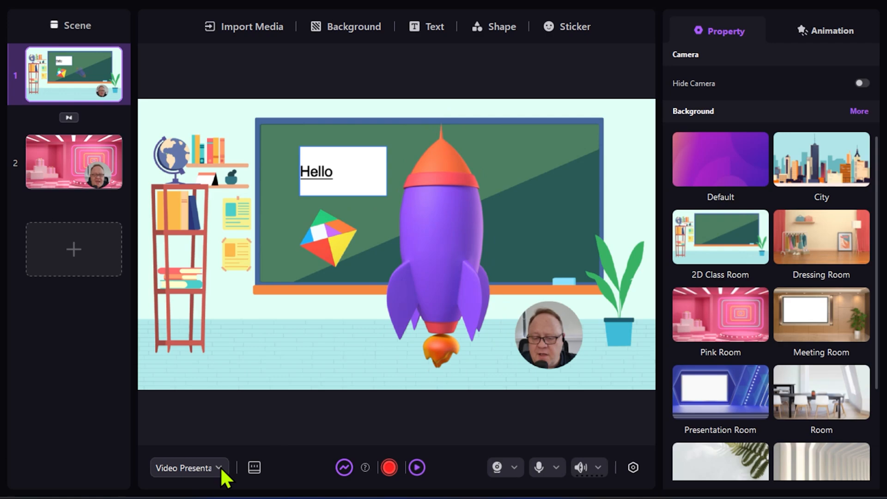
Show and hide the teleprompter script panel a couple of times from the recording toolbar.
{"action": "left_click", "coordinate": [189, 468]}
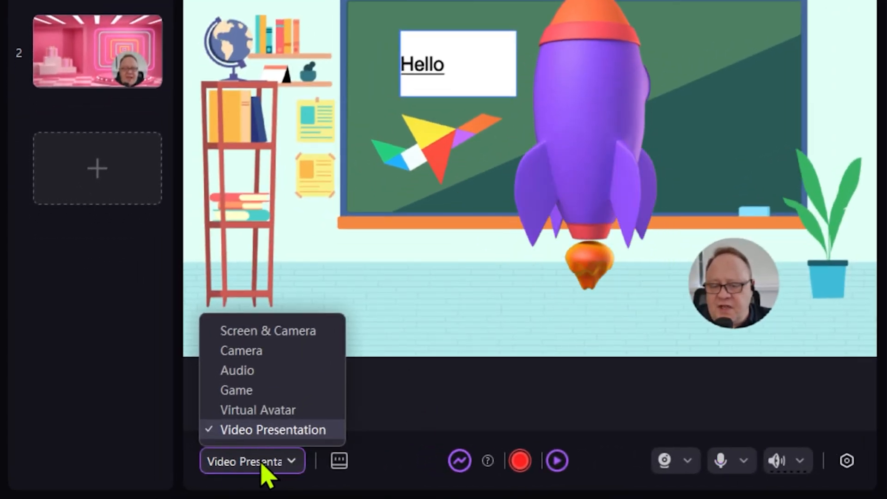
{"action": "mouse_move", "coordinate": [397, 413]}
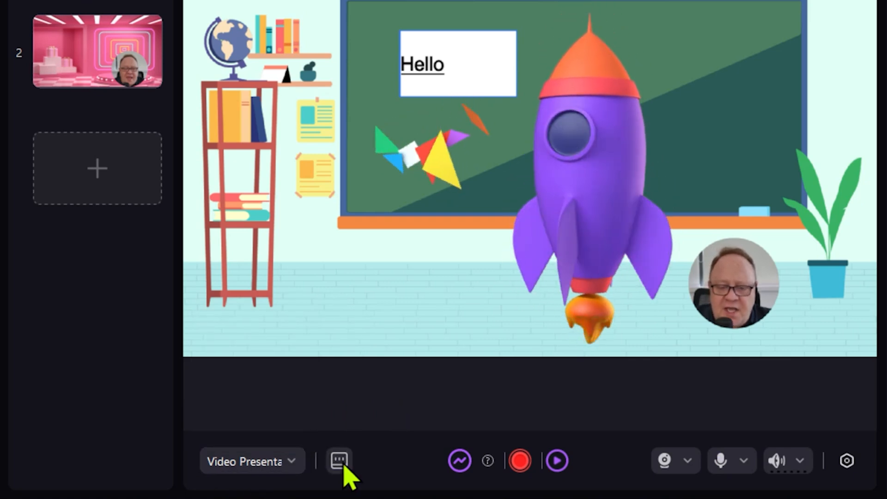
{"action": "left_click", "coordinate": [338, 460]}
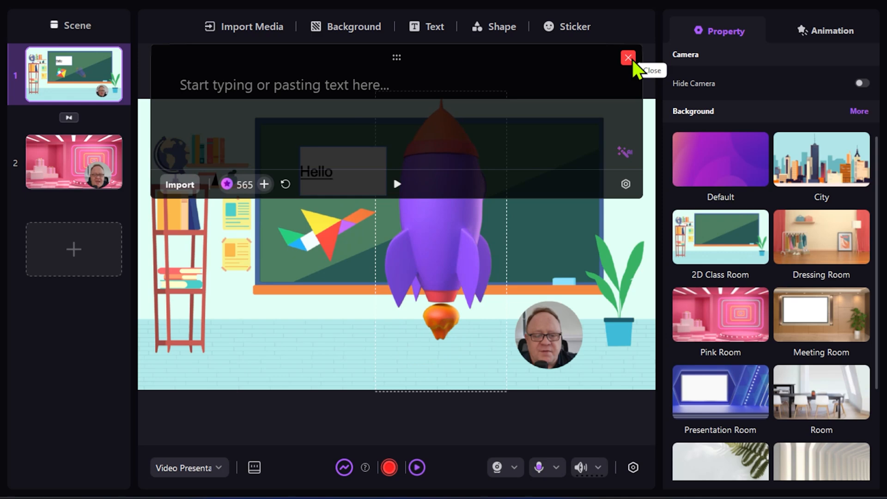
{"action": "left_click", "coordinate": [627, 58]}
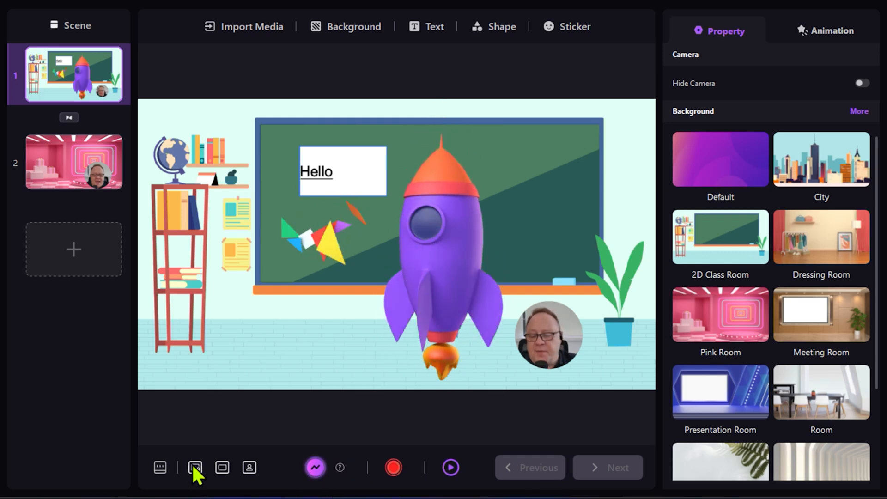
{"action": "left_click", "coordinate": [195, 468]}
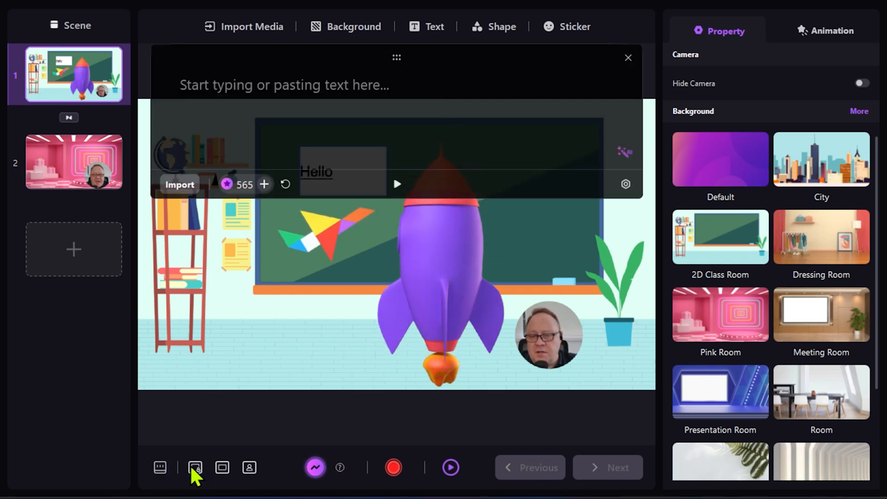
{"action": "left_click", "coordinate": [249, 468]}
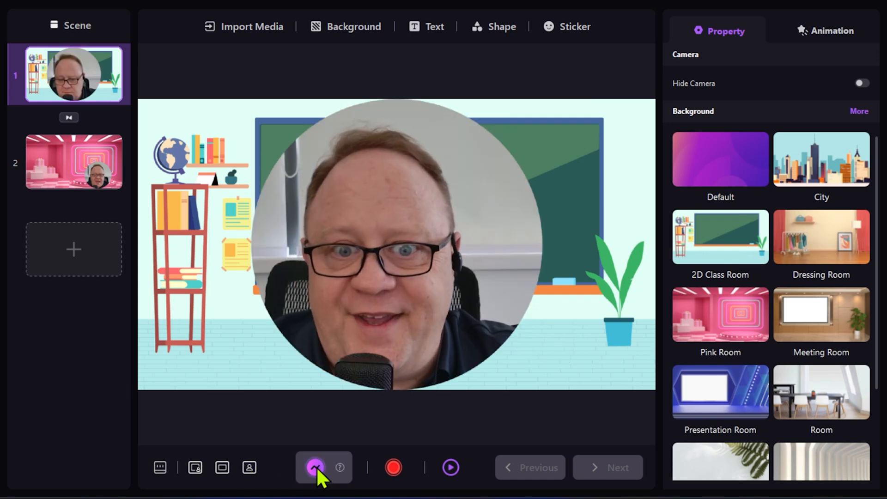
Record the classroom scene with the webcam, then request a re-record of the take.
{"action": "left_click", "coordinate": [315, 468]}
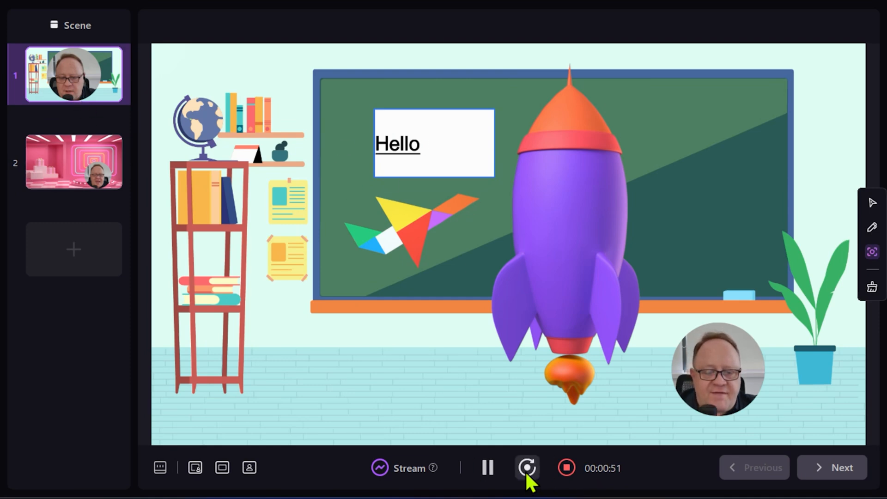
{"action": "left_click", "coordinate": [526, 468]}
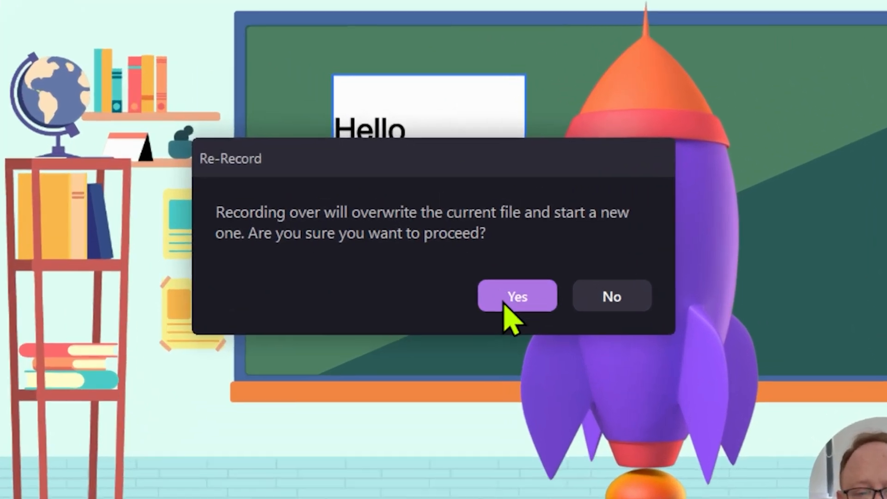
Confirm overwriting the earlier take and switch the webcam to full-screen over the scene.
{"action": "left_click", "coordinate": [516, 296]}
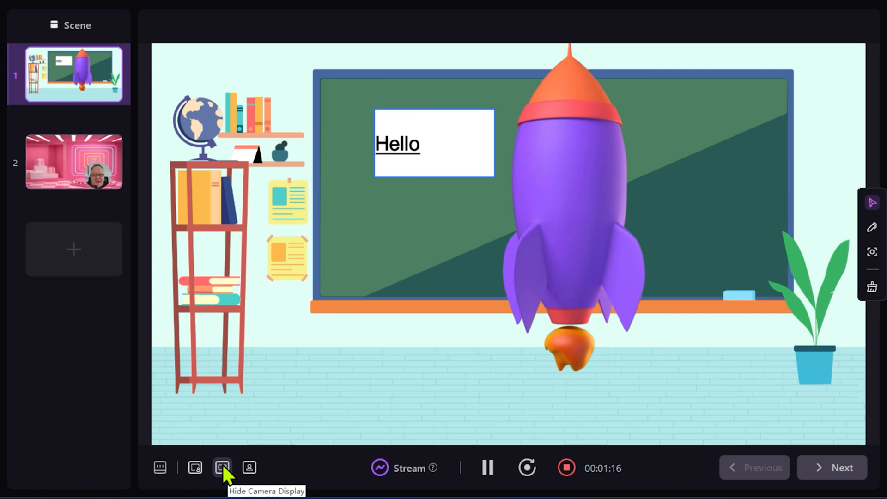
{"action": "mouse_move", "coordinate": [249, 468]}
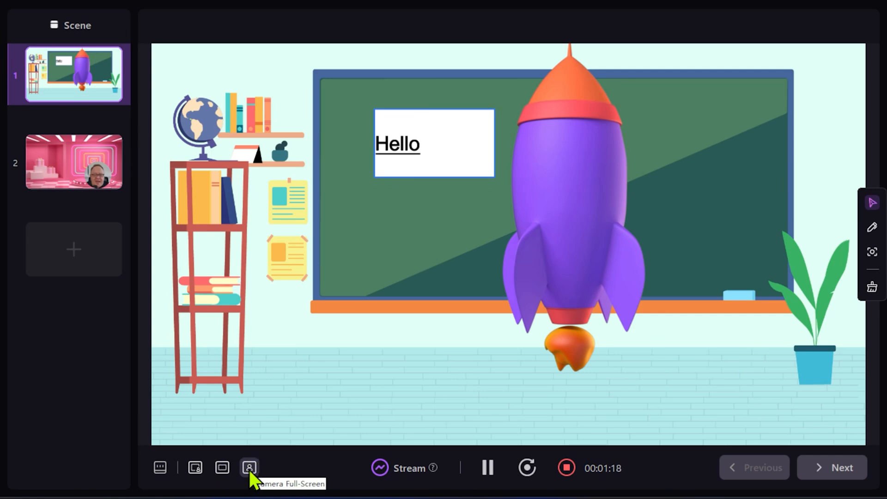
{"action": "left_click", "coordinate": [221, 468]}
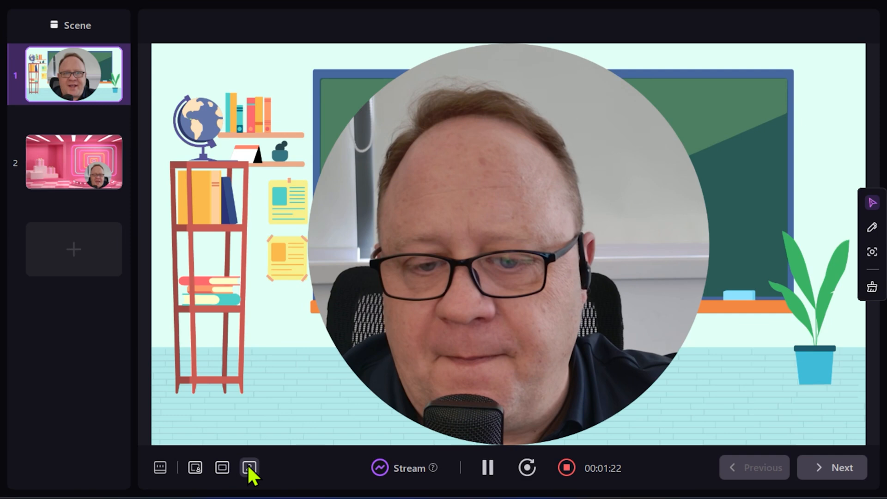
Leave webcam full-screen and restore the small webcam circle in the lower-right corner.
{"action": "left_click", "coordinate": [195, 468]}
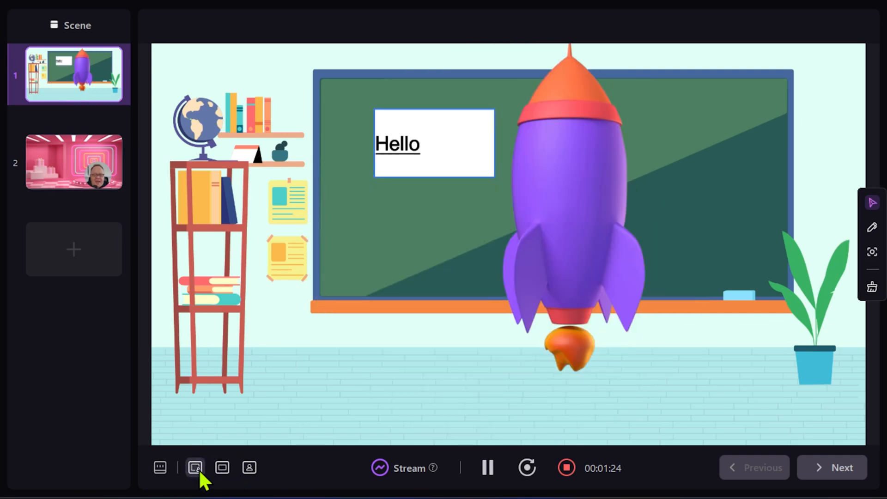
{"action": "left_click", "coordinate": [195, 467]}
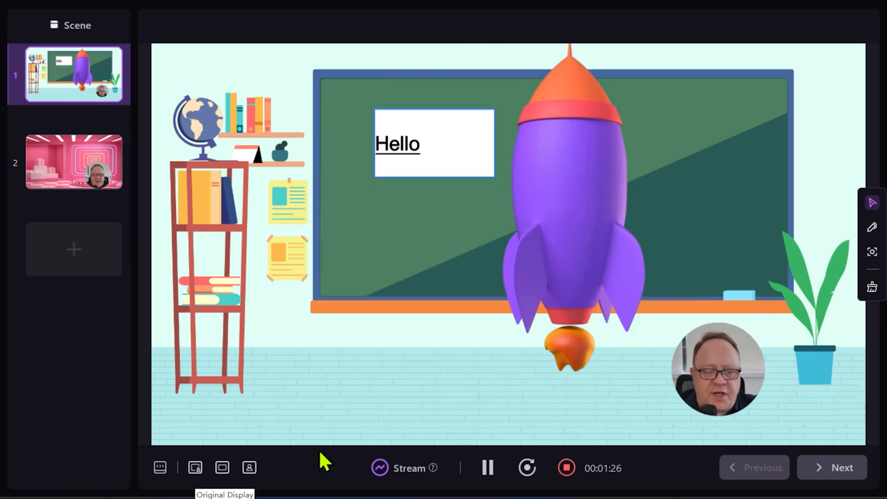
{"action": "mouse_move", "coordinate": [843, 138]}
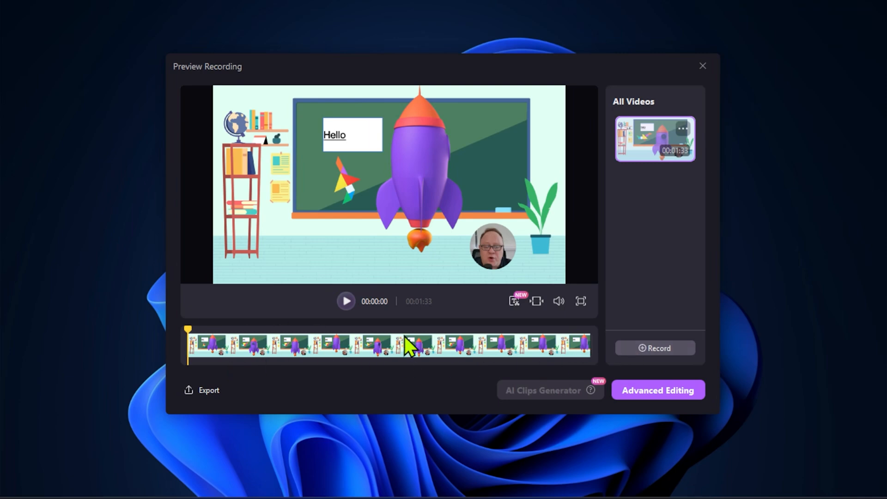
{"action": "mouse_move", "coordinate": [303, 380]}
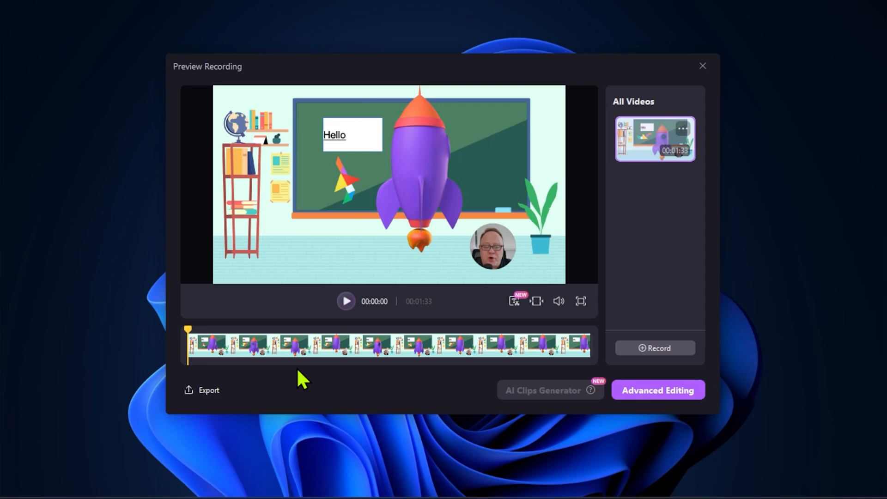
Close the Preview Recording window for the finished 1:33 classroom video.
{"action": "left_click", "coordinate": [702, 66]}
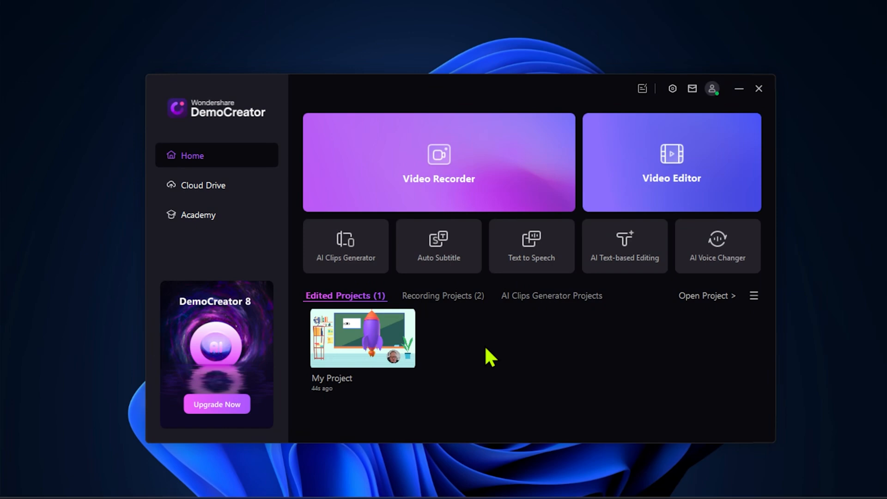
{"action": "mouse_move", "coordinate": [611, 381]}
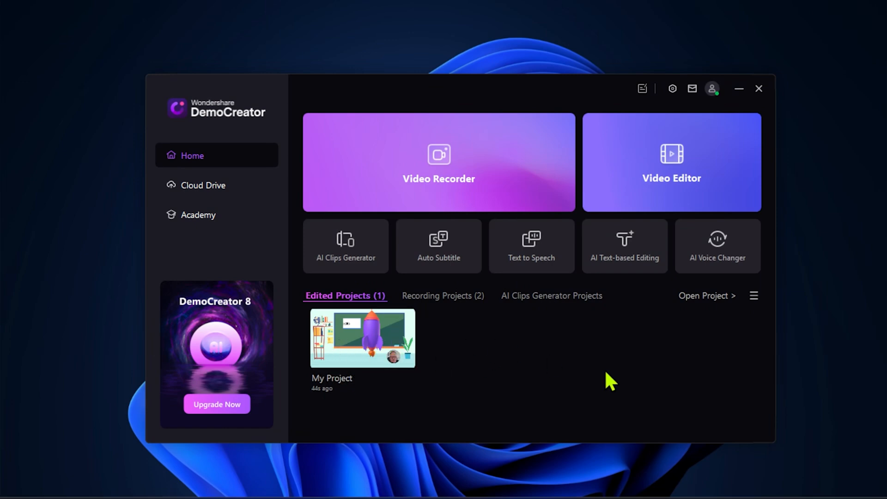
Check the AI clips generator and edited projects lists, then start a blank Video Editor project.
{"action": "left_click", "coordinate": [550, 296]}
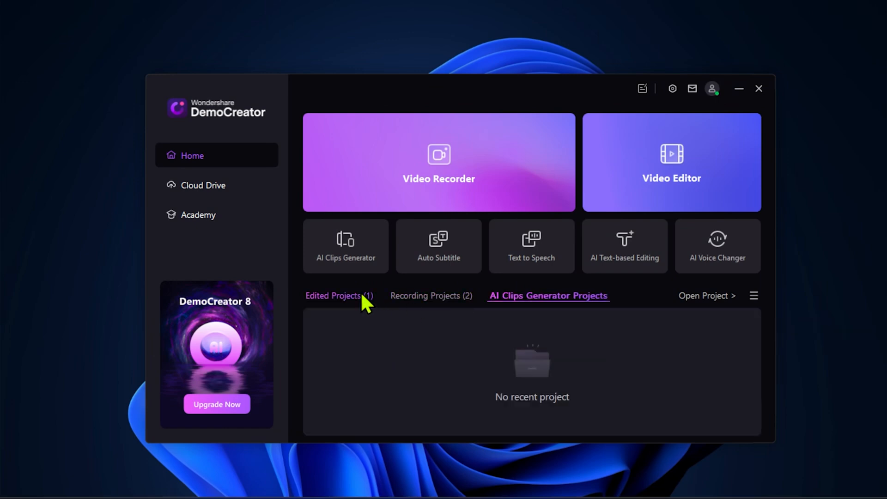
{"action": "left_click", "coordinate": [338, 295]}
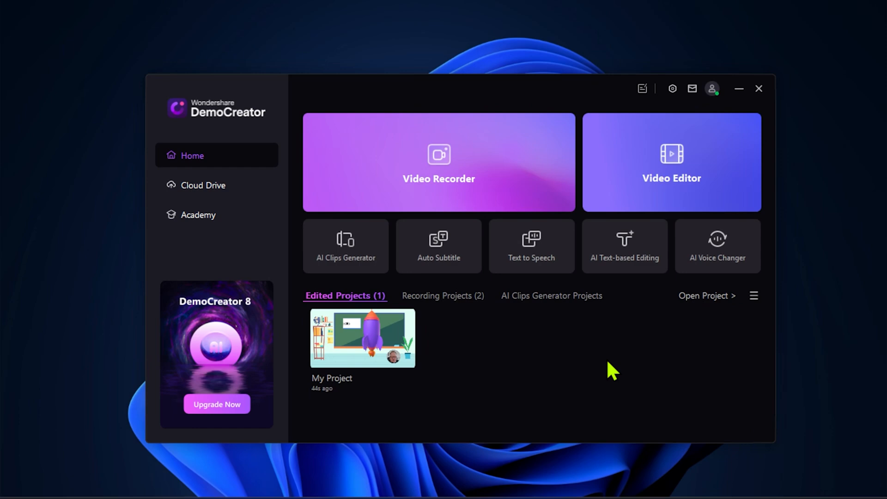
{"action": "mouse_move", "coordinate": [866, 259]}
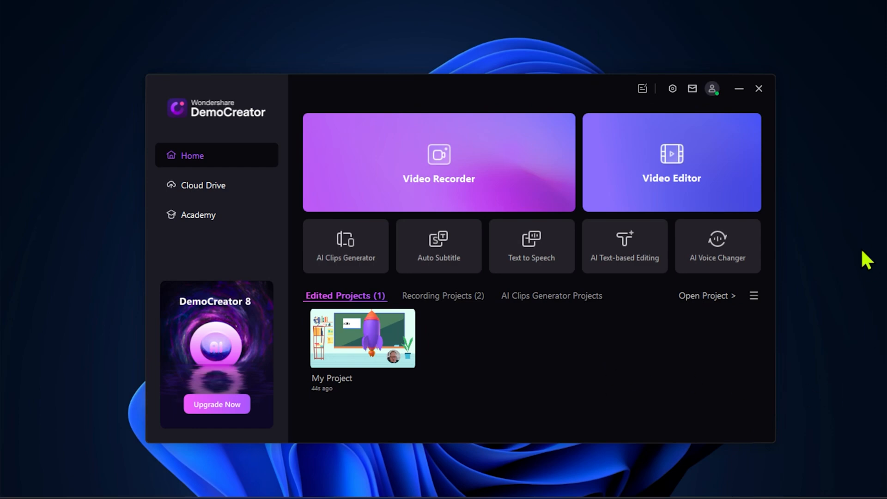
{"action": "mouse_move", "coordinate": [750, 213]}
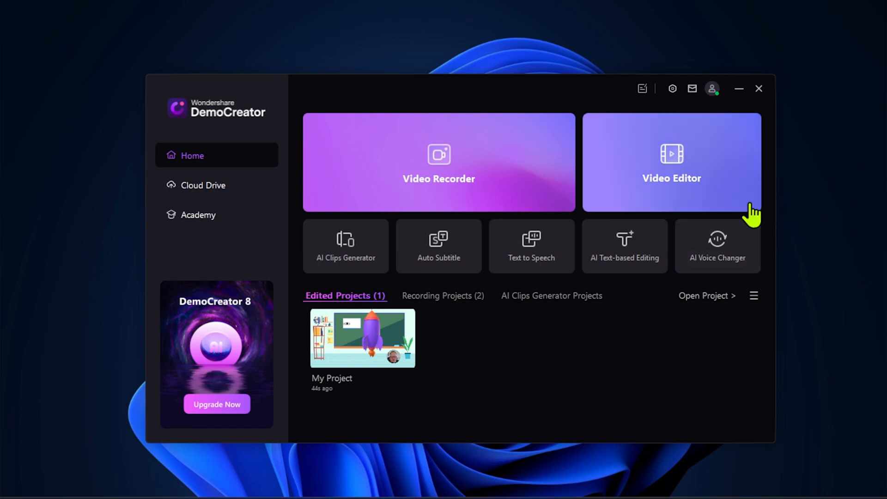
{"action": "left_click", "coordinate": [671, 163]}
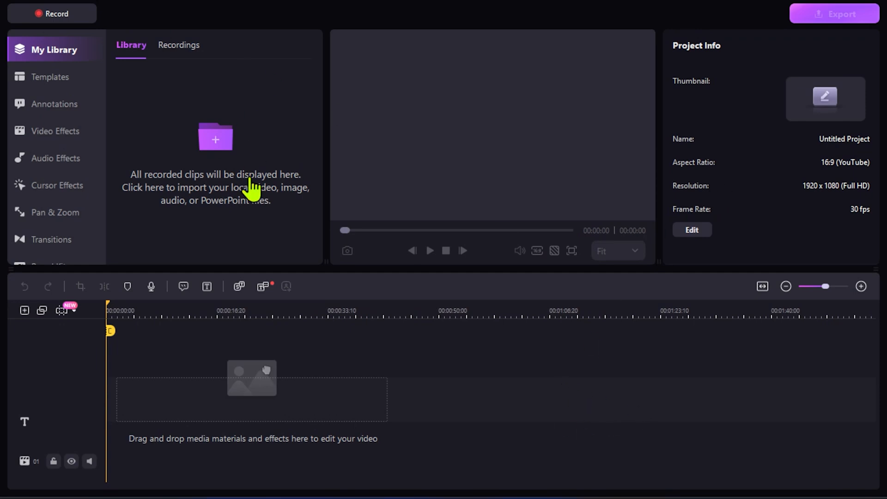
{"action": "mouse_move", "coordinate": [198, 113]}
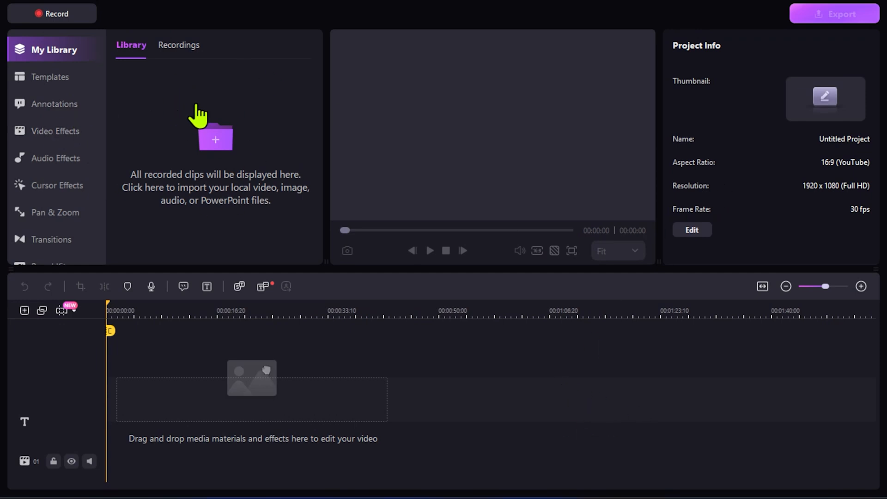
{"action": "mouse_move", "coordinate": [53, 62]}
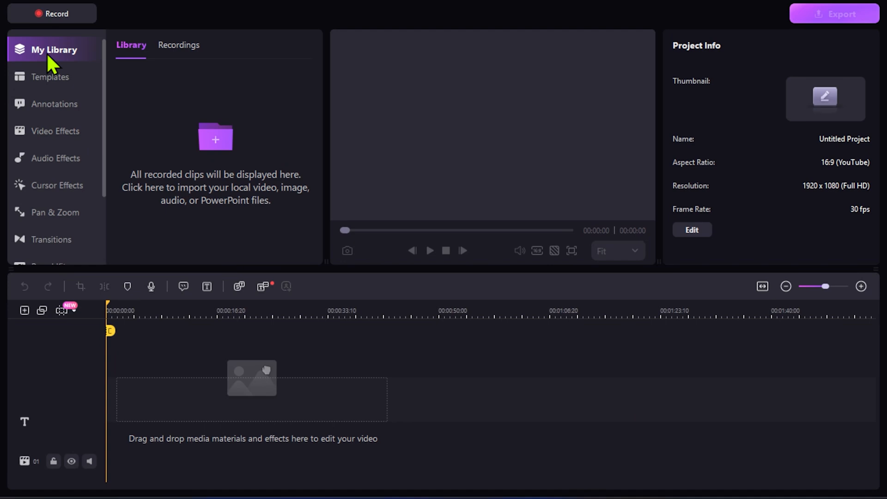
{"action": "mouse_move", "coordinate": [63, 16]}
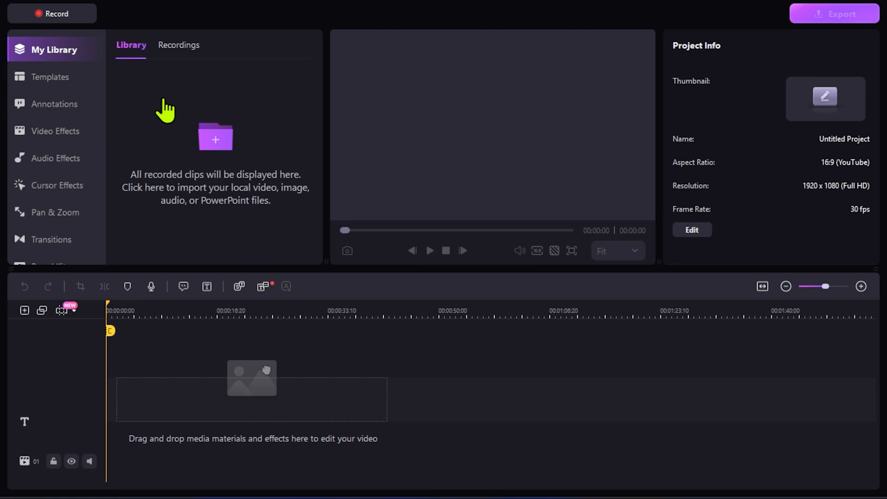
{"action": "mouse_move", "coordinate": [214, 142]}
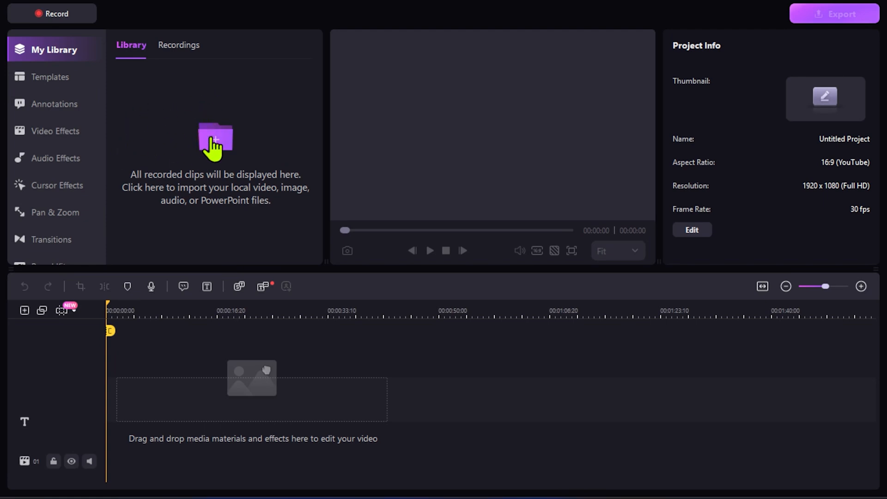
Import landing page.mp4 into the project library and go to the Templates collection.
{"action": "left_click", "coordinate": [214, 140]}
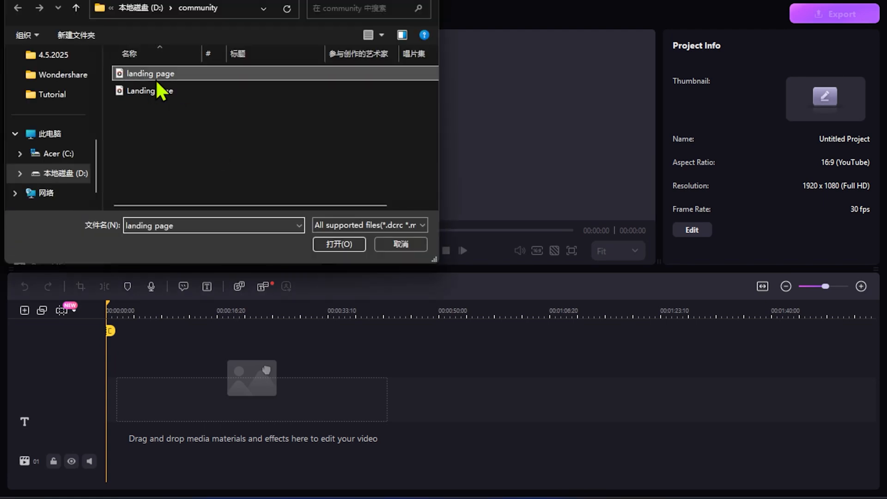
{"action": "left_click", "coordinate": [339, 244]}
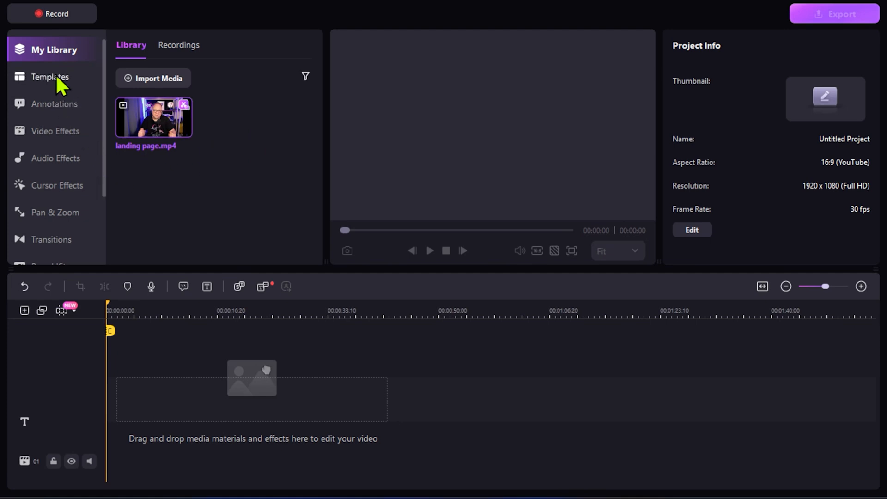
{"action": "left_click", "coordinate": [50, 77]}
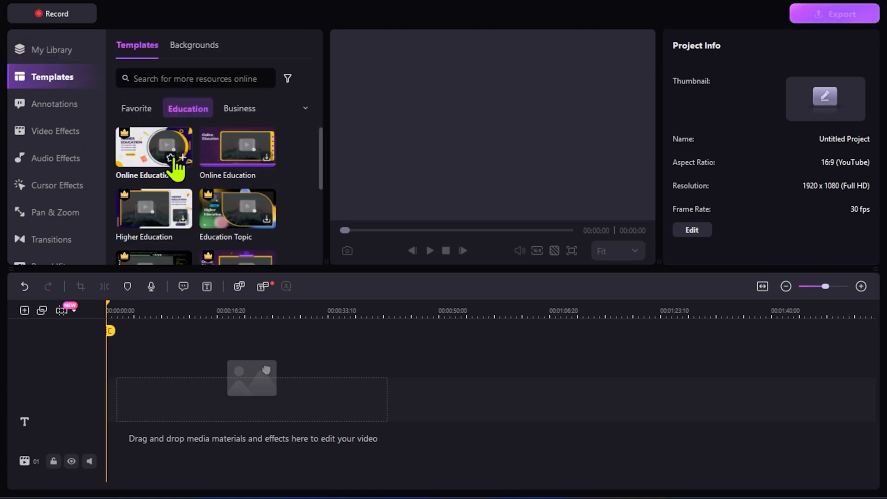
Browse favourite and Education templates, annotations, video, audio and cursor effects, ending on Pan & Zoom.
{"action": "scroll", "scroll_direction": "down", "scroll_amount": 3}
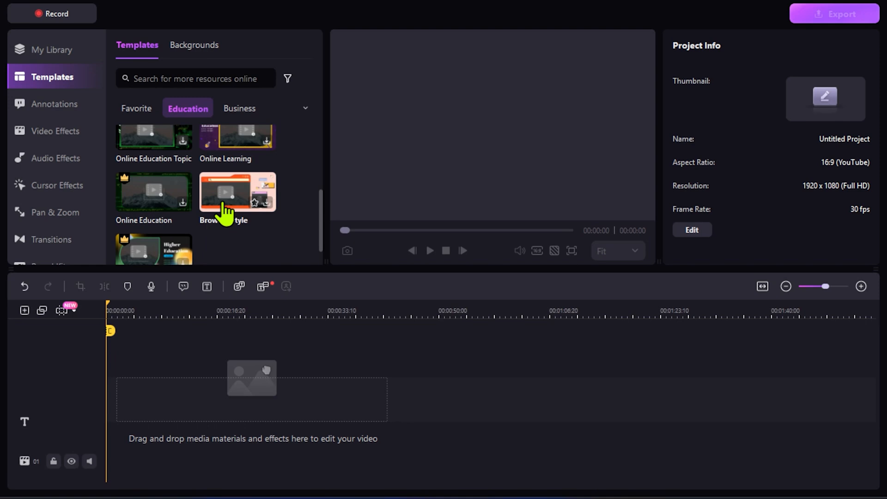
{"action": "left_click", "coordinate": [137, 108]}
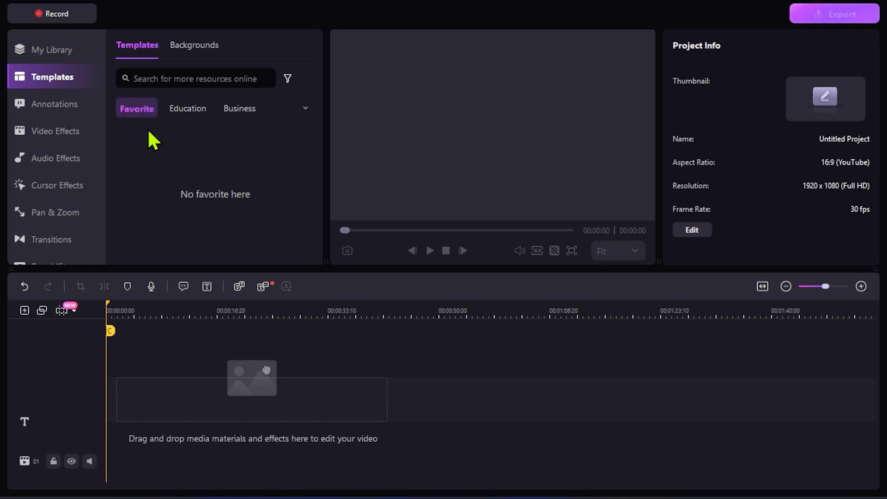
{"action": "left_click", "coordinate": [188, 108]}
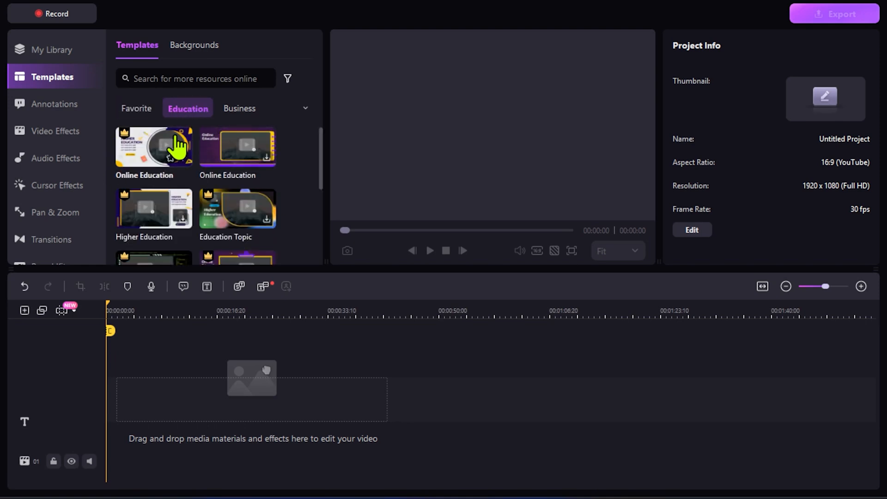
{"action": "mouse_move", "coordinate": [176, 224]}
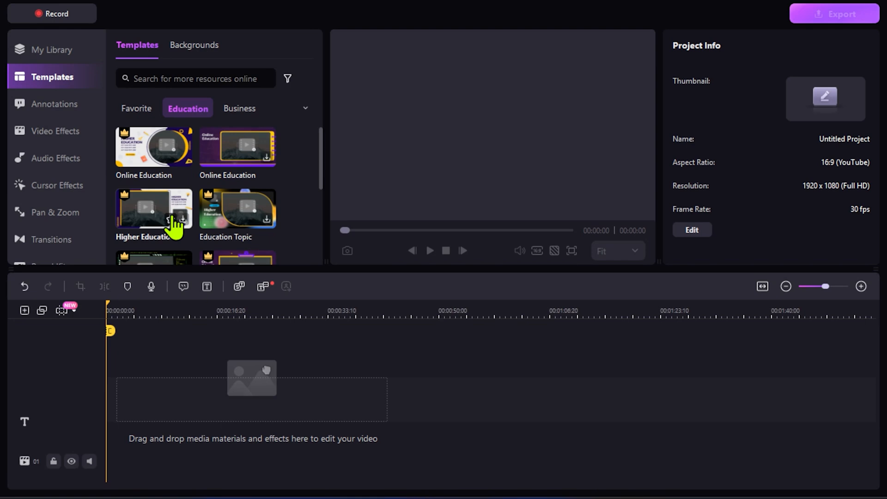
{"action": "left_click", "coordinate": [55, 104]}
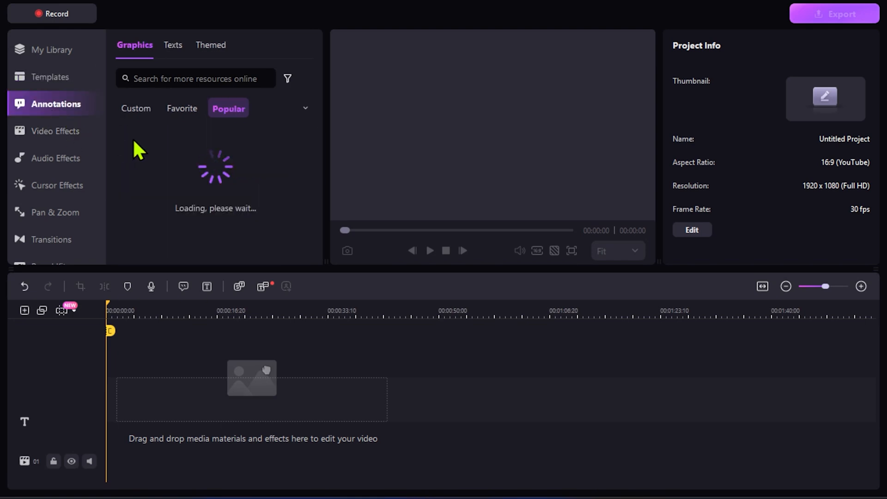
{"action": "left_click", "coordinate": [56, 130]}
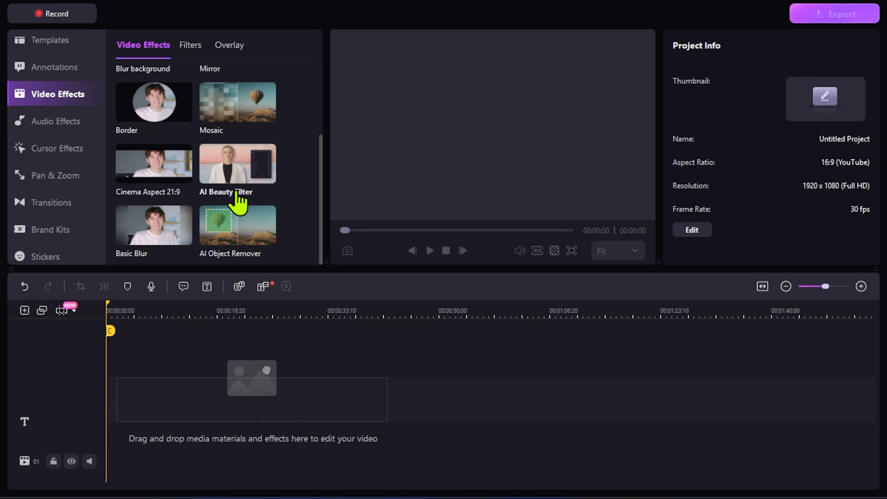
{"action": "left_click", "coordinate": [56, 121]}
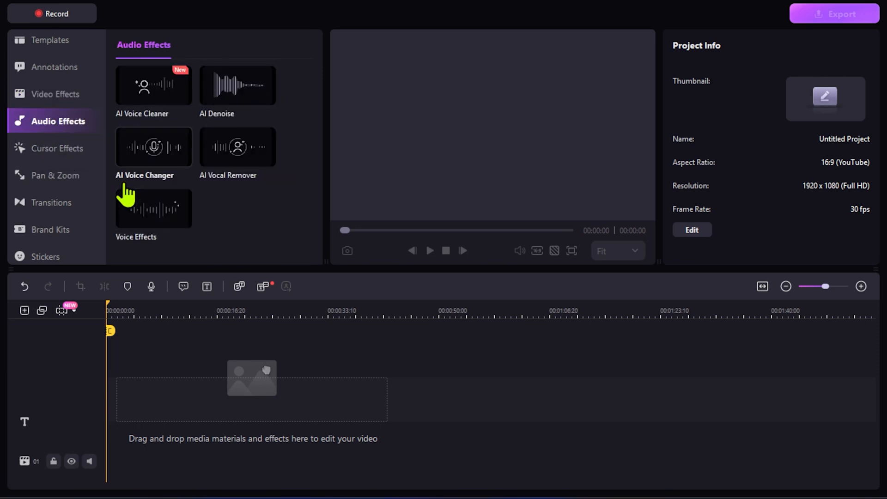
{"action": "left_click", "coordinate": [57, 148]}
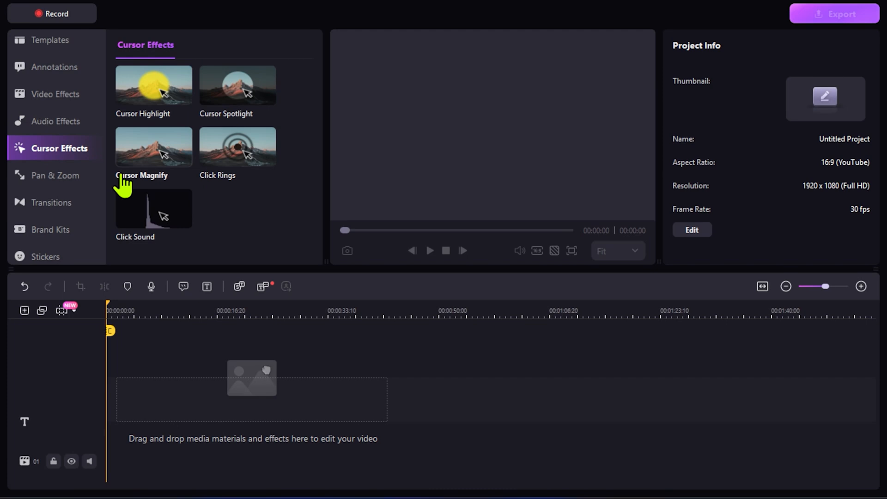
{"action": "left_click", "coordinate": [55, 174]}
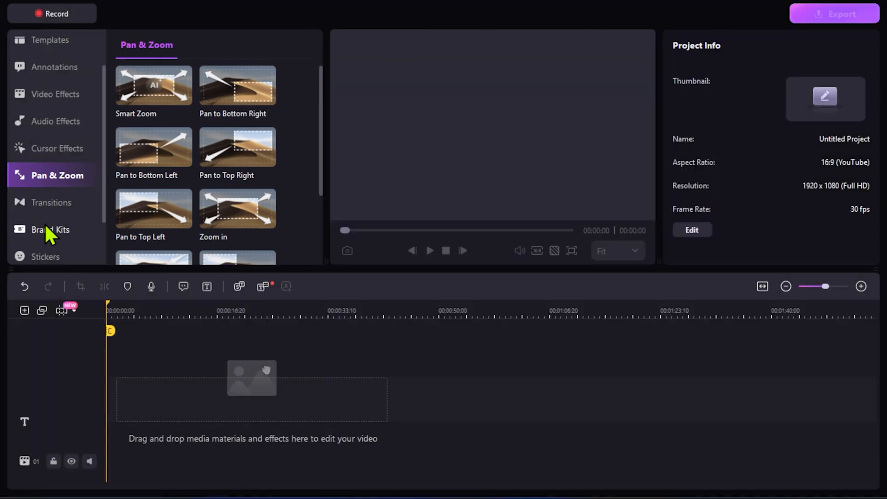
Browse Brand Kits openers, Stickers, Audios and scroll the popular Effects Packs.
{"action": "left_click", "coordinate": [52, 202]}
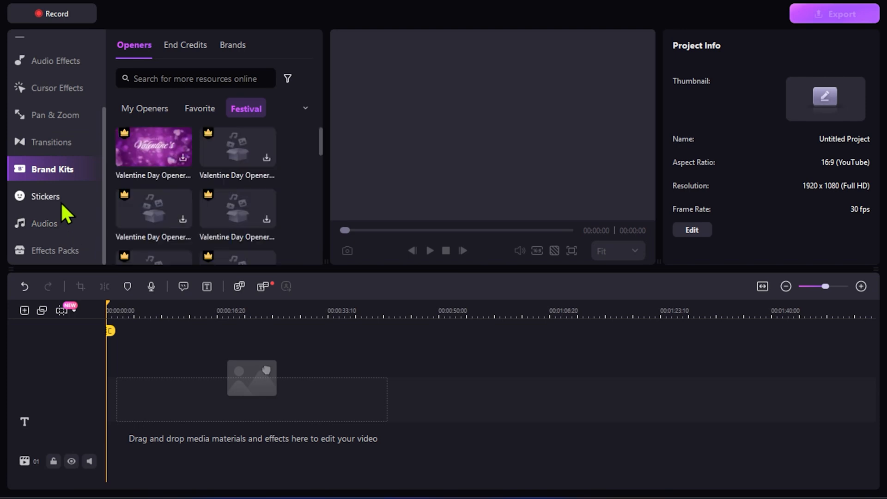
{"action": "left_click", "coordinate": [44, 196]}
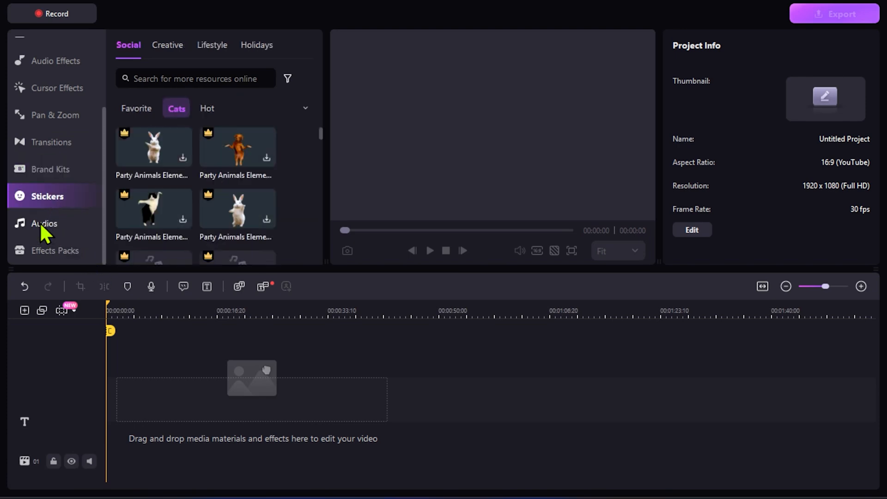
{"action": "left_click", "coordinate": [44, 223]}
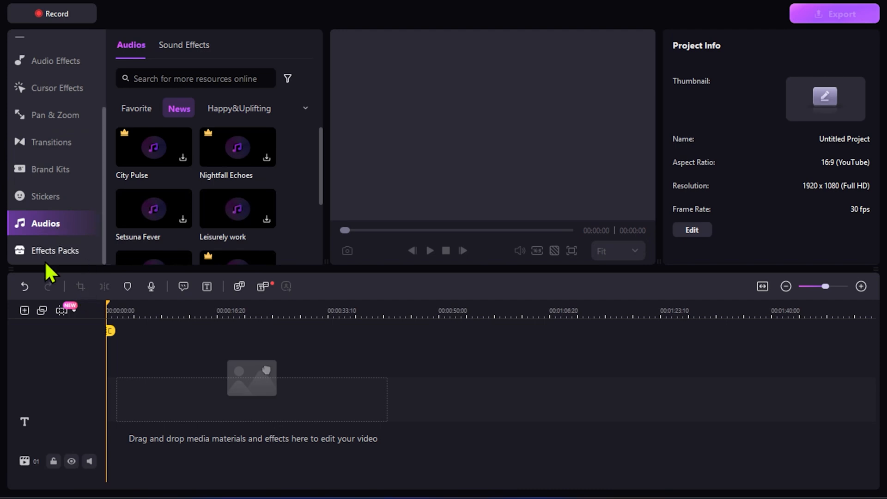
{"action": "left_click", "coordinate": [56, 250]}
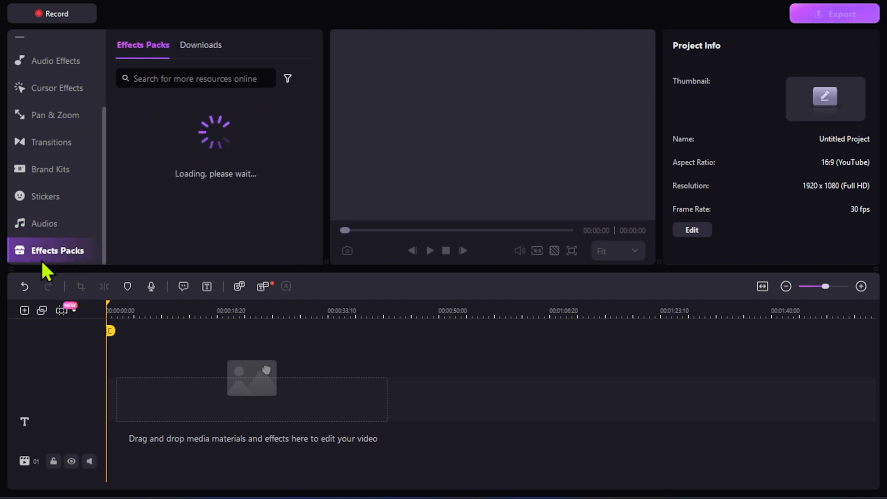
{"action": "mouse_move", "coordinate": [46, 255]}
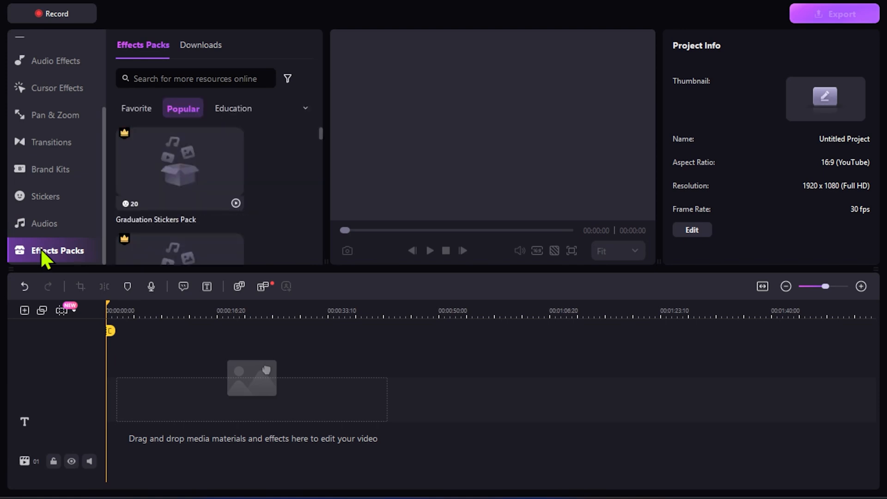
{"action": "mouse_move", "coordinate": [47, 238]}
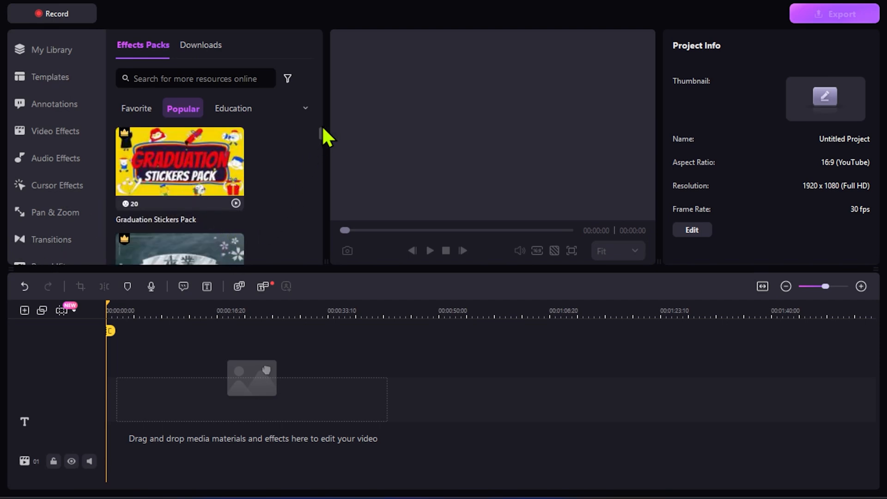
{"action": "scroll", "scroll_direction": "down", "scroll_amount": 3}
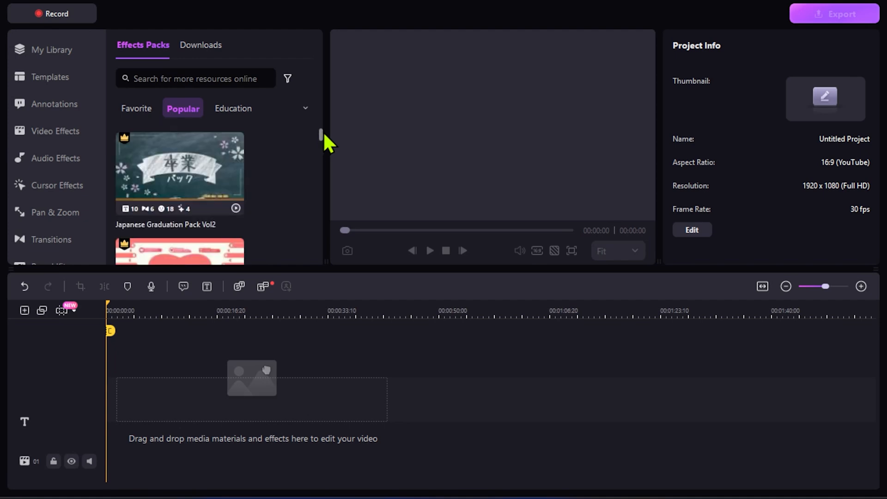
{"action": "mouse_move", "coordinate": [206, 193]}
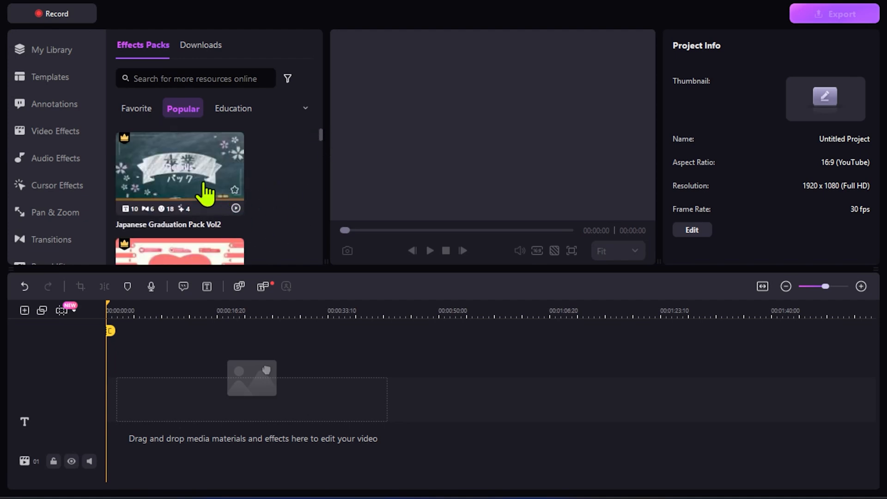
Glance at favourite effects packs, then return to My Library with landing page.mp4.
{"action": "left_click", "coordinate": [136, 108]}
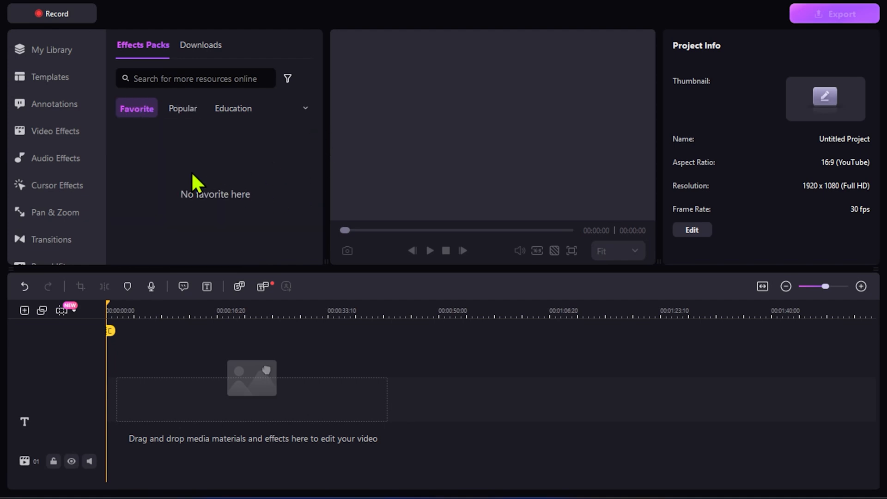
{"action": "left_click", "coordinate": [52, 49]}
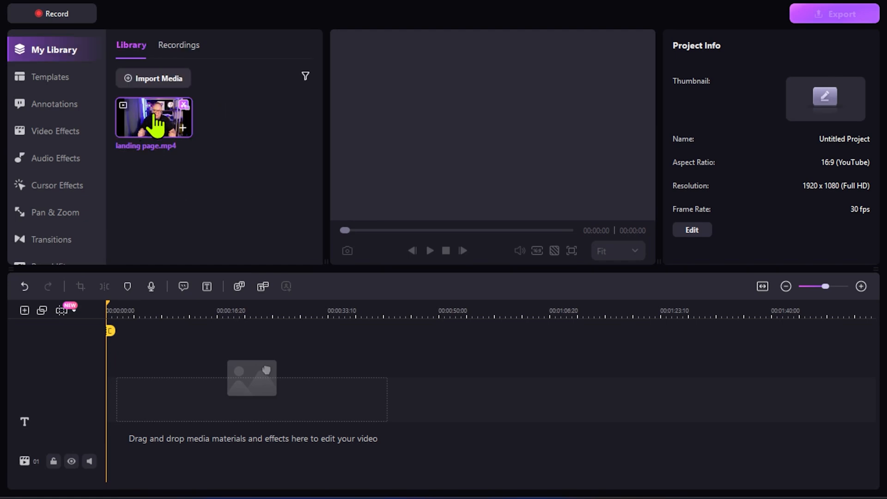
{"action": "mouse_move", "coordinate": [151, 126]}
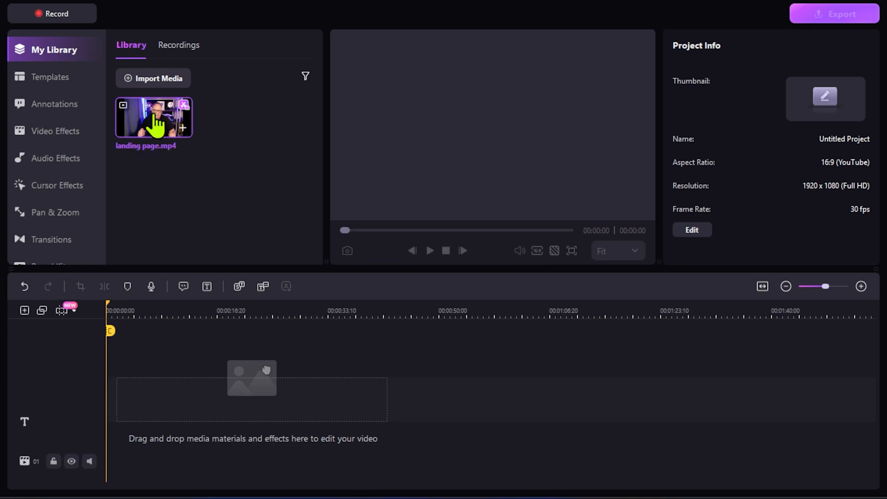
Launch AI Text-based Editing on landing page.mp4 and review the transcription languages, keeping English (United States).
{"action": "right_click", "coordinate": [153, 118]}
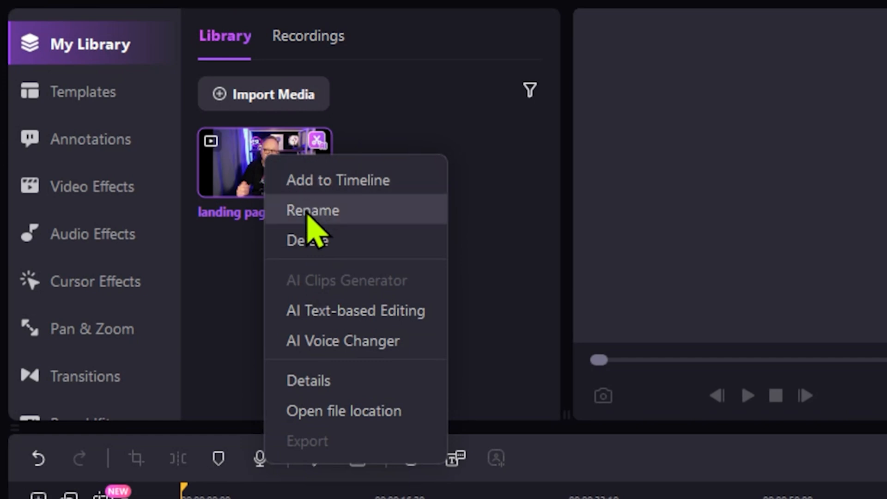
{"action": "mouse_move", "coordinate": [325, 333]}
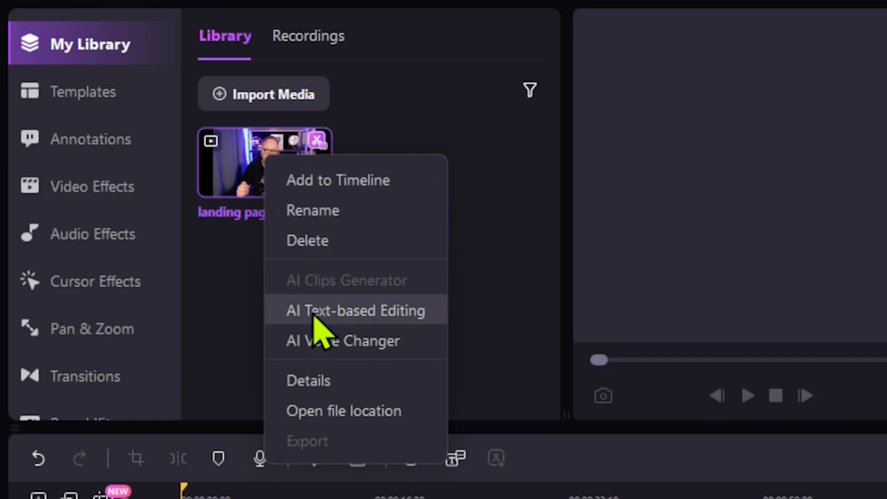
{"action": "mouse_move", "coordinate": [362, 333]}
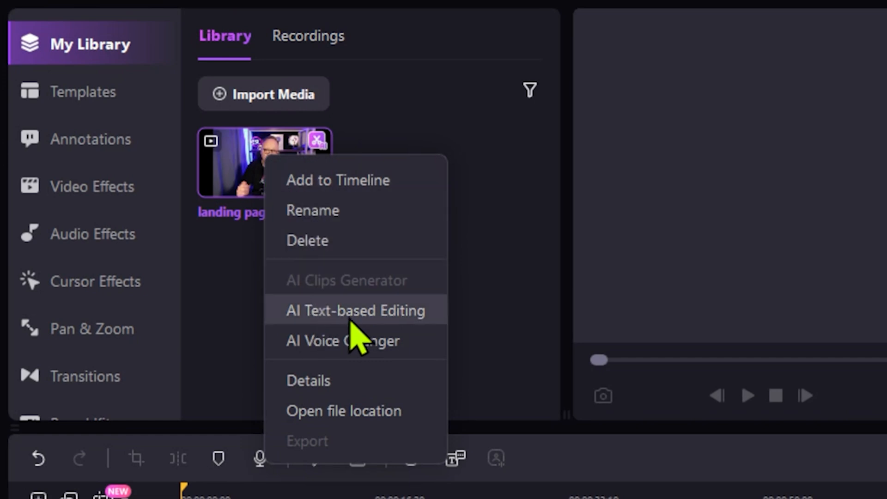
{"action": "left_click", "coordinate": [354, 310]}
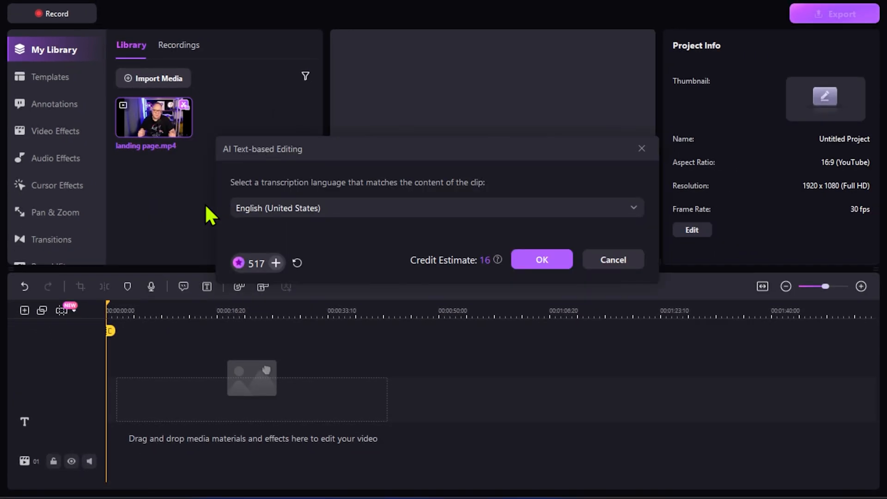
{"action": "left_click", "coordinate": [436, 208]}
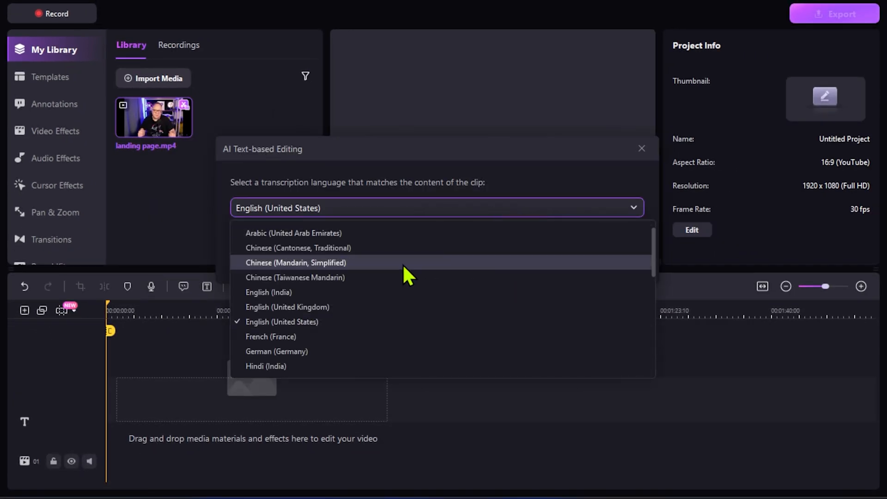
{"action": "mouse_move", "coordinate": [328, 238]}
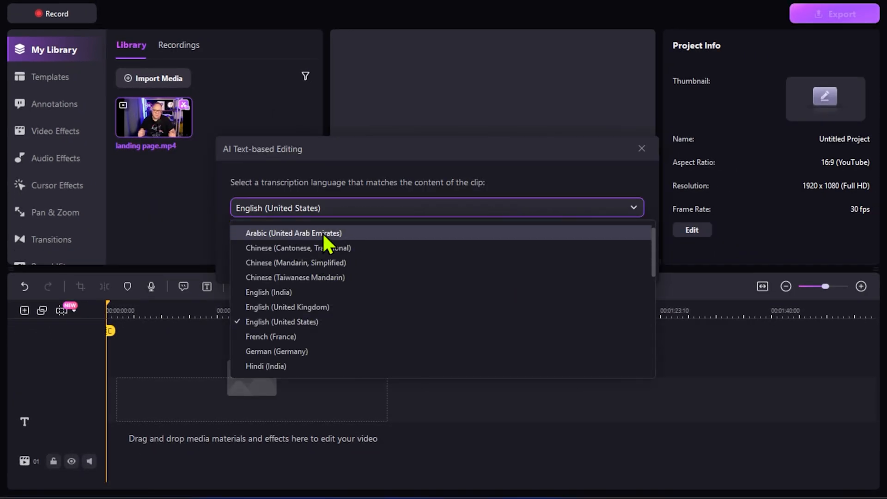
{"action": "mouse_move", "coordinate": [321, 281]}
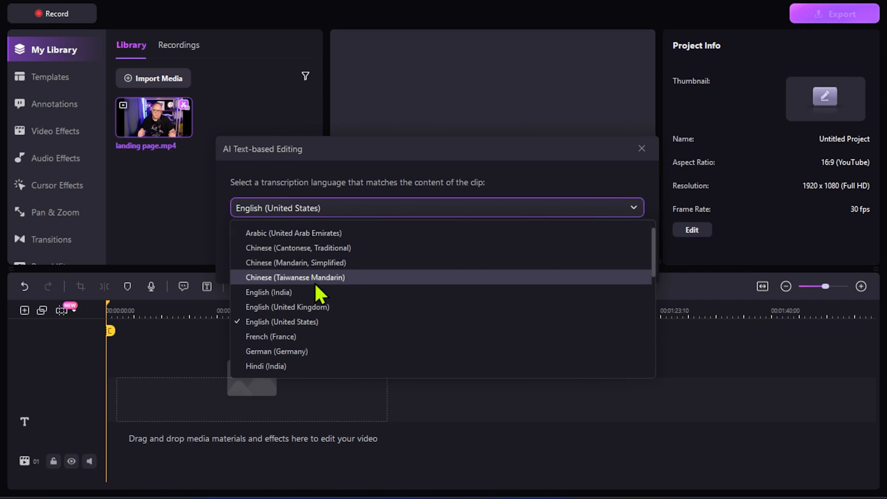
{"action": "scroll", "scroll_direction": "down", "scroll_amount": 3}
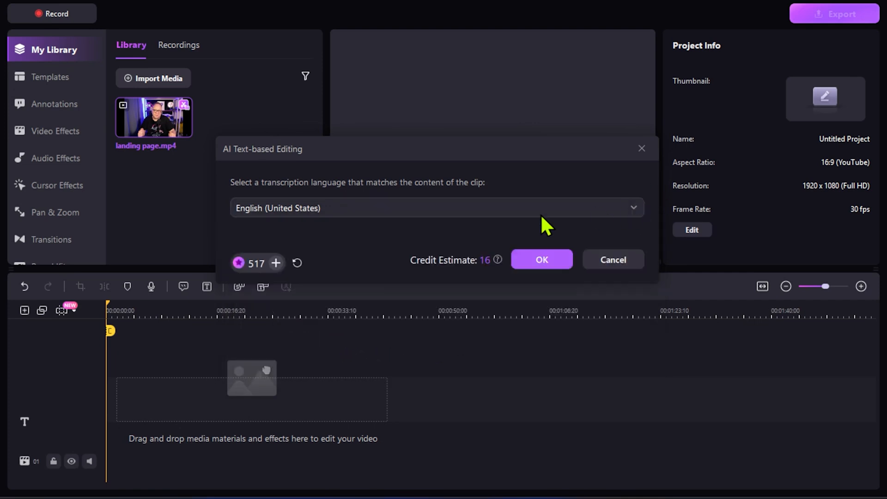
Transcribe the clip in English and delete all 12 detected silent sections.
{"action": "left_click", "coordinate": [541, 259]}
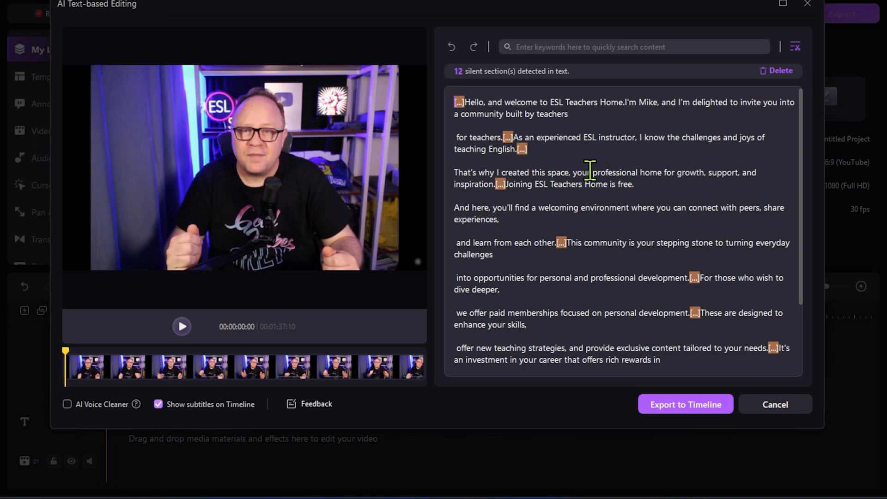
{"action": "mouse_move", "coordinate": [556, 166]}
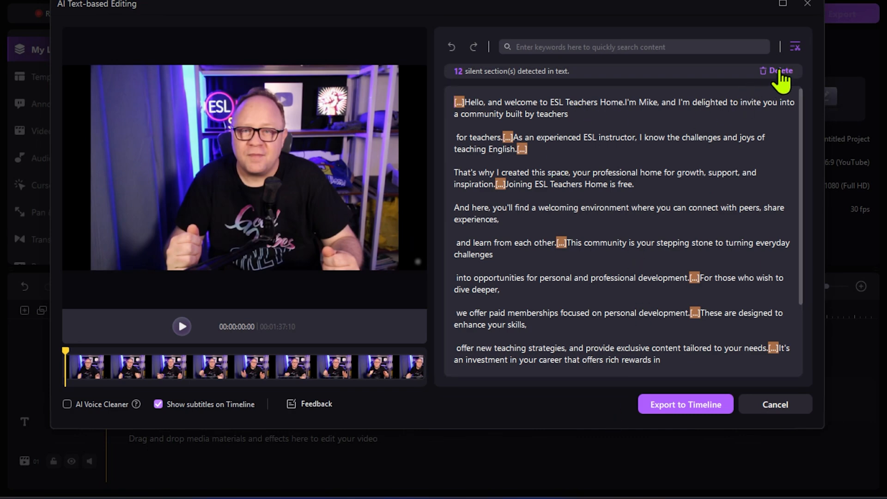
{"action": "left_click", "coordinate": [779, 70]}
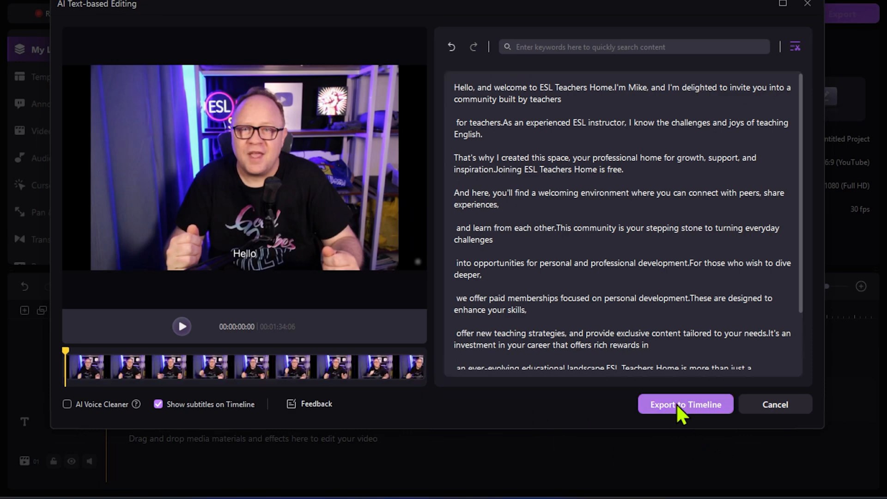
Export the silence-trimmed clip with its subtitles to the timeline.
{"action": "left_click", "coordinate": [684, 404]}
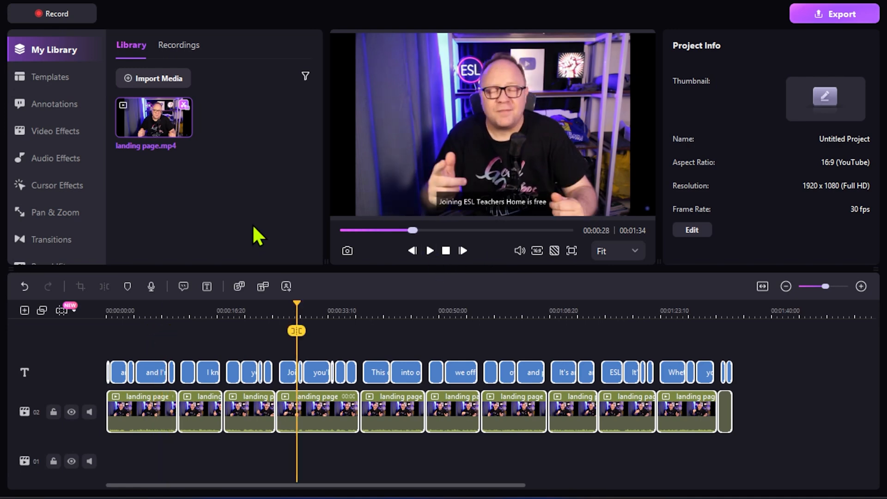
{"action": "mouse_move", "coordinate": [229, 186]}
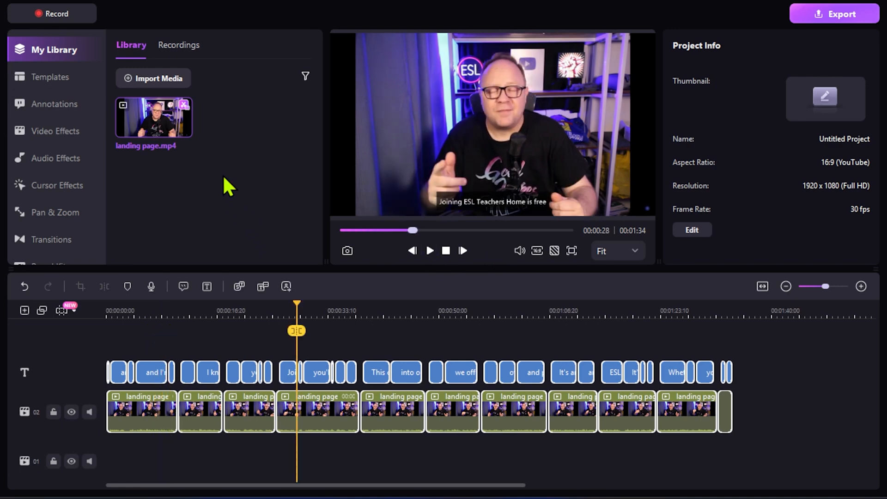
{"action": "mouse_move", "coordinate": [300, 235]}
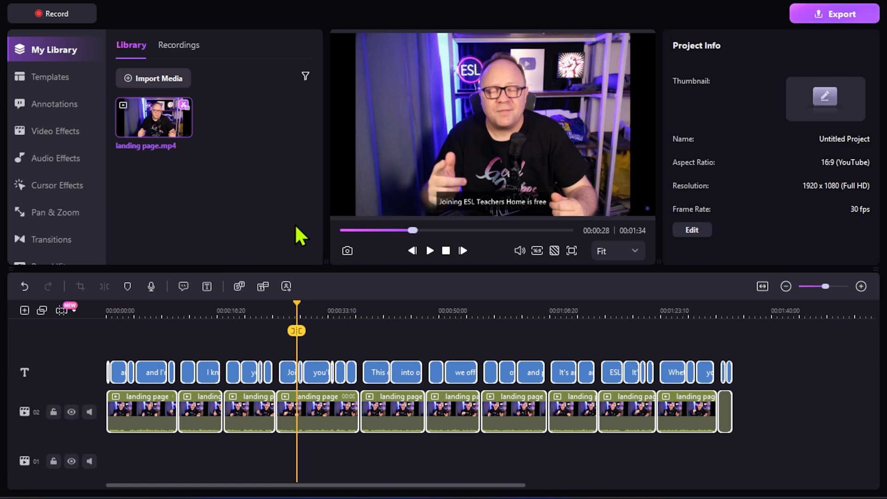
{"action": "mouse_move", "coordinate": [251, 213]}
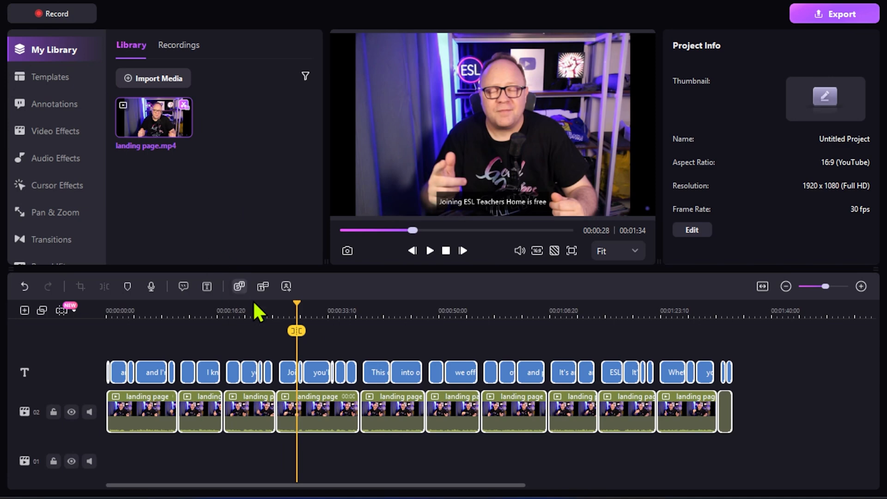
{"action": "mouse_move", "coordinate": [283, 317]}
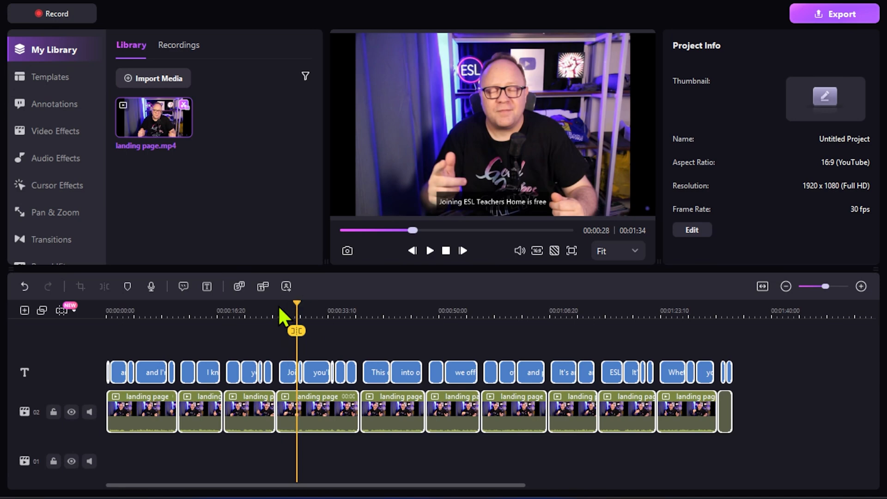
{"action": "mouse_move", "coordinate": [280, 384]}
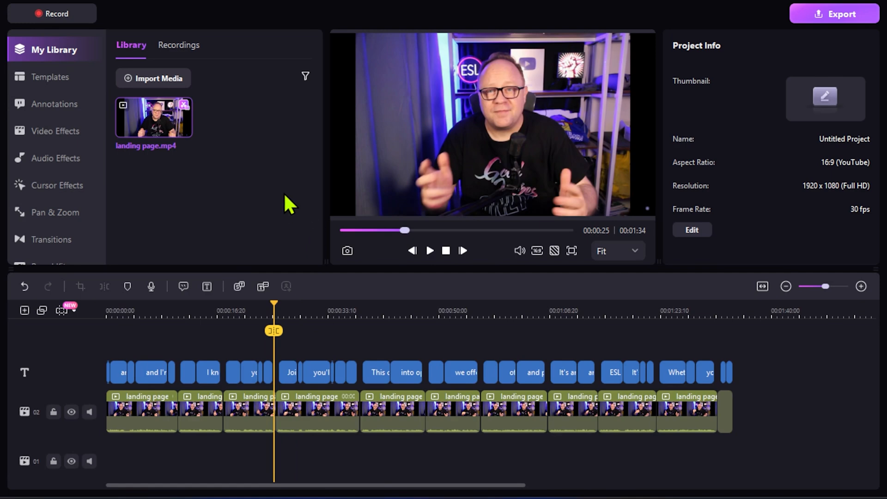
{"action": "mouse_move", "coordinate": [269, 221]}
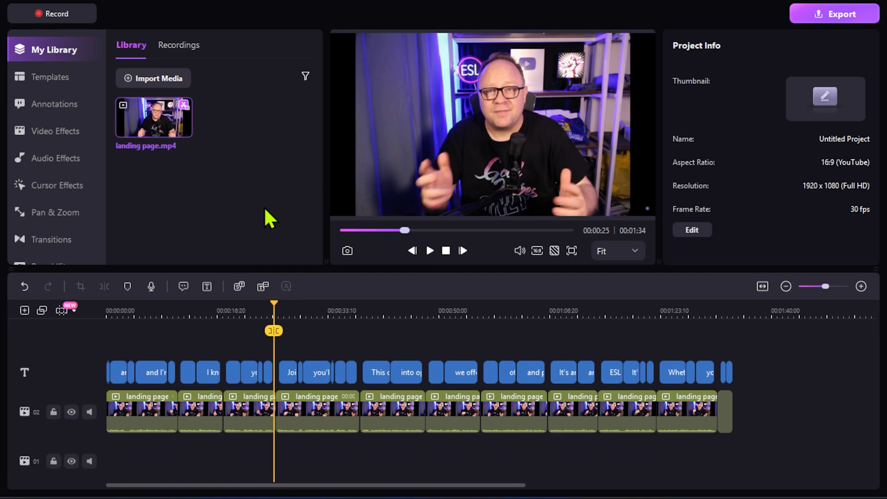
{"action": "mouse_move", "coordinate": [242, 220]}
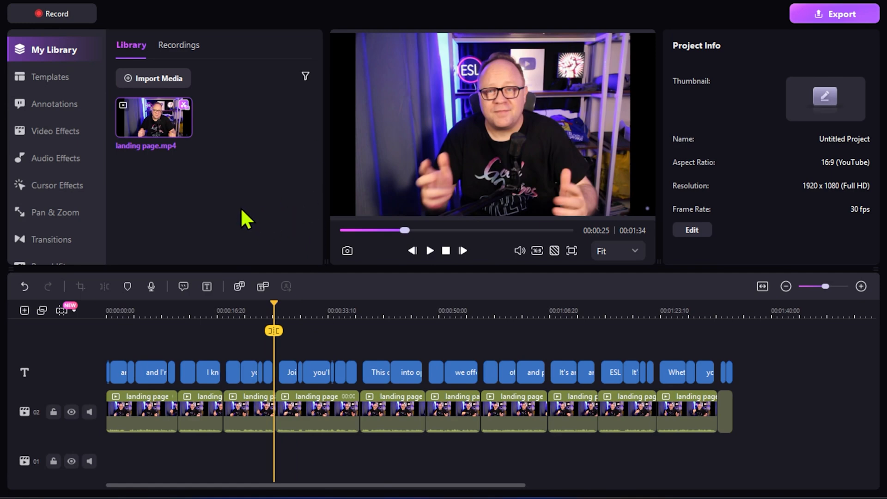
Select the subtitle track and apply the green Auto Animated Subtitles template.
{"action": "left_click", "coordinate": [120, 372]}
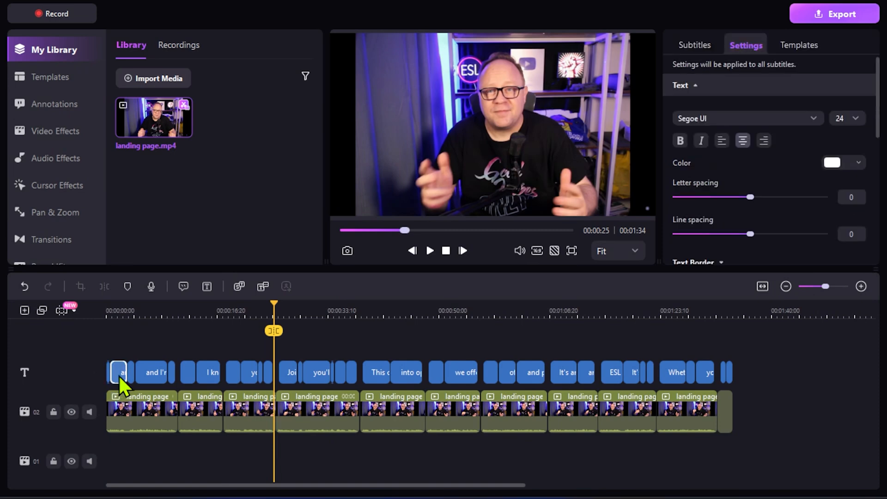
{"action": "left_click", "coordinate": [694, 44]}
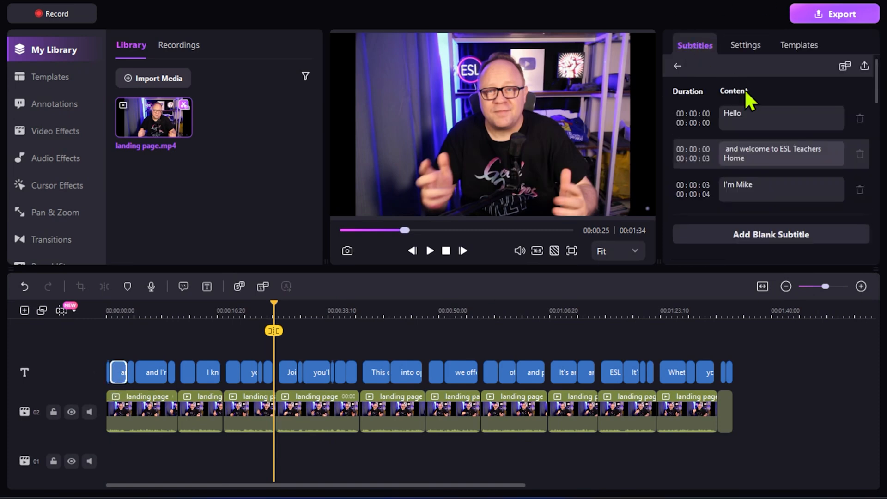
{"action": "left_click", "coordinate": [799, 44]}
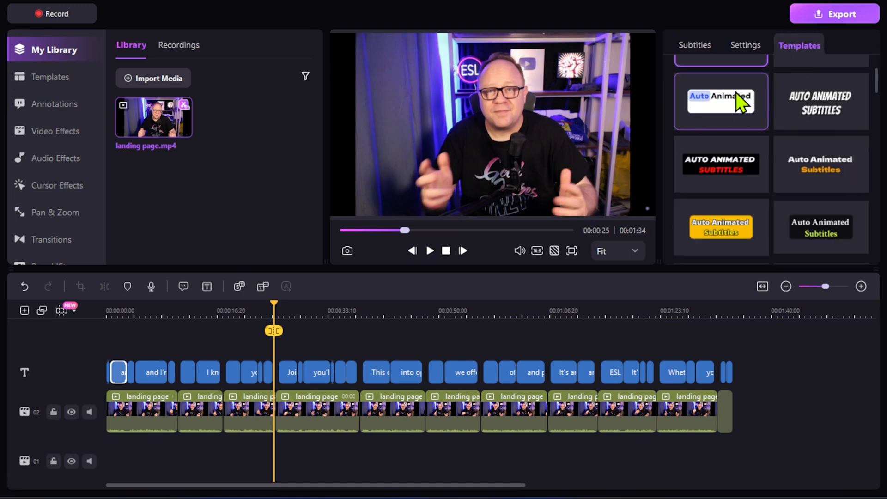
{"action": "left_click", "coordinate": [819, 107]}
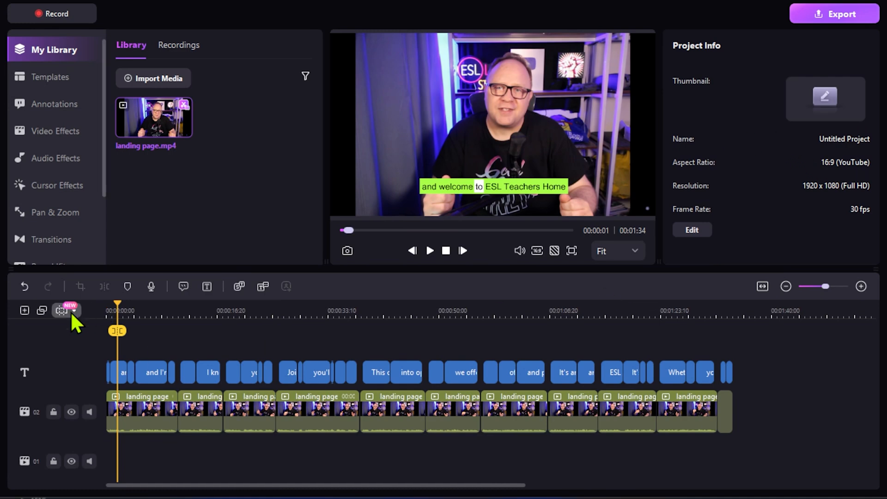
Play the video to preview the animated captions, then move on to the Text to Speech dialog.
{"action": "left_click", "coordinate": [428, 251]}
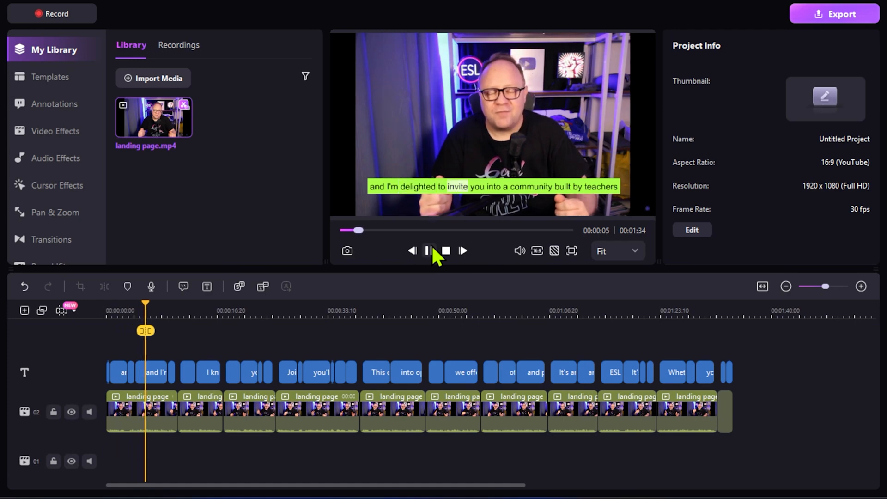
{"action": "left_click", "coordinate": [428, 251]}
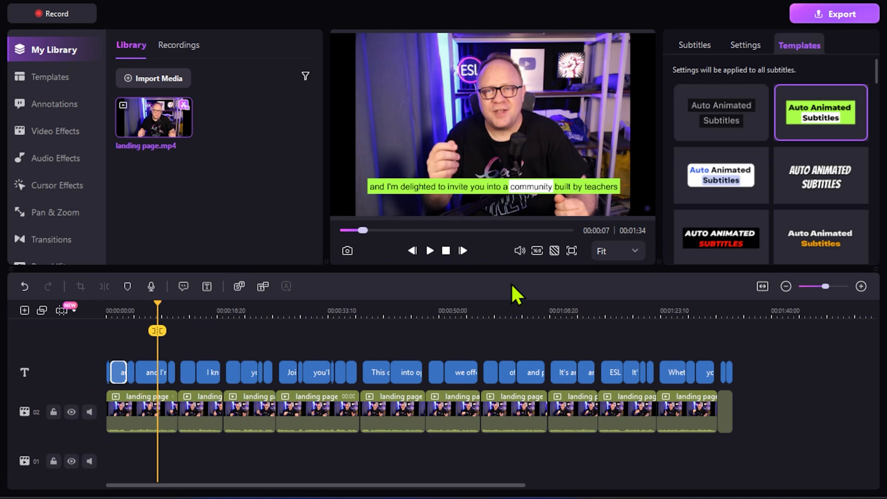
{"action": "left_click", "coordinate": [721, 200]}
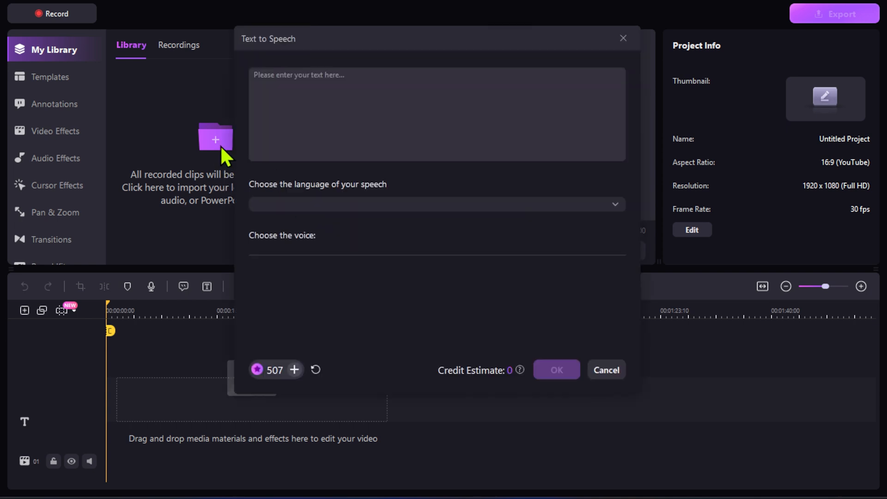
Enter the Mike's Home ESL intro sentence as the text-to-speech script.
{"action": "left_click", "coordinate": [436, 113]}
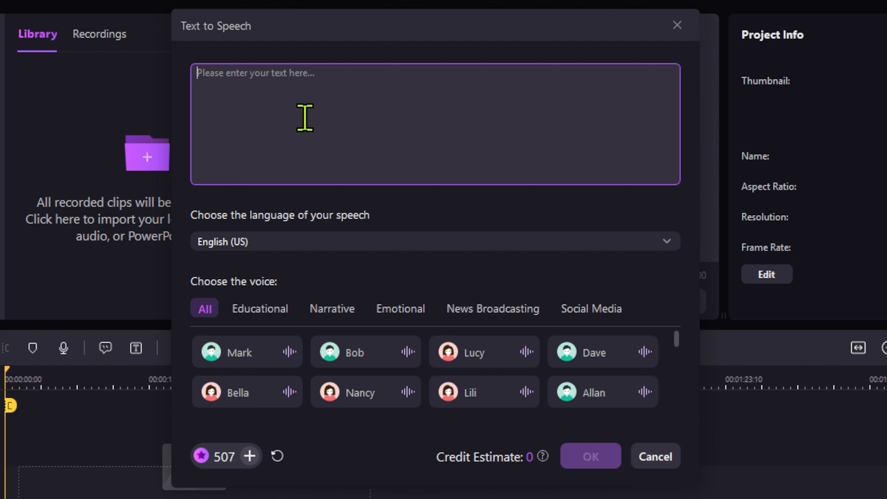
{"action": "mouse_move", "coordinate": [252, 95]}
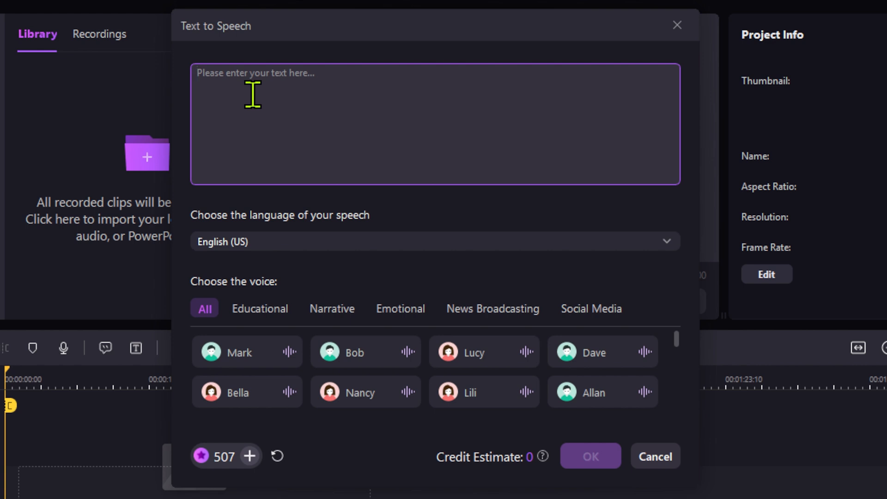
{"action": "type", "text": "It's Mike from Mike's Home ESL and today I want to show you something that's been a game changer for my online lessons and course creation."}
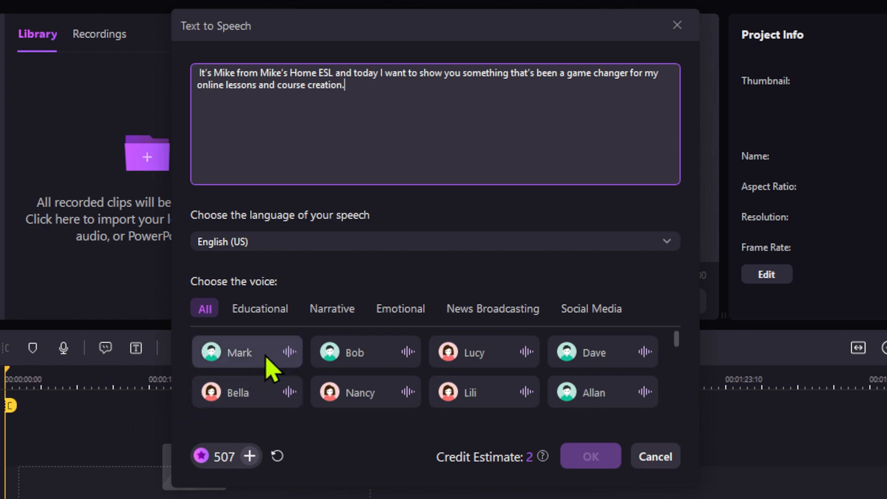
Browse the voice categories and choose the Social Media voice Wade.
{"action": "left_click", "coordinate": [261, 309]}
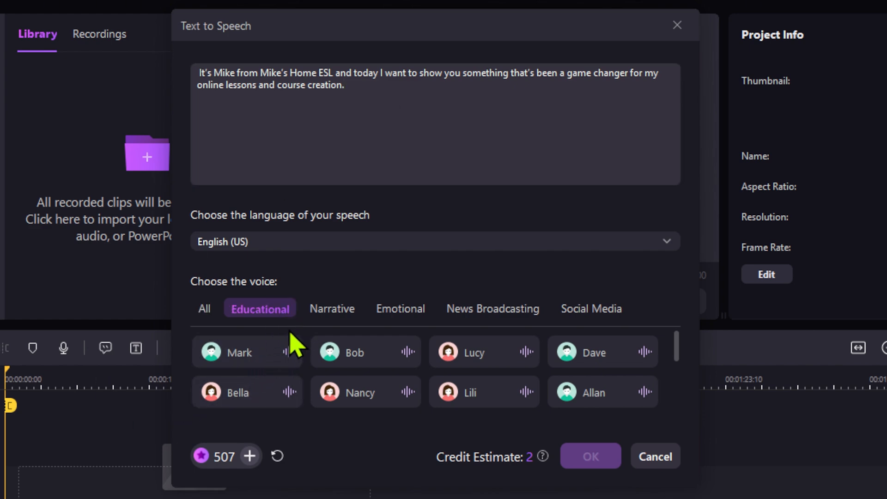
{"action": "left_click", "coordinate": [331, 309]}
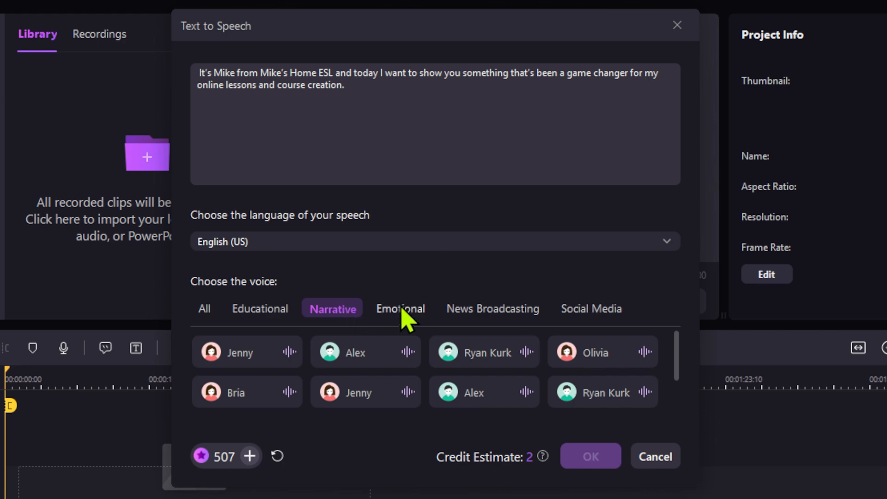
{"action": "left_click", "coordinate": [492, 309]}
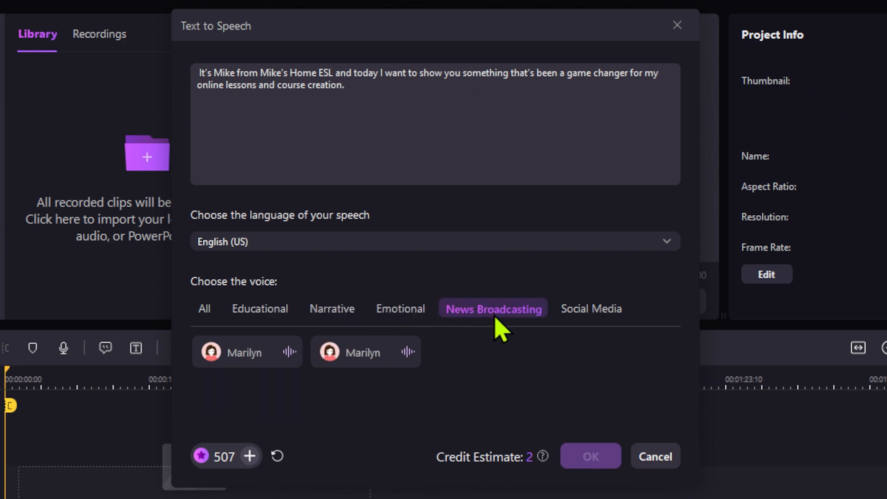
{"action": "left_click", "coordinate": [590, 309]}
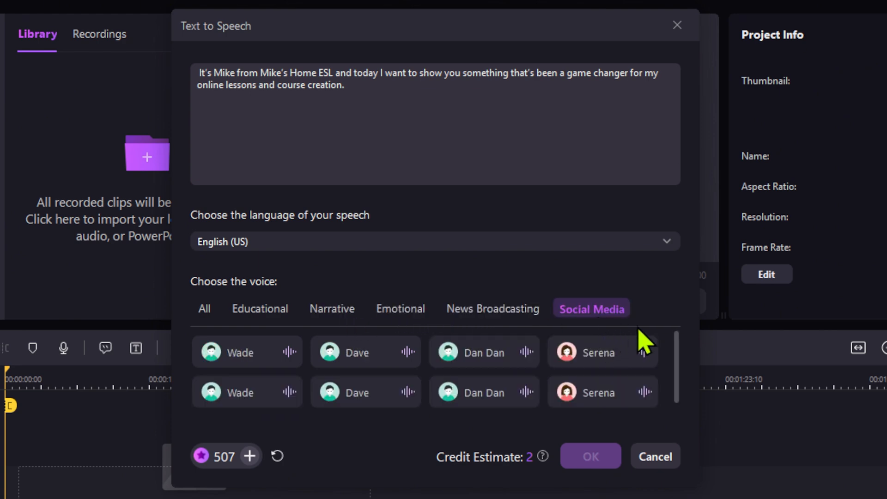
{"action": "left_click", "coordinate": [247, 351]}
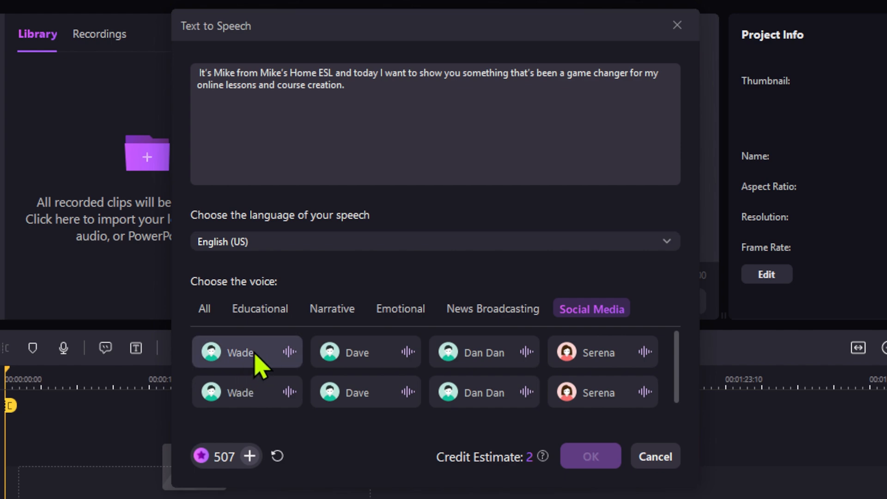
{"action": "left_click", "coordinate": [246, 352]}
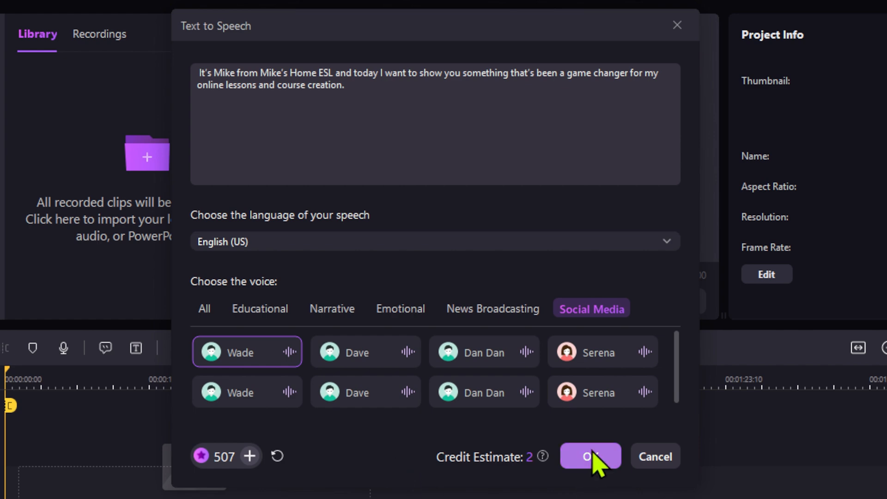
Generate the Wade voiceover clip and play it back.
{"action": "left_click", "coordinate": [591, 455]}
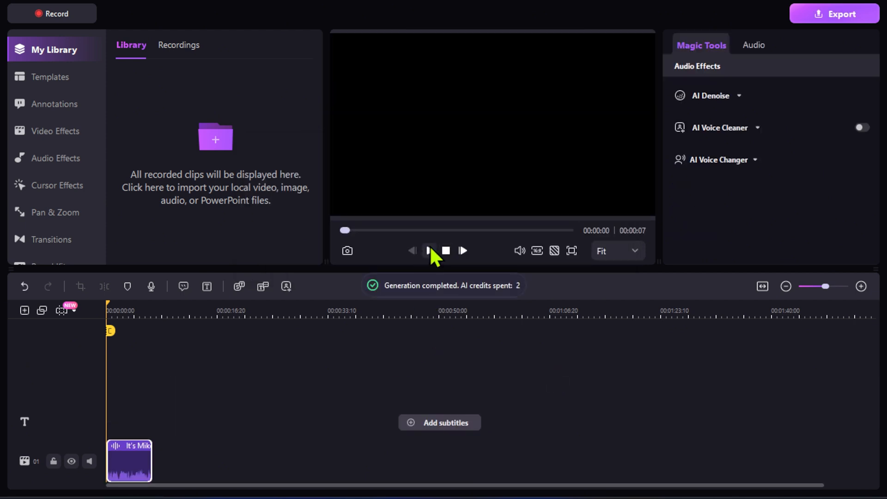
{"action": "left_click", "coordinate": [428, 251]}
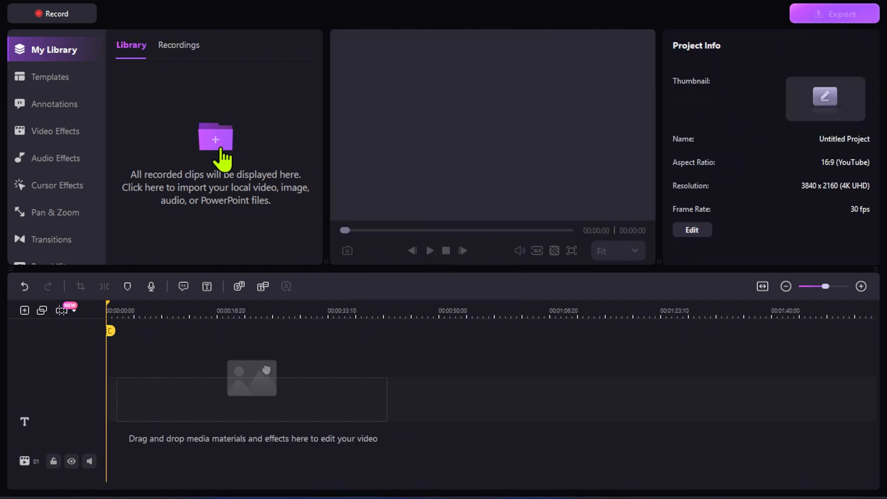
{"action": "mouse_move", "coordinate": [224, 158]}
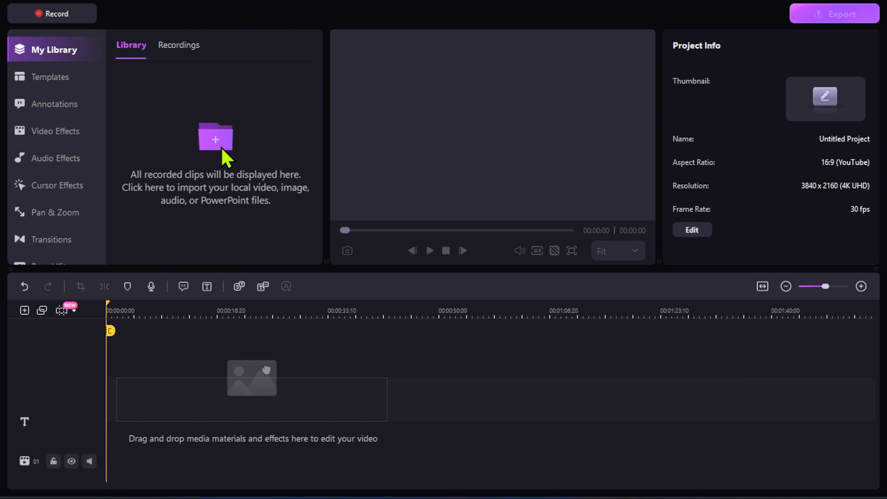
Import Intro+CourseOverview.mp4, place it on the timeline and locate the AI Voice Changer in Magic Tools.
{"action": "left_click", "coordinate": [215, 139]}
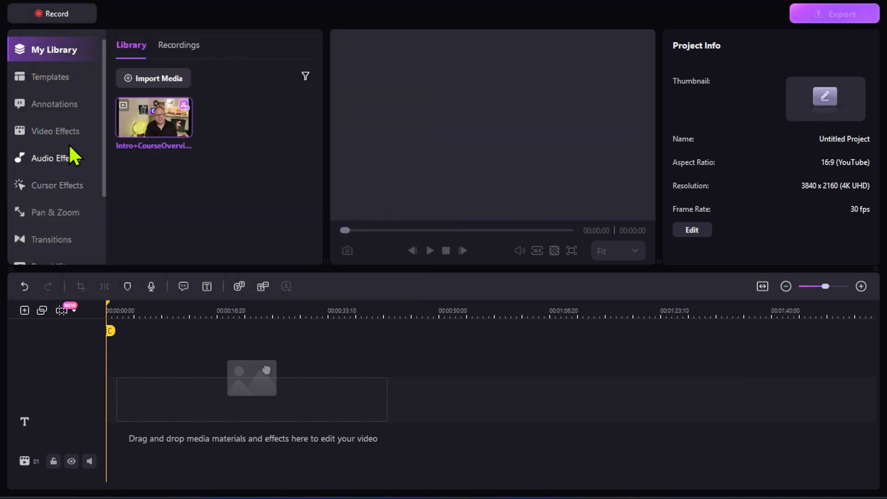
{"action": "left_click_drag", "start_coordinate": [154, 117], "coordinate": [158, 424]}
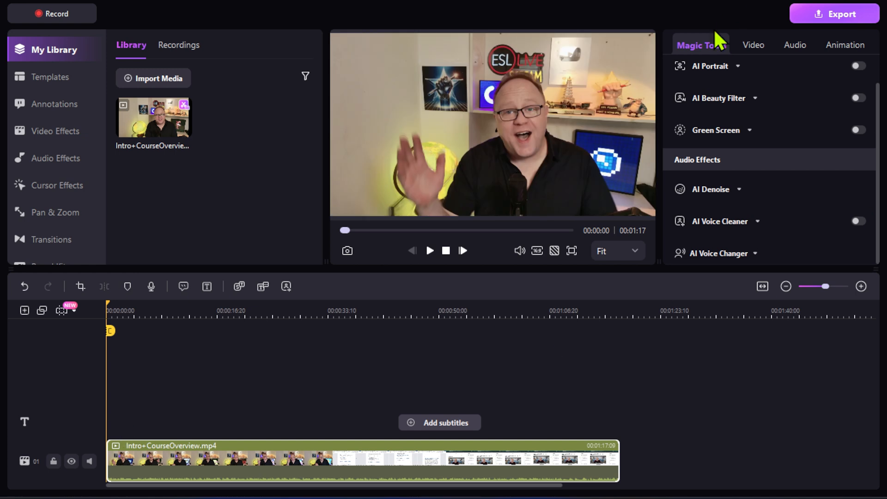
{"action": "mouse_move", "coordinate": [717, 168]}
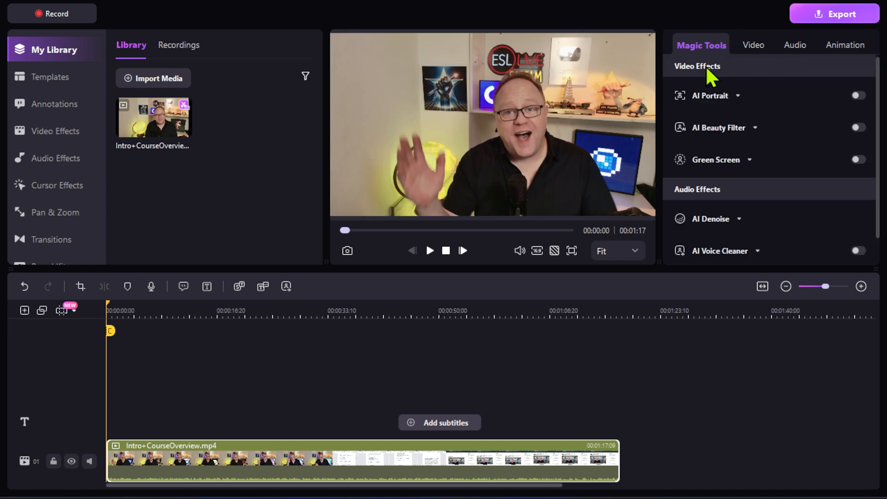
{"action": "mouse_move", "coordinate": [866, 59]}
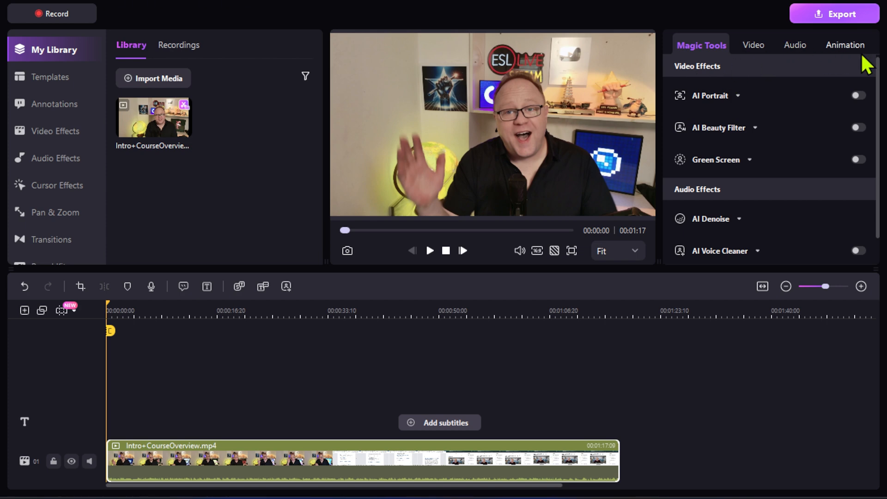
{"action": "mouse_move", "coordinate": [670, 72]}
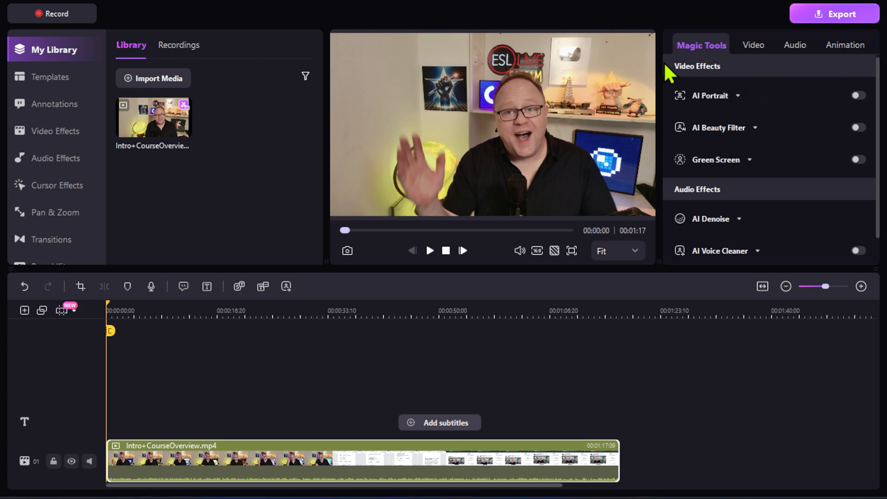
{"action": "scroll", "scroll_direction": "down", "scroll_amount": 3}
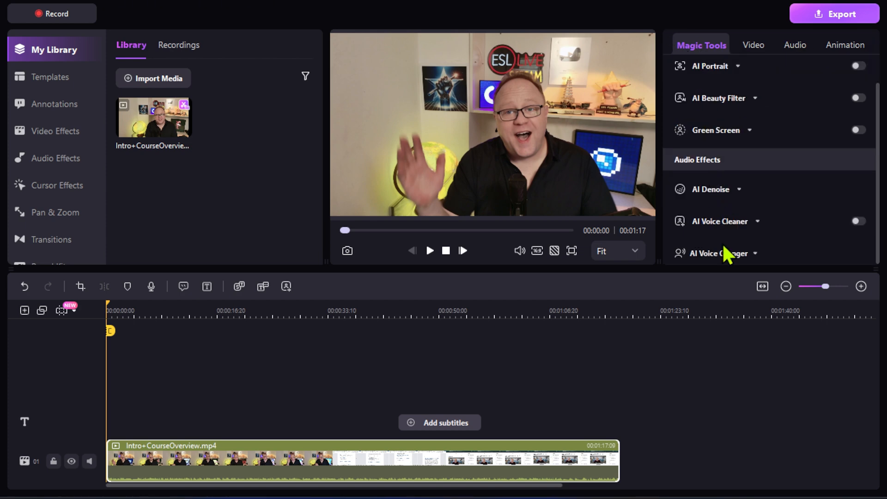
{"action": "mouse_move", "coordinate": [748, 273]}
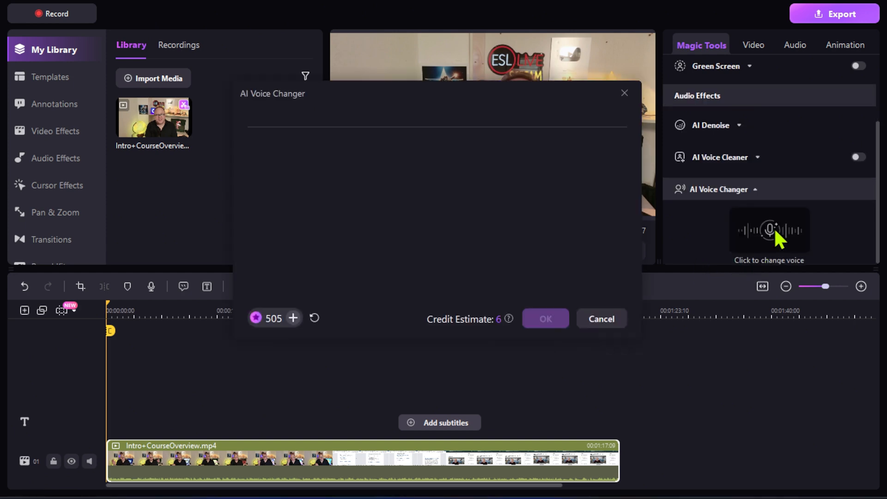
Load the voice changer voices, filter to Child and pick Nina.
{"action": "left_click", "coordinate": [769, 229]}
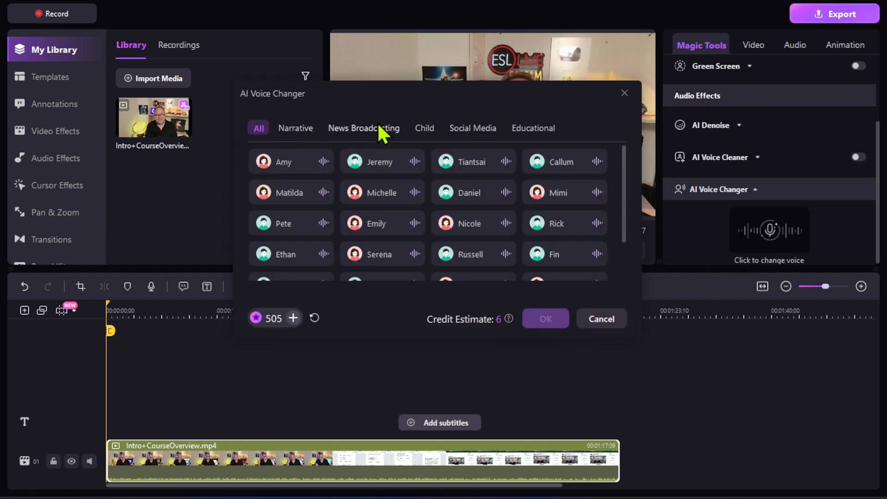
{"action": "mouse_move", "coordinate": [342, 158]}
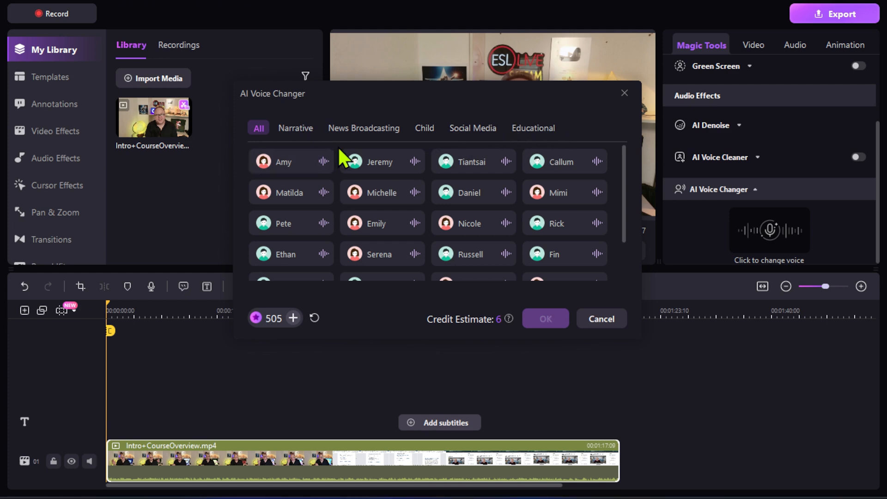
{"action": "mouse_move", "coordinate": [424, 136]}
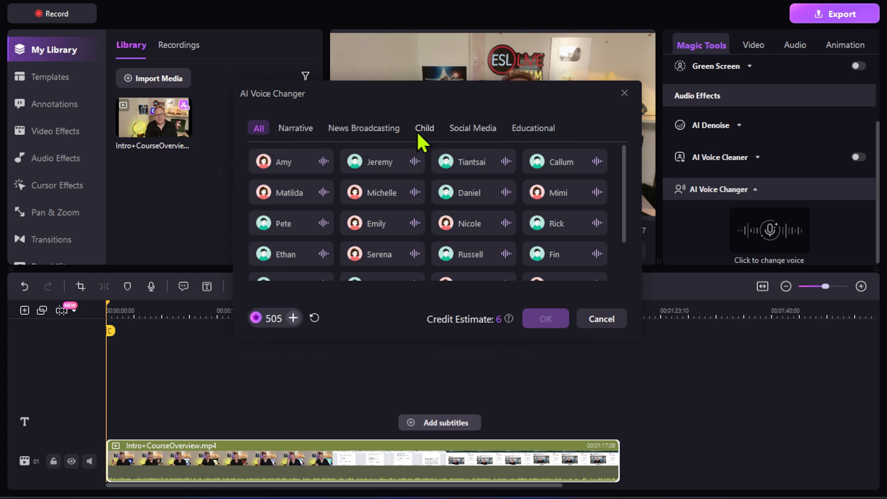
{"action": "left_click", "coordinate": [425, 128]}
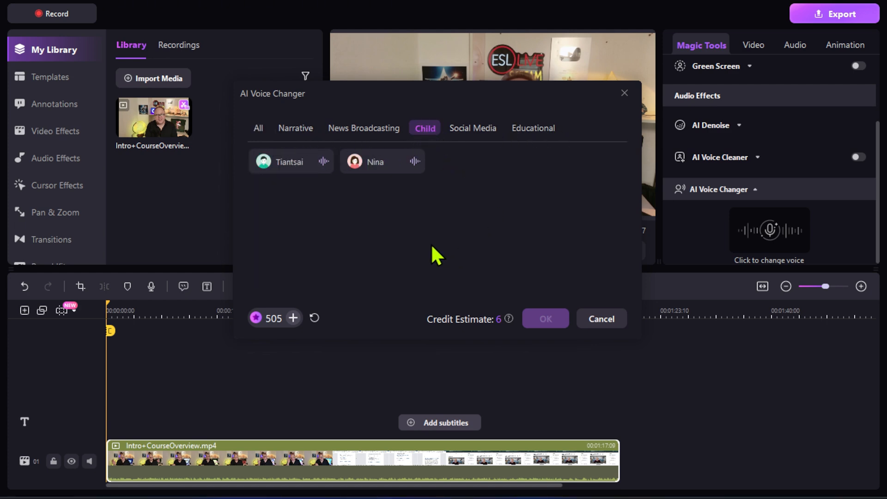
{"action": "mouse_move", "coordinate": [425, 245]}
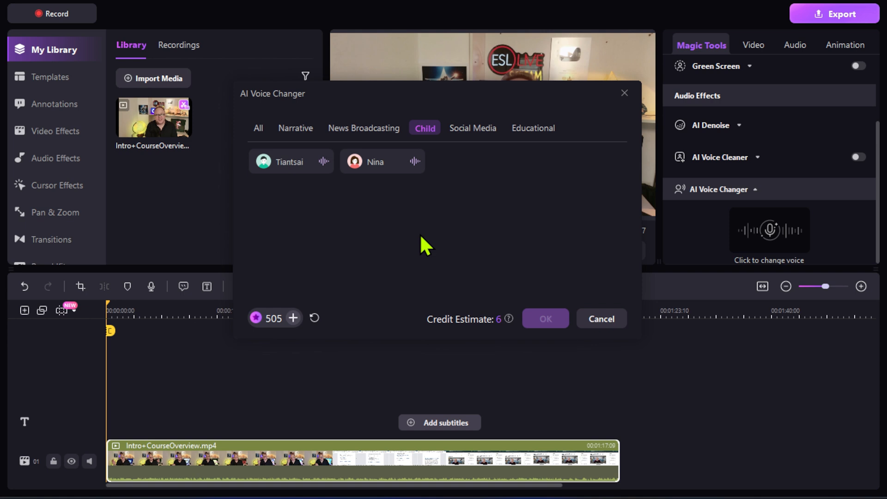
{"action": "left_click", "coordinate": [375, 161]}
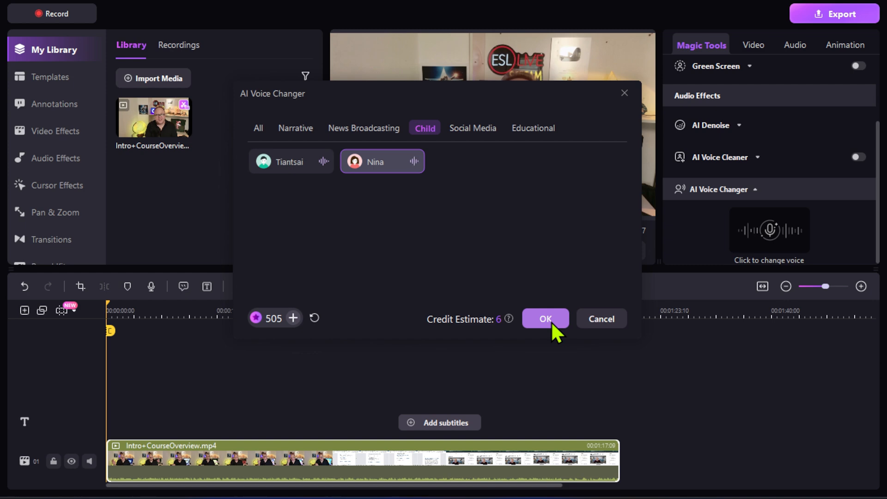
Convert the clip's audio to Nina's child voice and preview the result.
{"action": "left_click", "coordinate": [545, 318]}
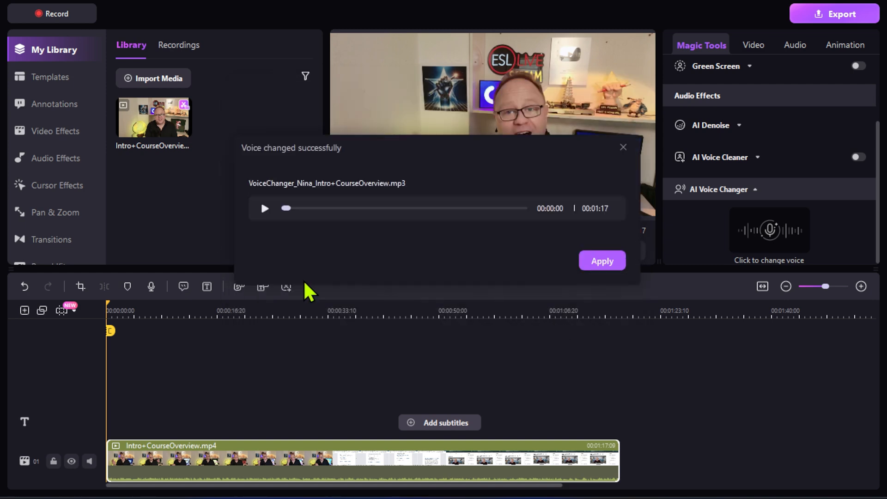
{"action": "mouse_move", "coordinate": [263, 213]}
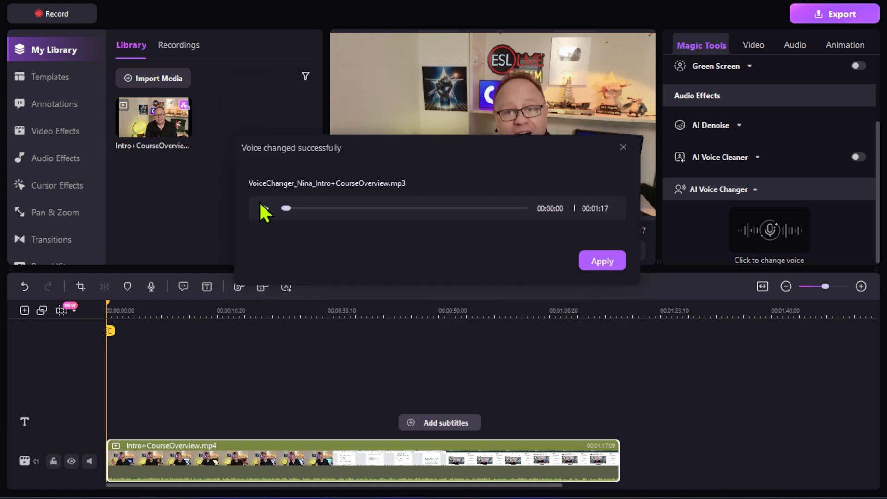
{"action": "left_click", "coordinate": [264, 208]}
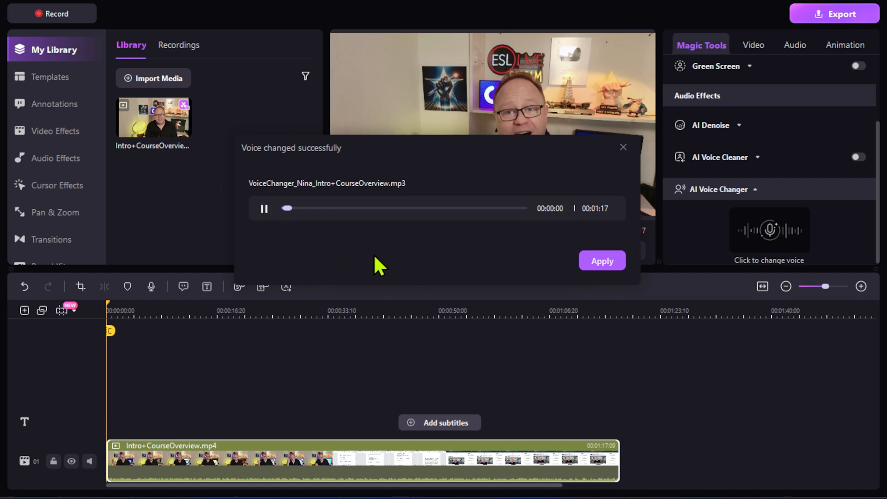
{"action": "mouse_move", "coordinate": [407, 256]}
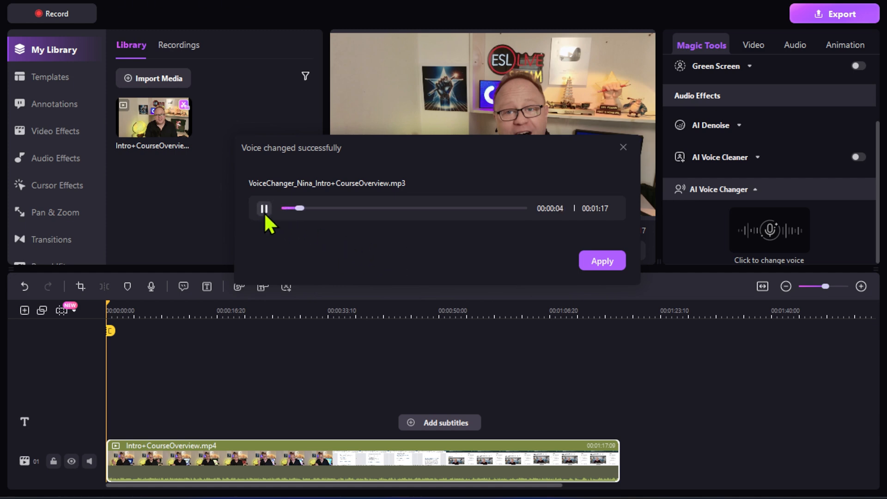
{"action": "left_click", "coordinate": [602, 260]}
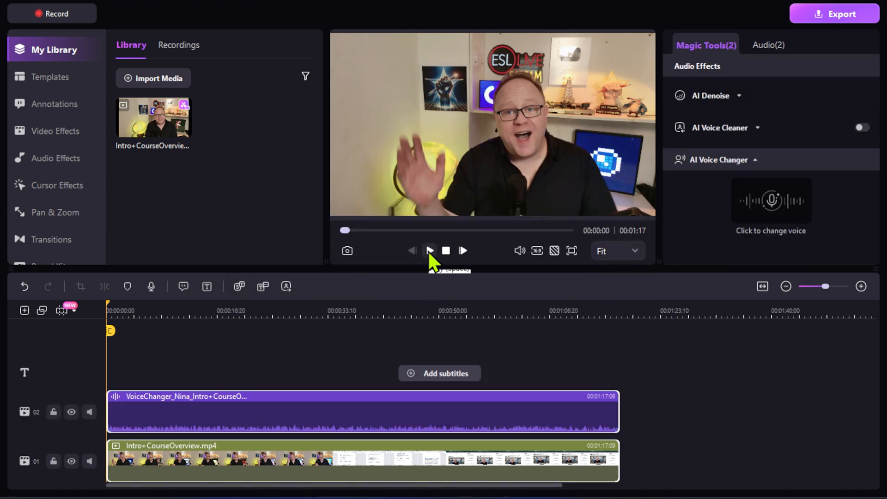
Play back the course overview clip with the Nina voice track, pausing around 18 seconds.
{"action": "left_click", "coordinate": [428, 251]}
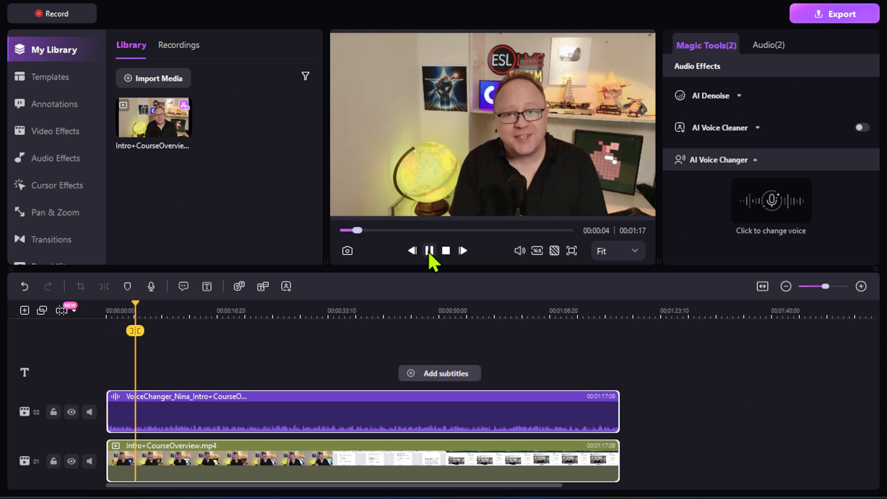
{"action": "left_click", "coordinate": [428, 250]}
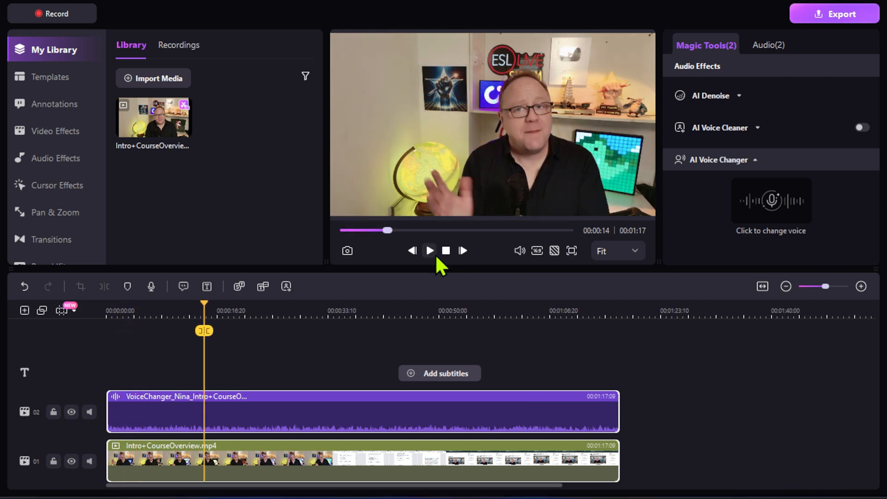
{"action": "left_click", "coordinate": [428, 250]}
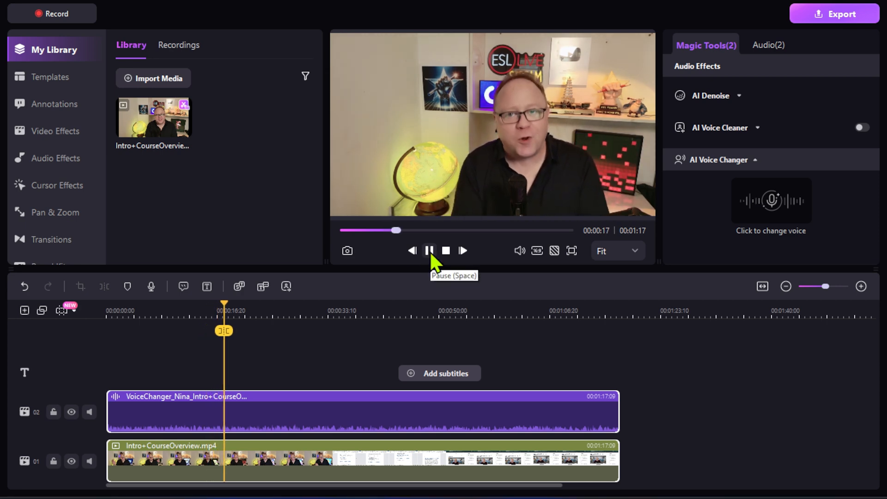
{"action": "left_click", "coordinate": [428, 251]}
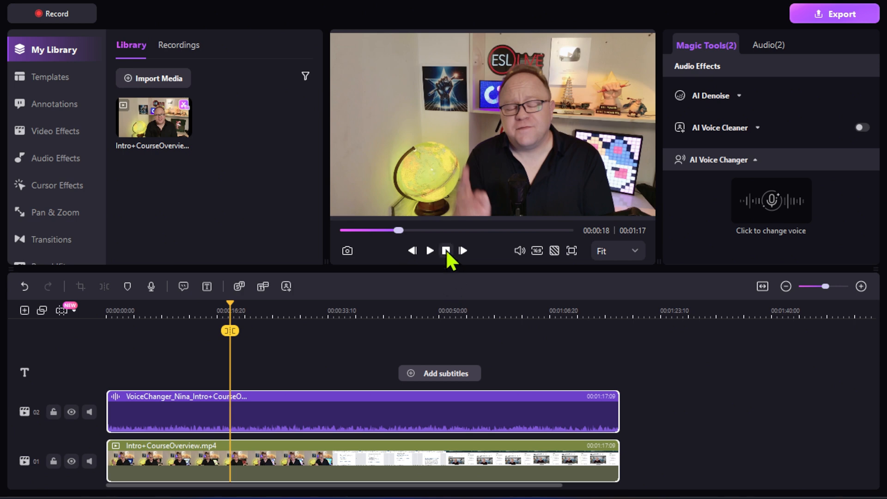
{"action": "mouse_move", "coordinate": [446, 251]}
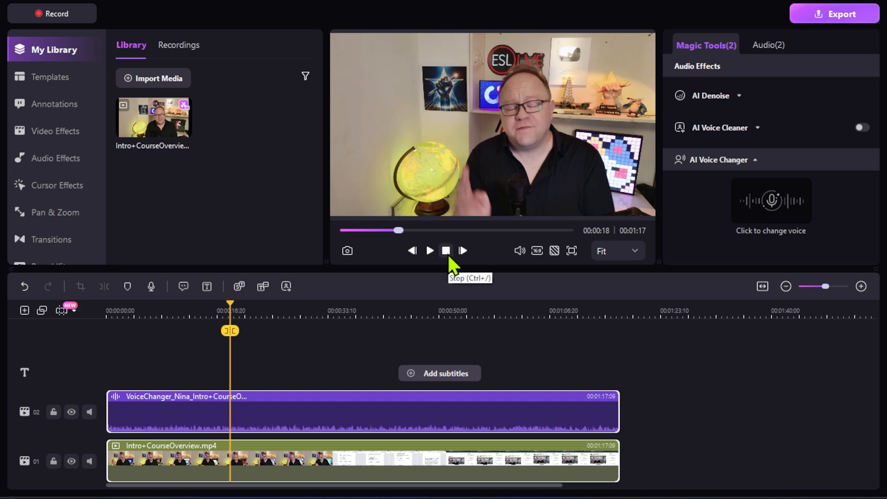
{"action": "mouse_move", "coordinate": [567, 231]}
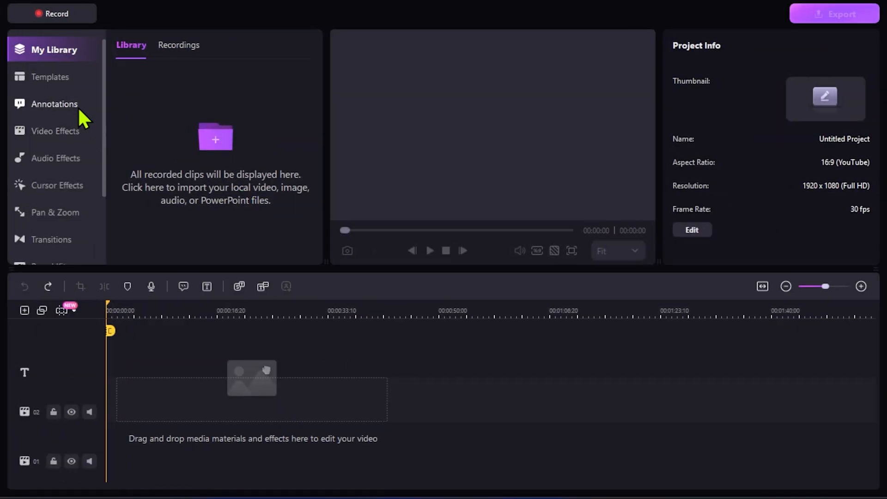
Browse Templates, check Favorite and return to the Education category for Online Education.
{"action": "left_click", "coordinate": [50, 77]}
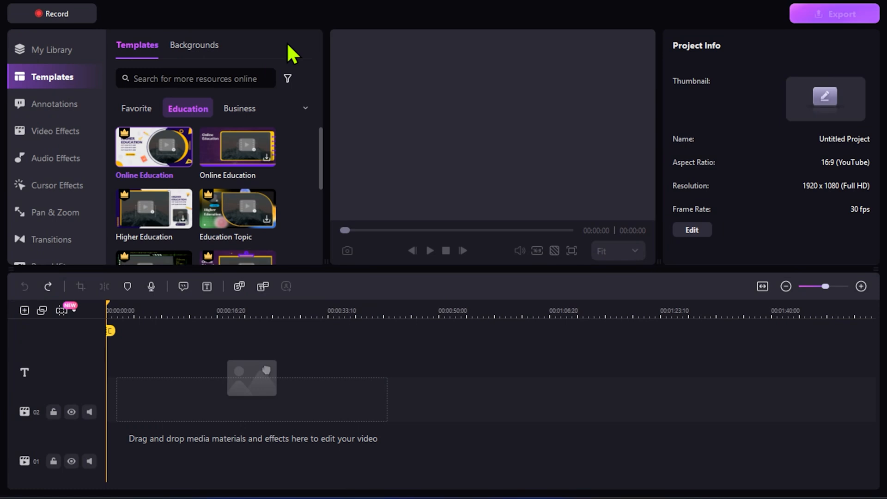
{"action": "mouse_move", "coordinate": [153, 153]}
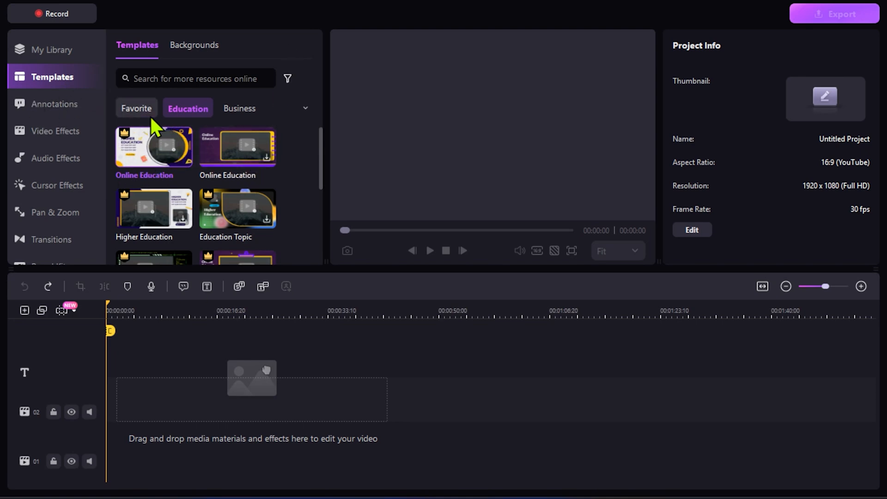
{"action": "left_click", "coordinate": [136, 108]}
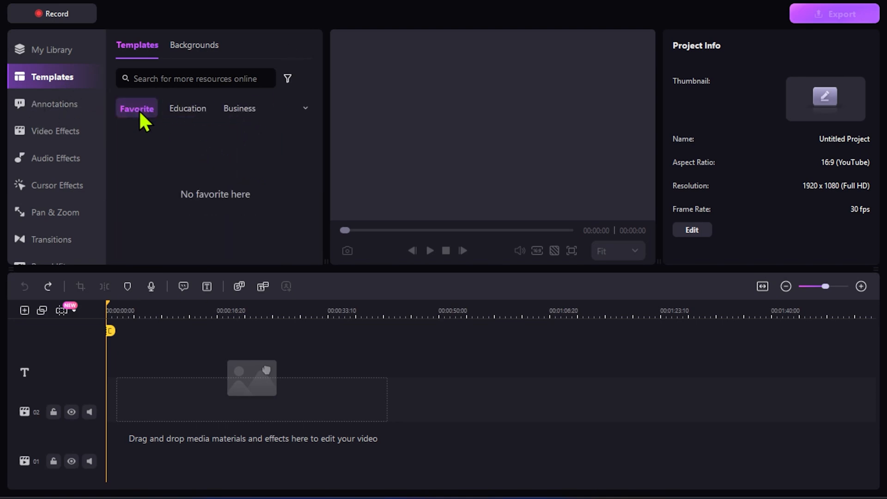
{"action": "left_click", "coordinate": [187, 109]}
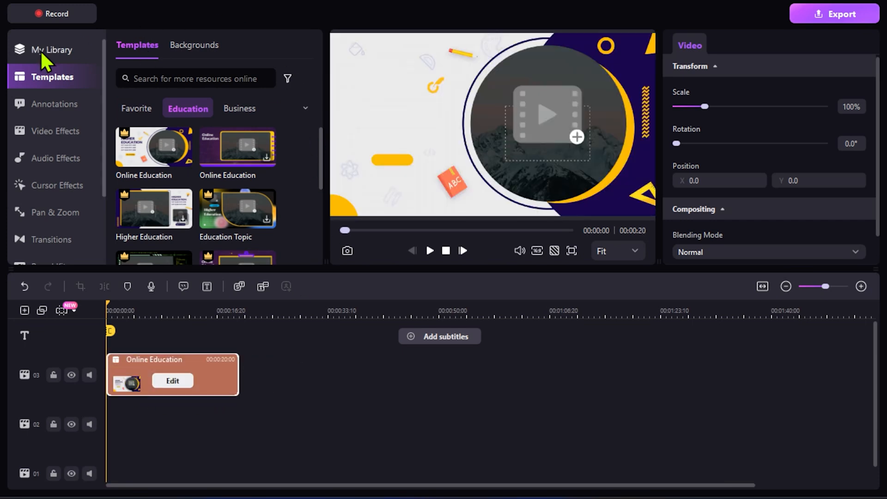
Import landing page.mp4 from My Library for the template's circular video frame.
{"action": "left_click", "coordinate": [52, 49]}
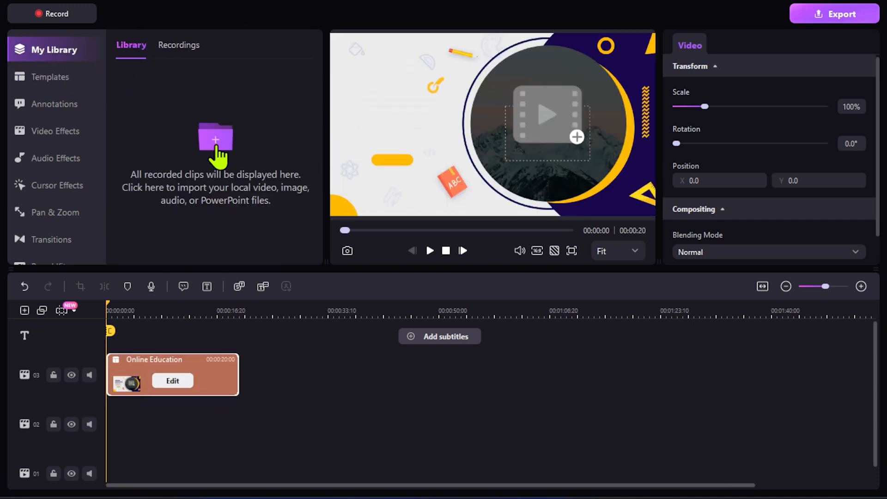
{"action": "left_click", "coordinate": [215, 138]}
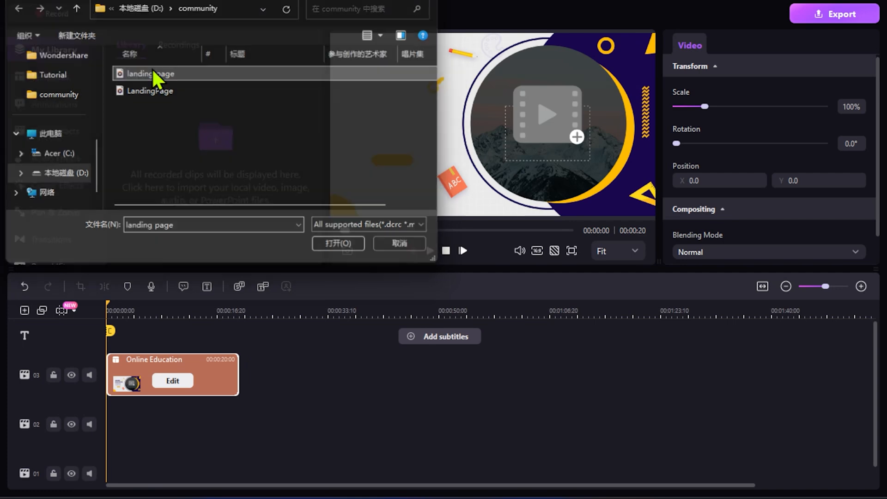
{"action": "left_click", "coordinate": [338, 243]}
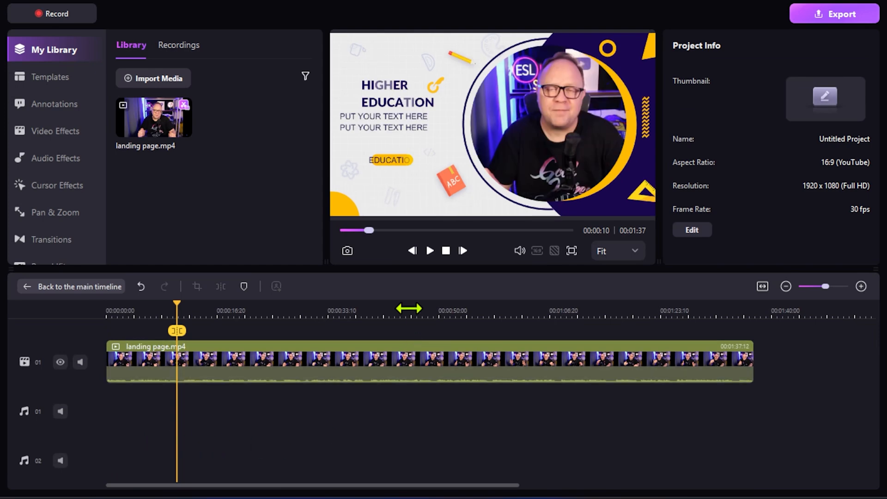
{"action": "mouse_move", "coordinate": [187, 309]}
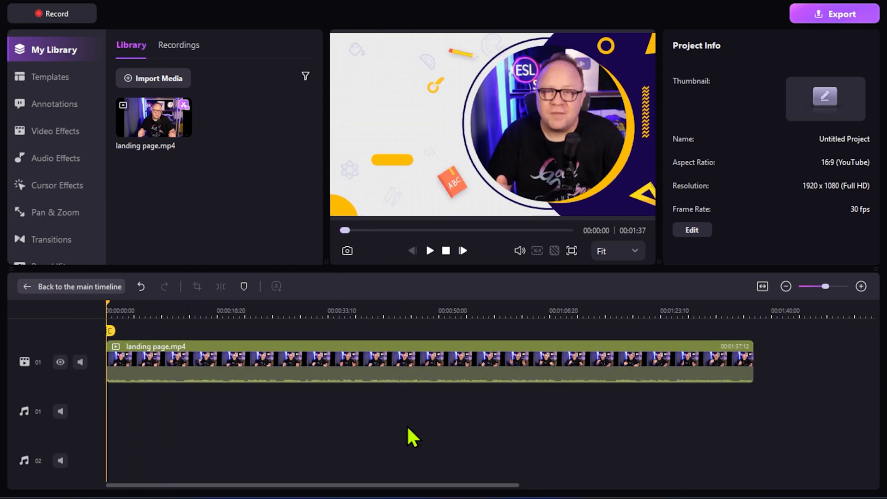
{"action": "mouse_move", "coordinate": [452, 294]}
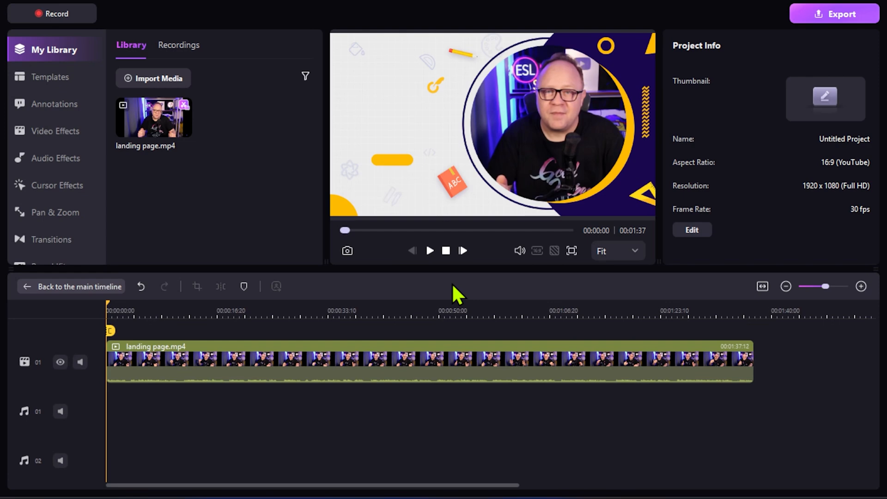
{"action": "left_click", "coordinate": [429, 250]}
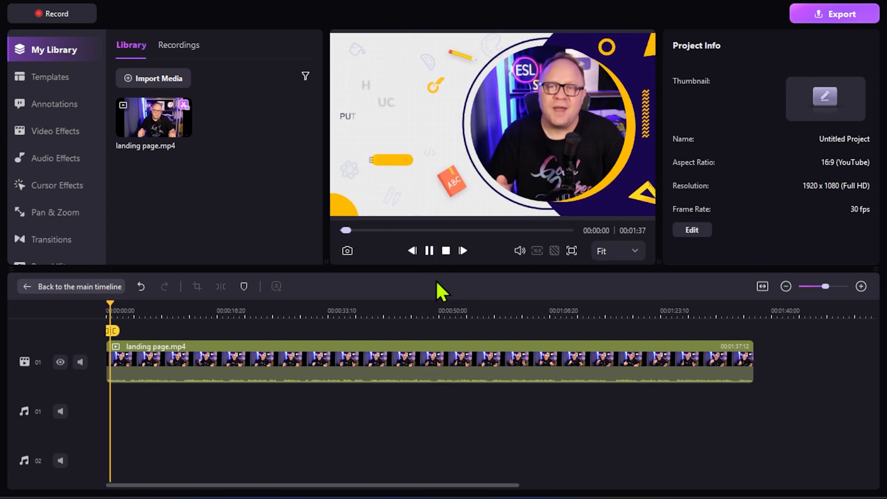
{"action": "left_click", "coordinate": [427, 250]}
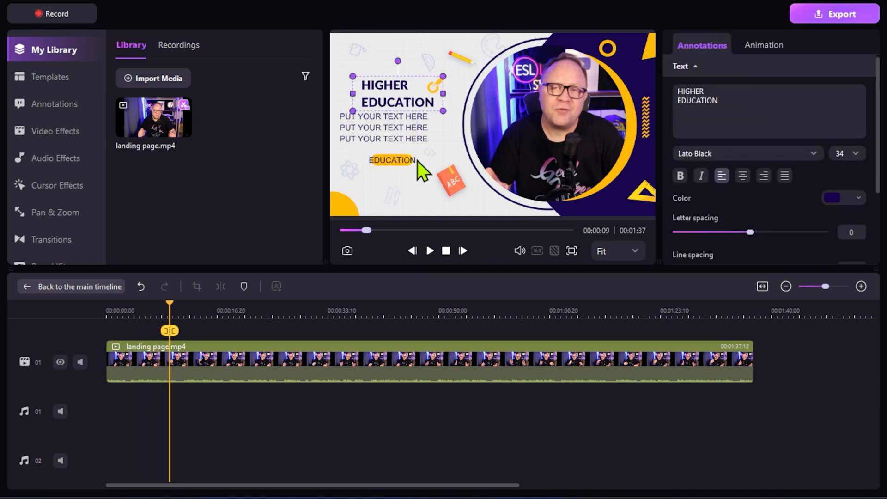
{"action": "left_click", "coordinate": [391, 160]}
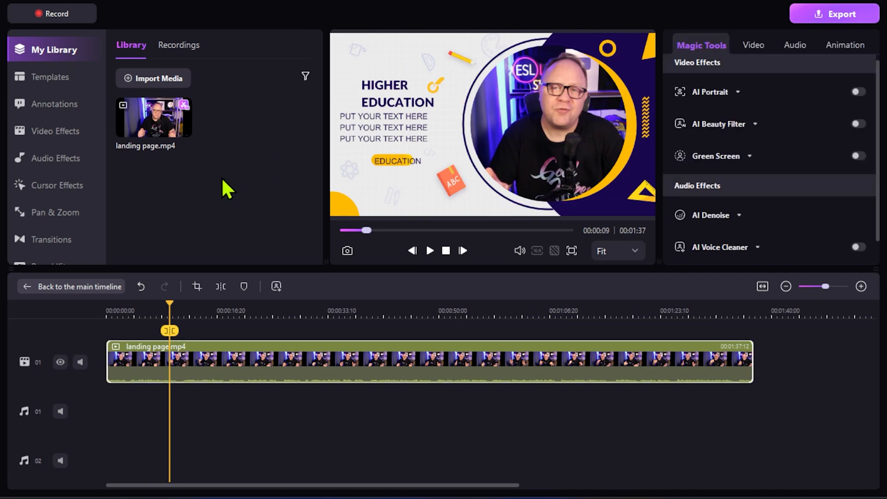
{"action": "mouse_move", "coordinate": [206, 201]}
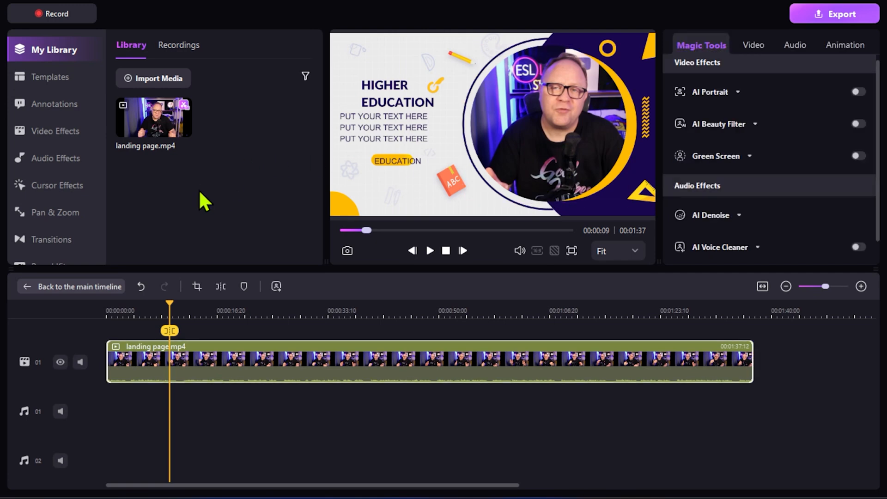
{"action": "mouse_move", "coordinate": [170, 187]}
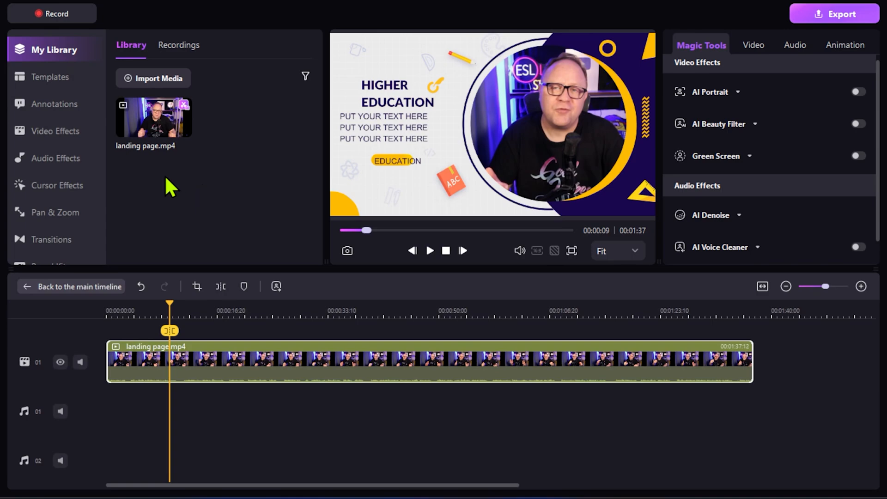